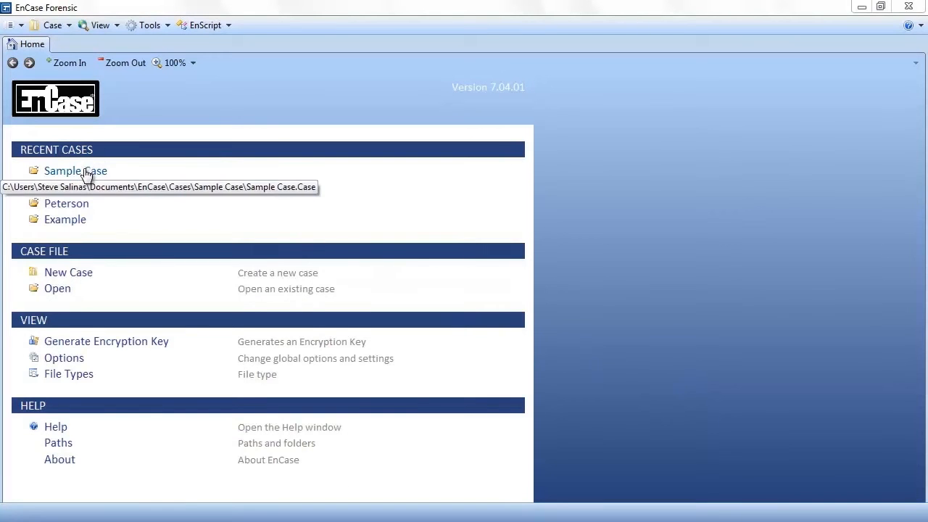
# Open Sample Case from Recent Cases and scroll its home page of tasks
pyautogui.click(76, 171)
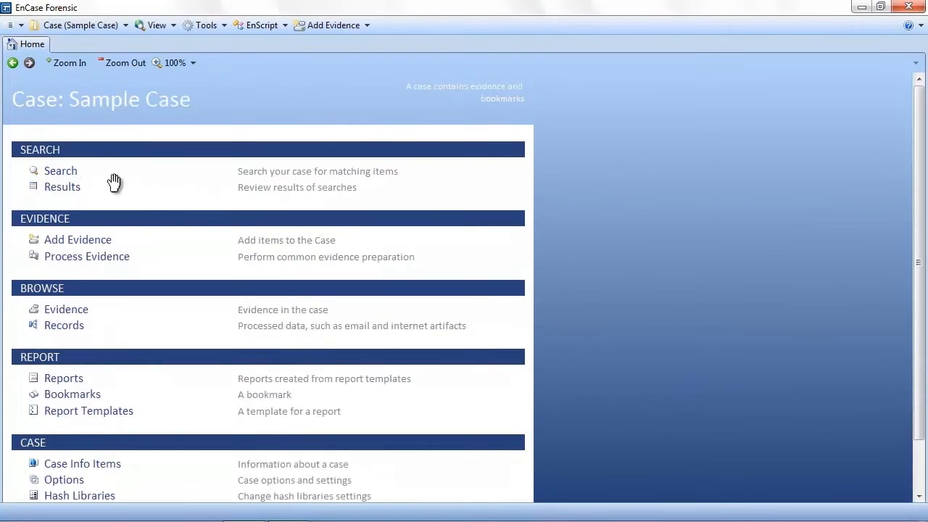
pyautogui.moveTo(121, 179)
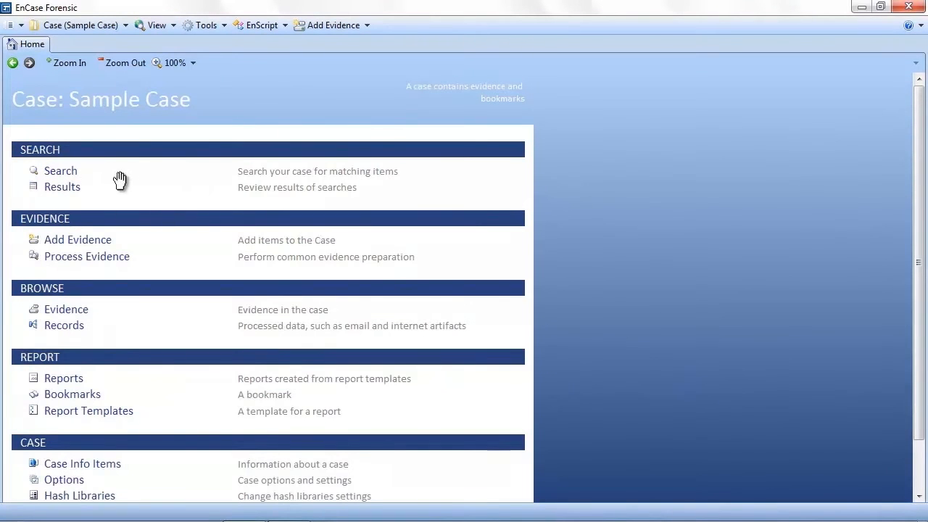
pyautogui.scroll(-3)
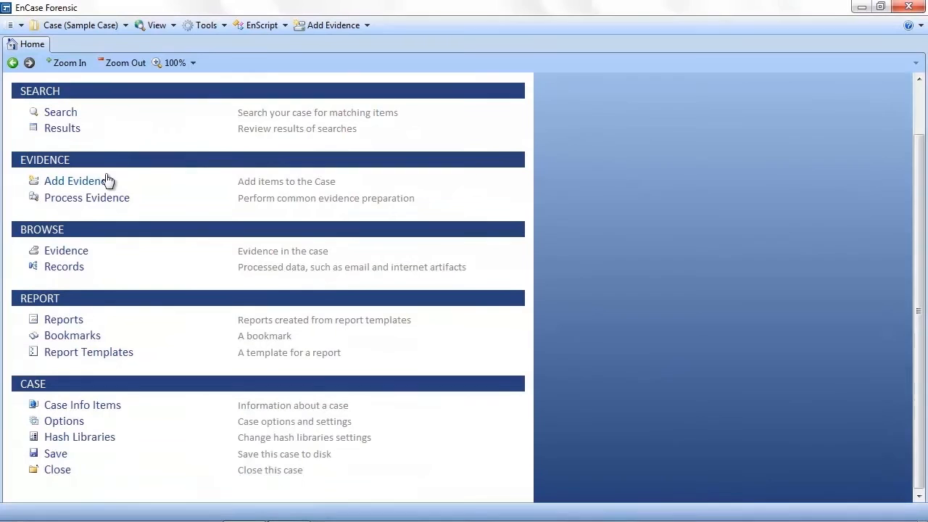
pyautogui.moveTo(64, 285)
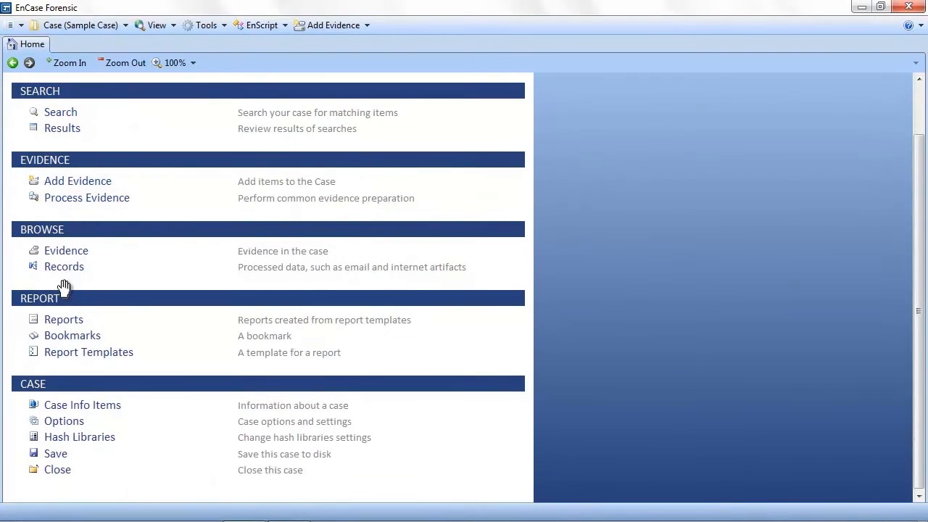
pyautogui.moveTo(73, 267)
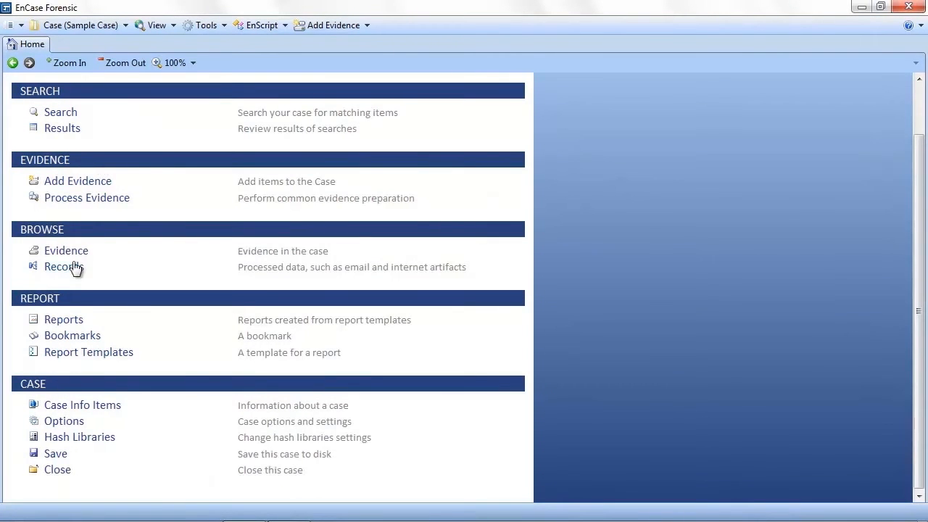
pyautogui.moveTo(66, 250)
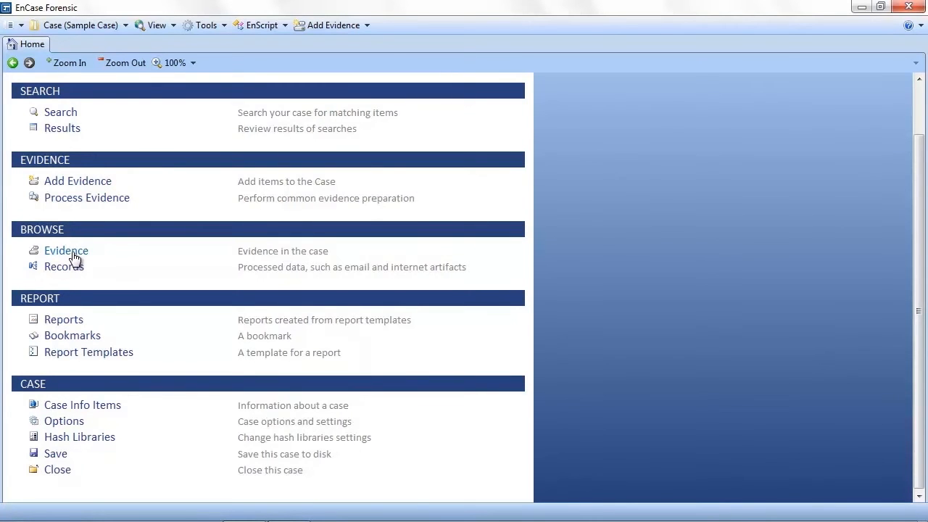
# Show the Evidence tab listing the Sample Case's seven processed evidence items
pyautogui.click(66, 250)
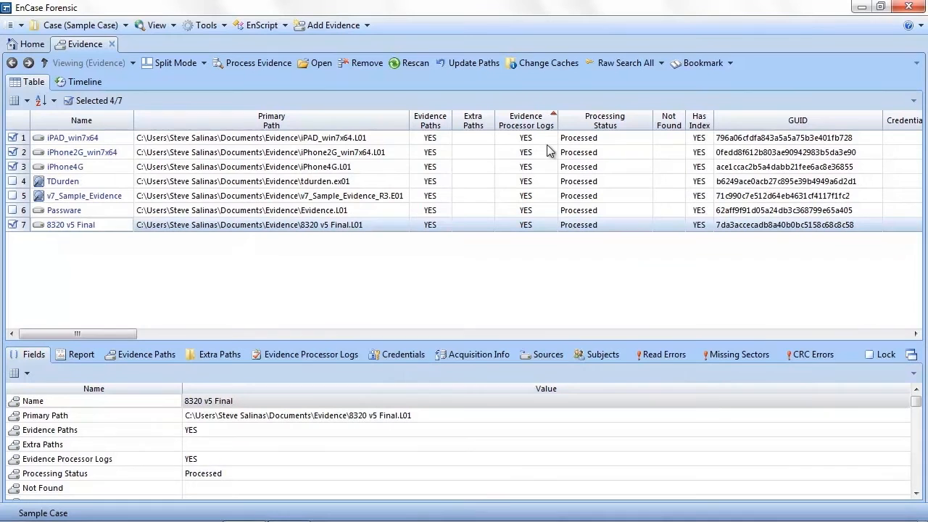
pyautogui.moveTo(605, 146)
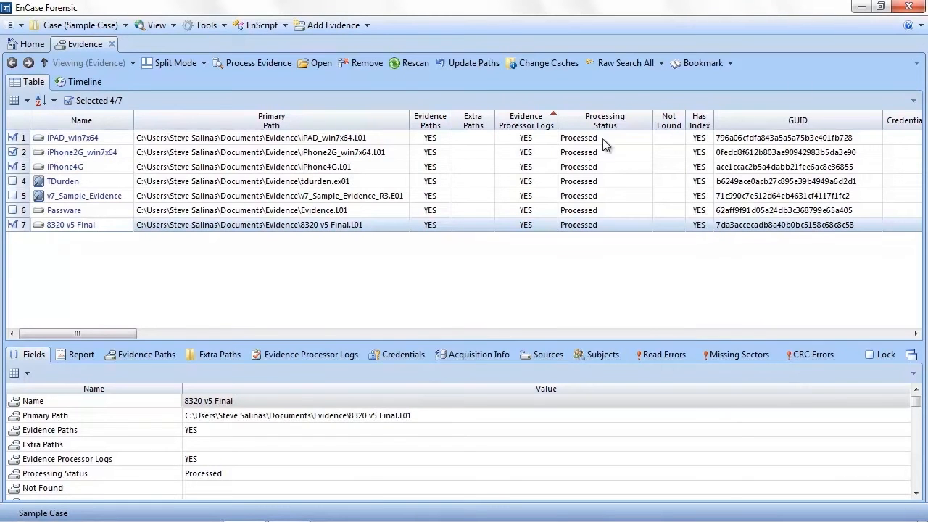
pyautogui.moveTo(594, 136)
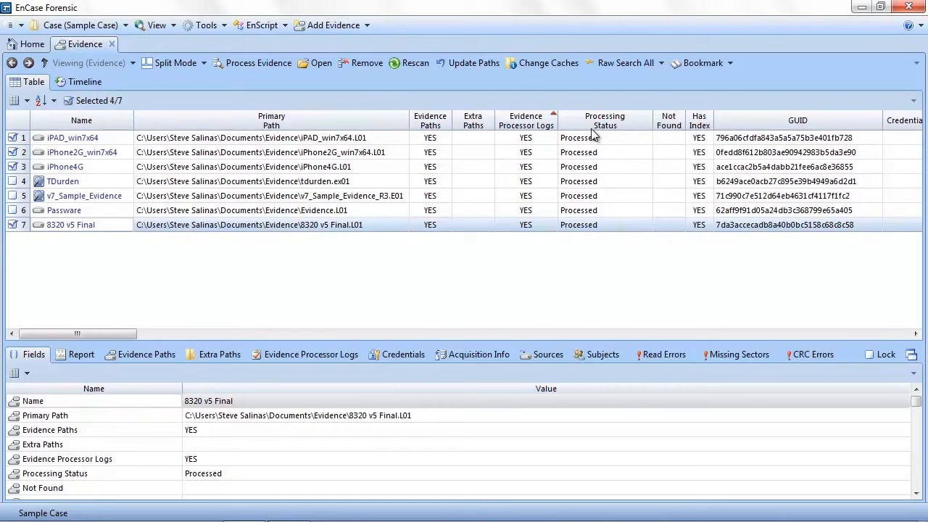
pyautogui.moveTo(600, 180)
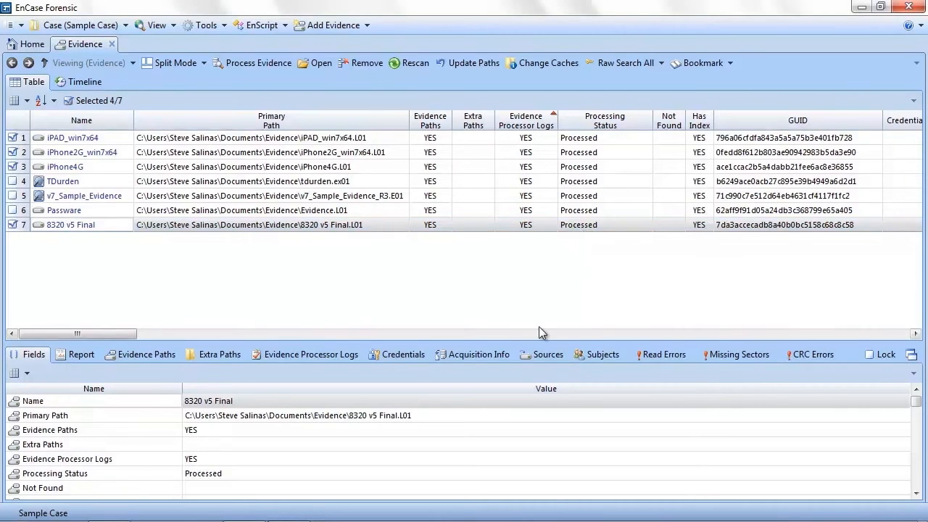
pyautogui.moveTo(331, 371)
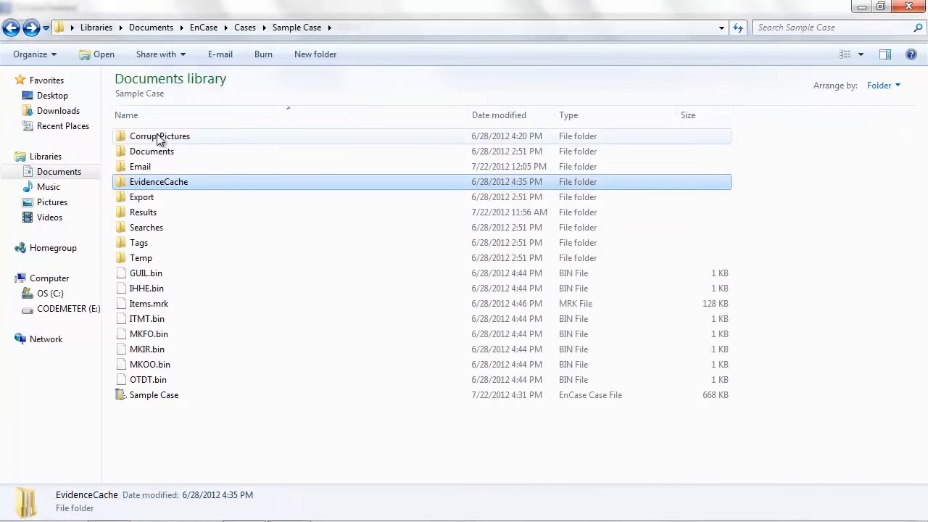
# Go from Cases into the Example case's GUID evidence cache folder and scroll its 508 files
pyautogui.click(245, 27)
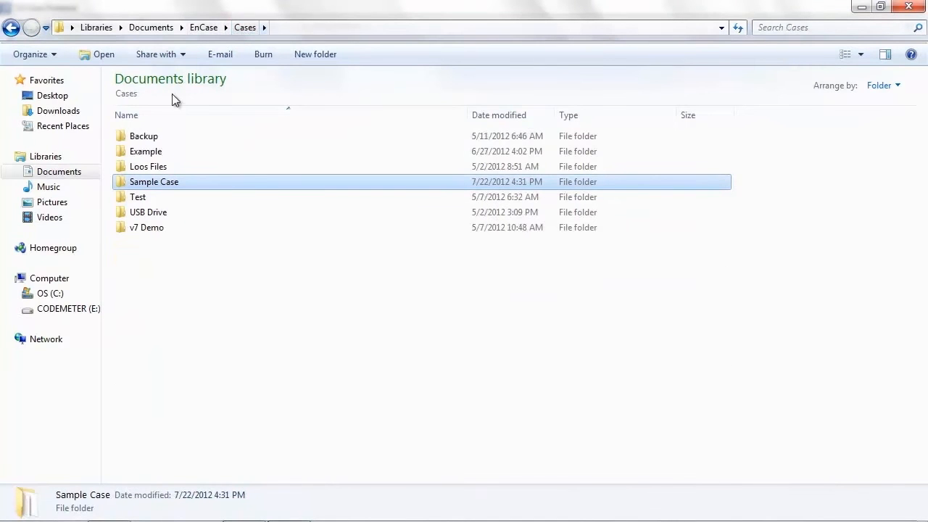
pyautogui.doubleClick(145, 150)
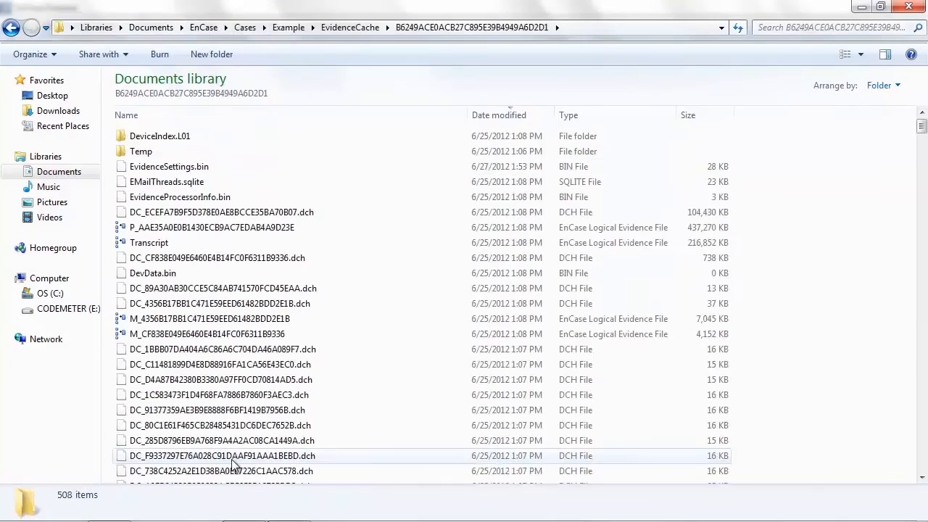
pyautogui.scroll(-3)
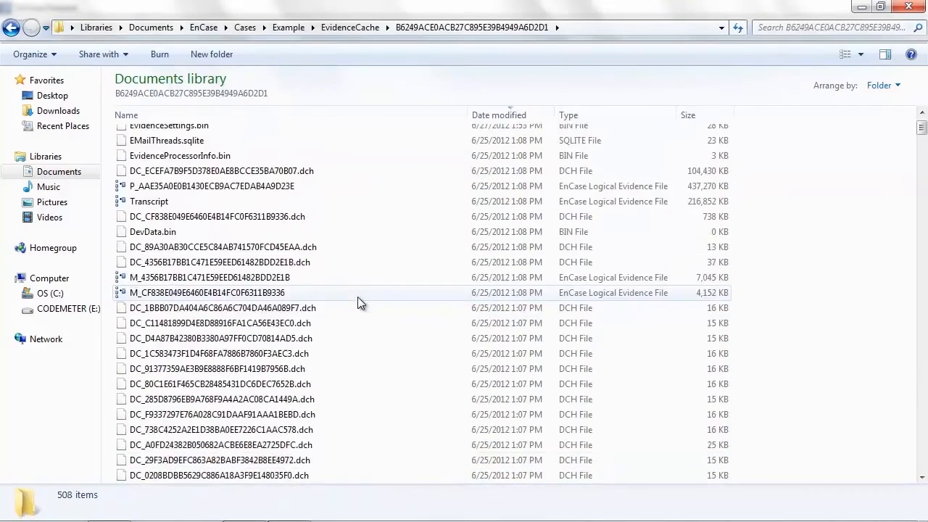
pyautogui.scroll(-3)
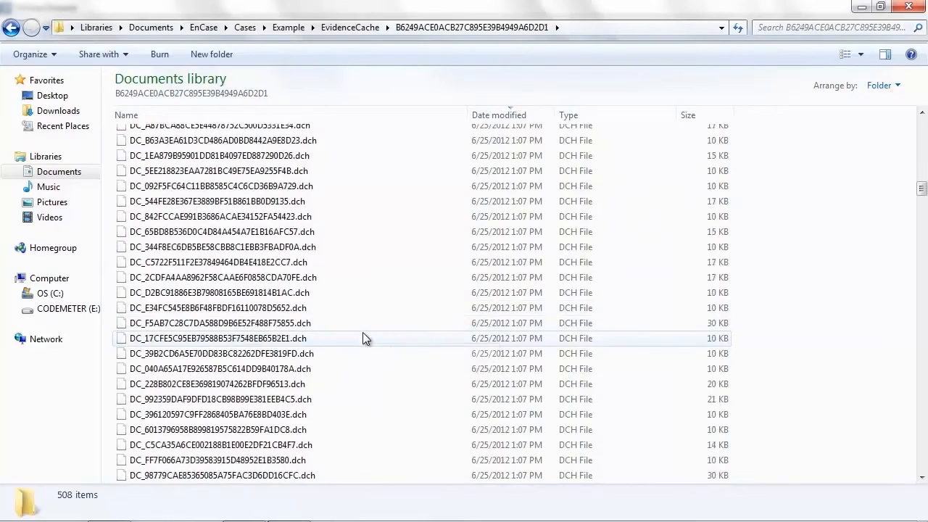
pyautogui.scroll(-3)
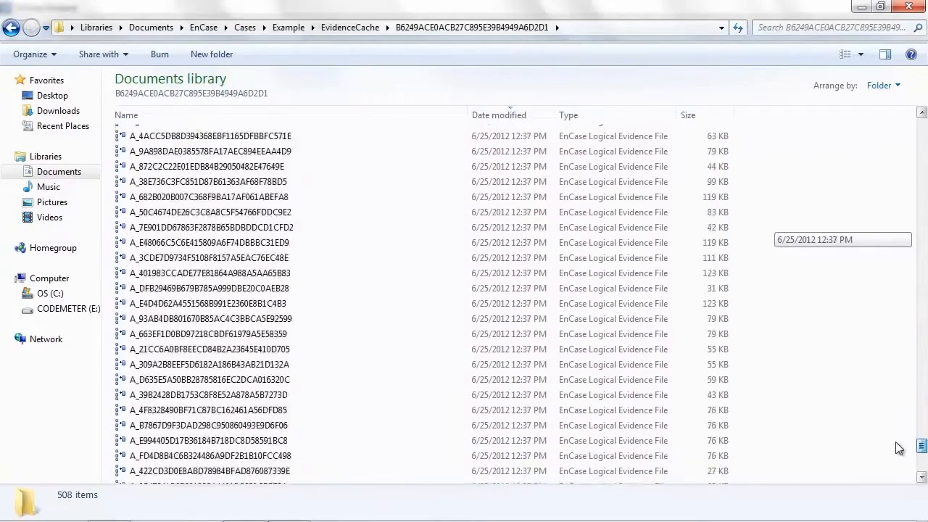
pyautogui.scroll(-3)
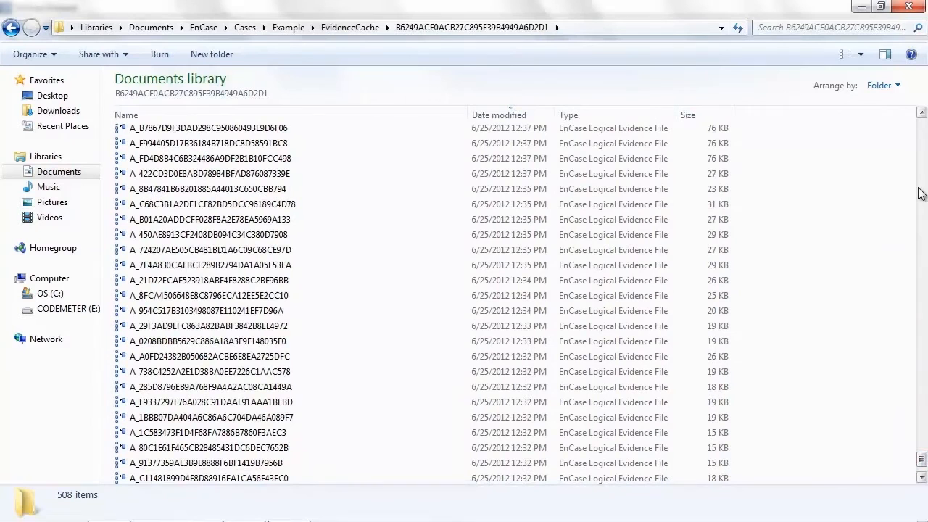
pyautogui.moveTo(887, 131)
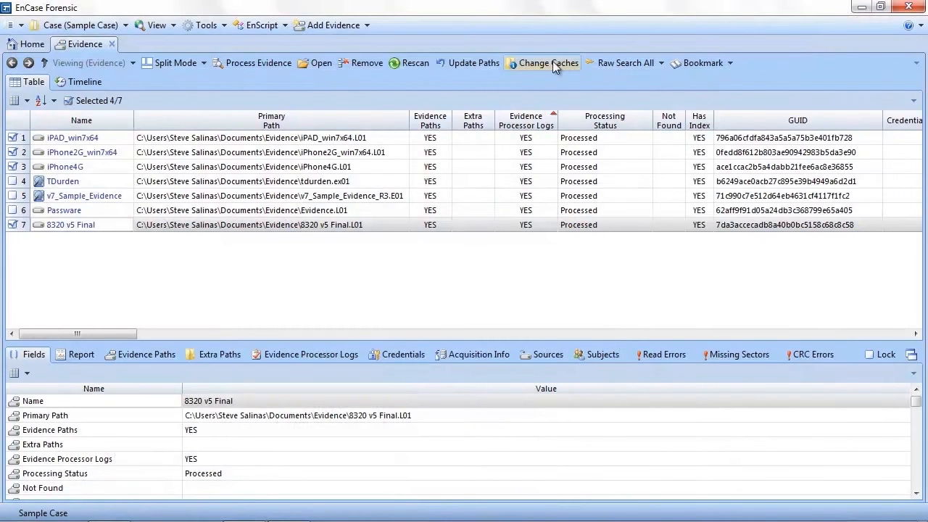
pyautogui.moveTo(553, 66)
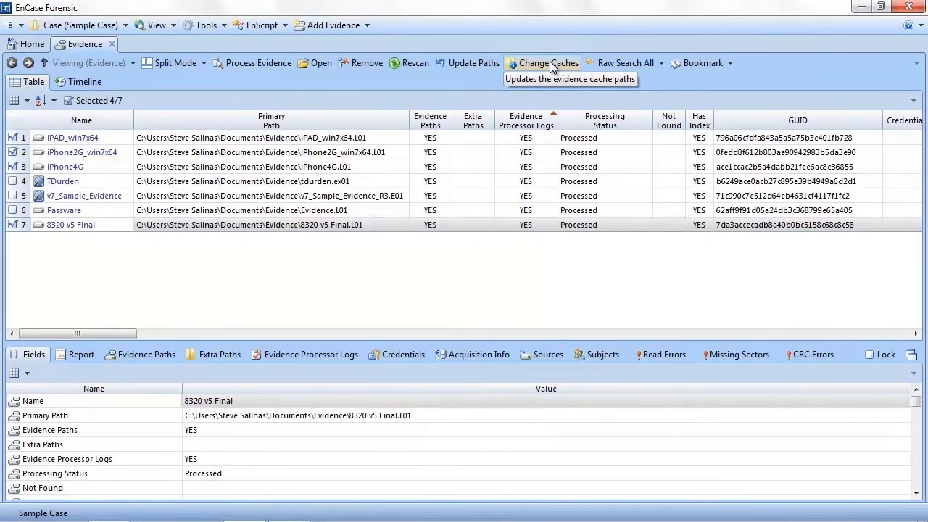
pyautogui.click(547, 64)
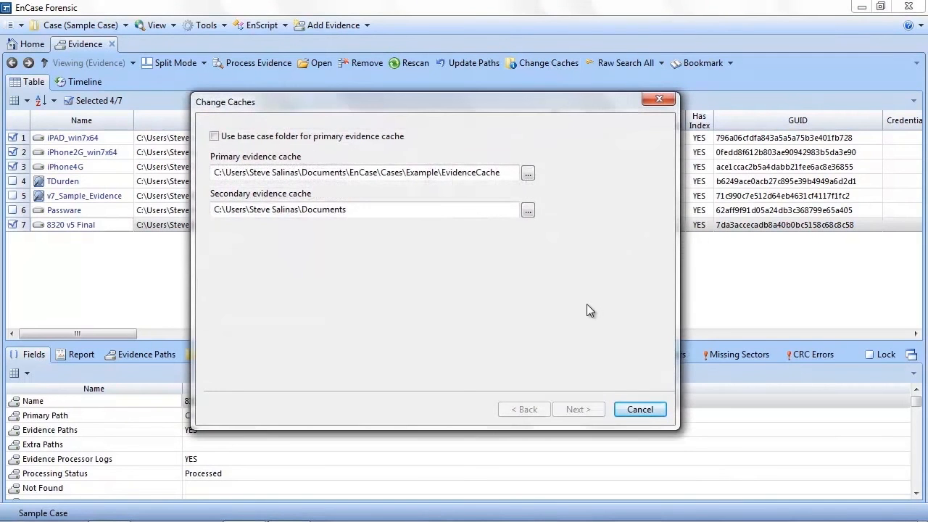
pyautogui.moveTo(301, 254)
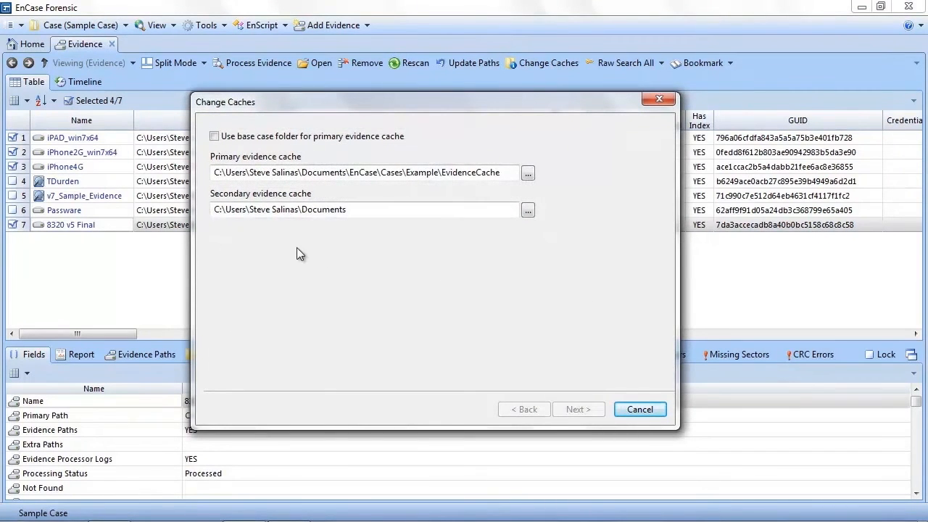
pyautogui.click(366, 172)
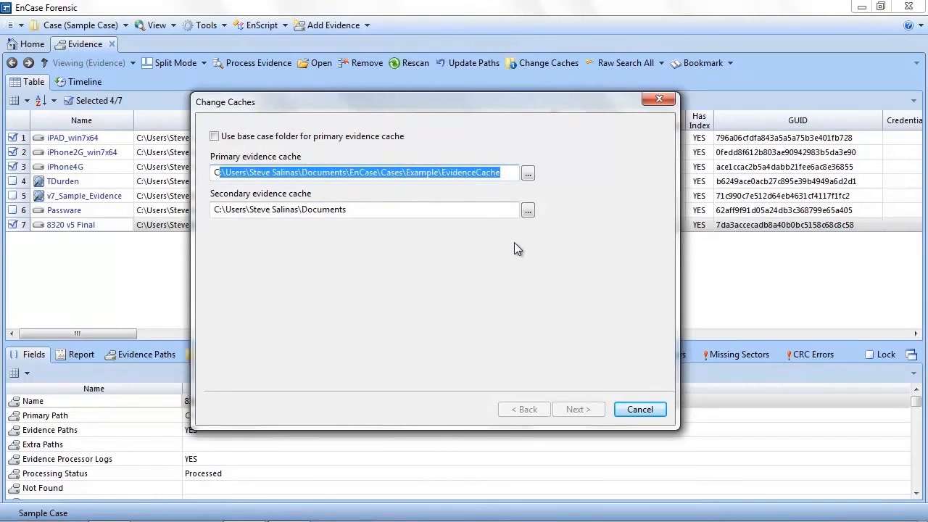
pyautogui.moveTo(548, 284)
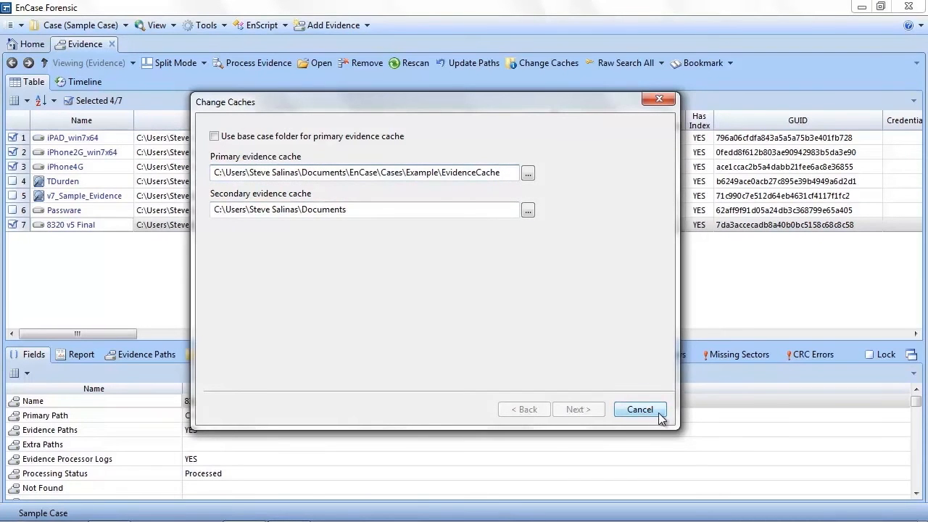
pyautogui.click(638, 409)
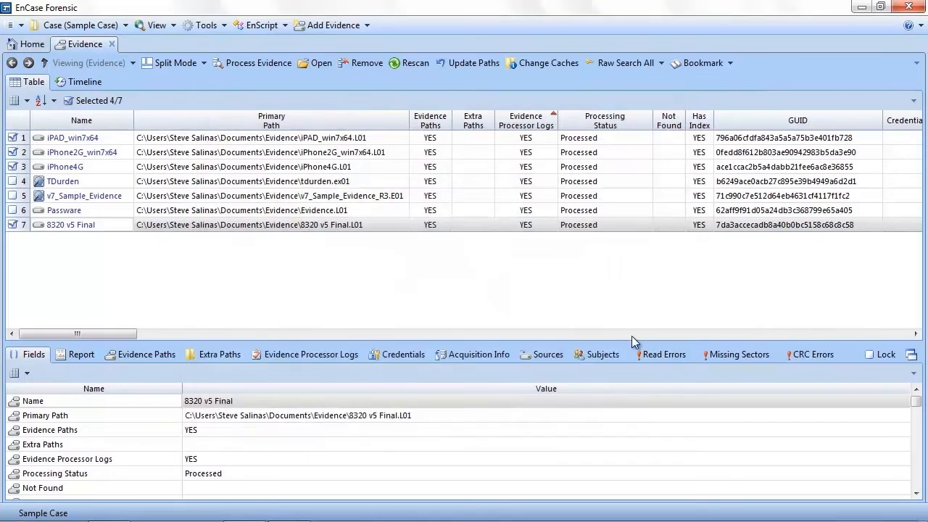
pyautogui.moveTo(613, 197)
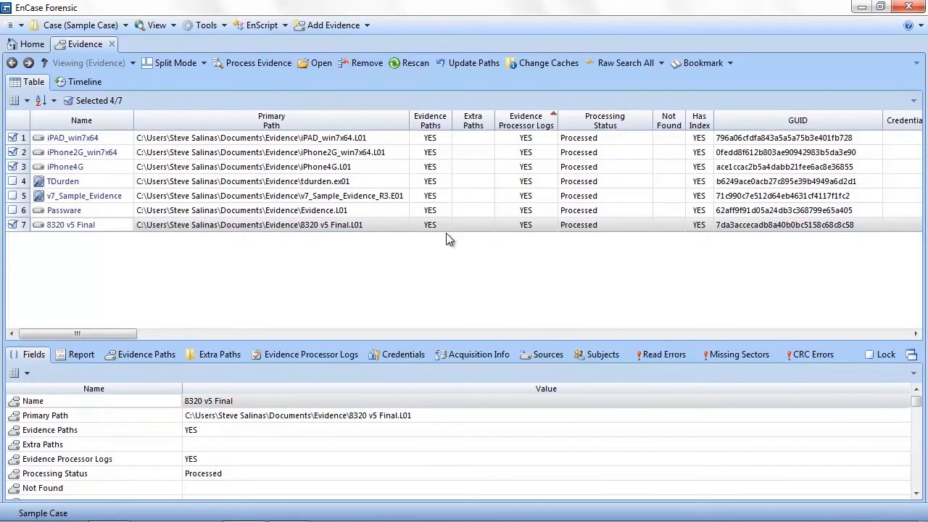
pyautogui.moveTo(347, 228)
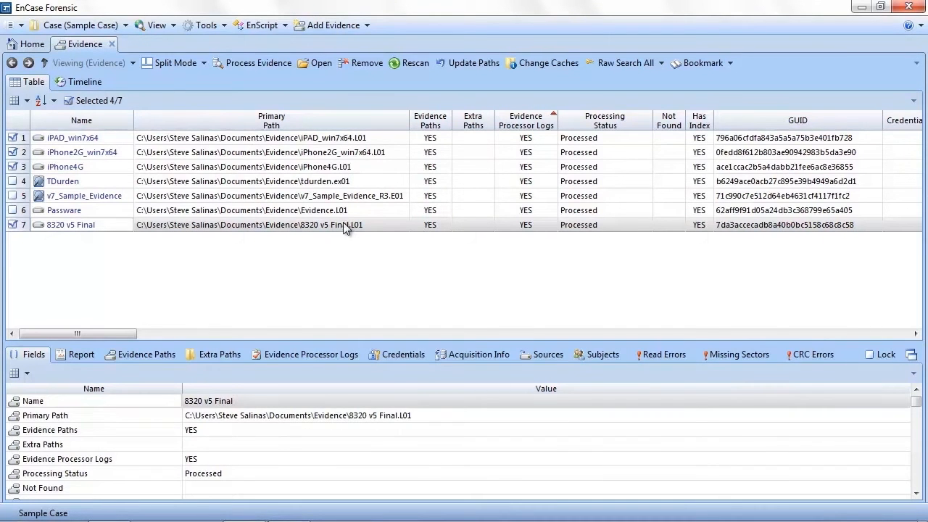
pyautogui.moveTo(156, 25)
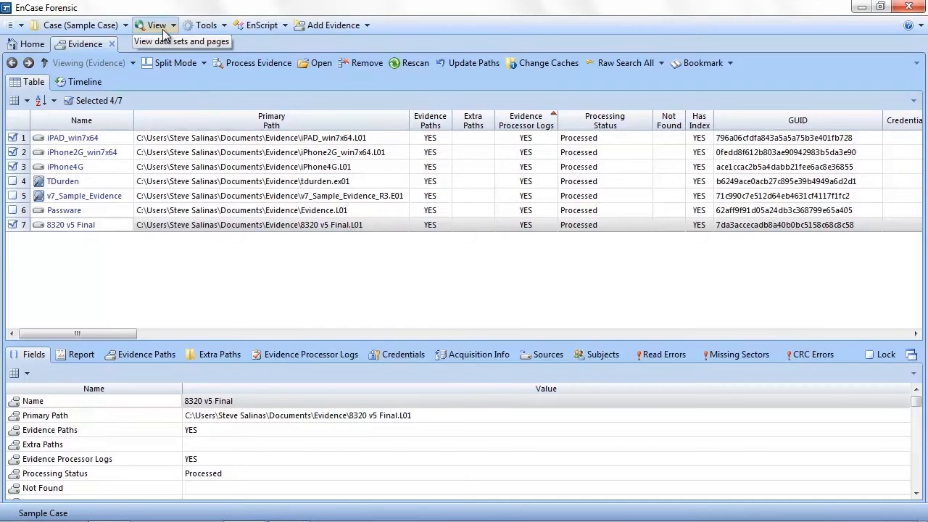
pyautogui.click(30, 44)
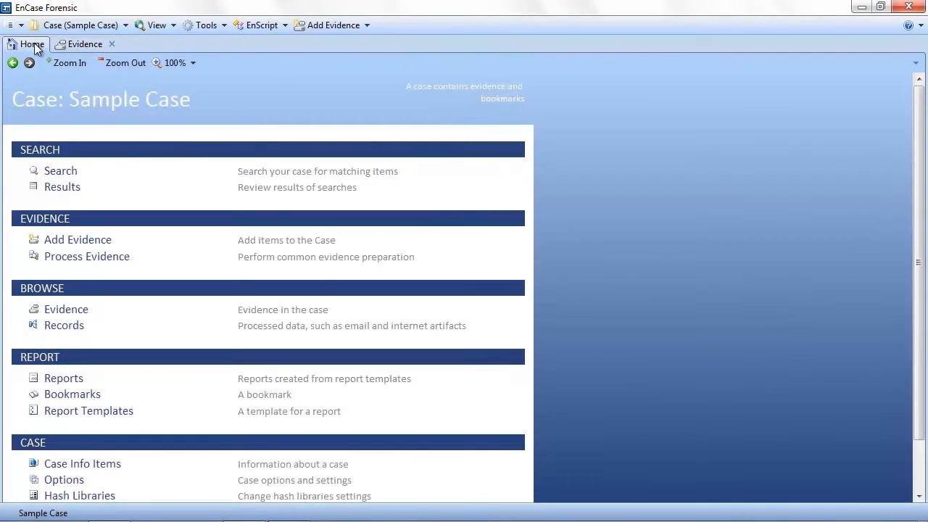
pyautogui.moveTo(58, 95)
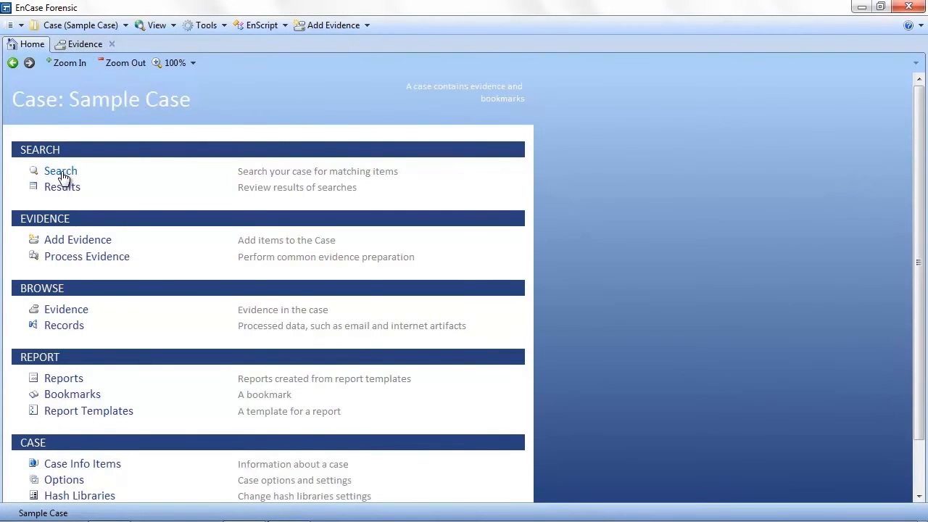
pyautogui.click(61, 170)
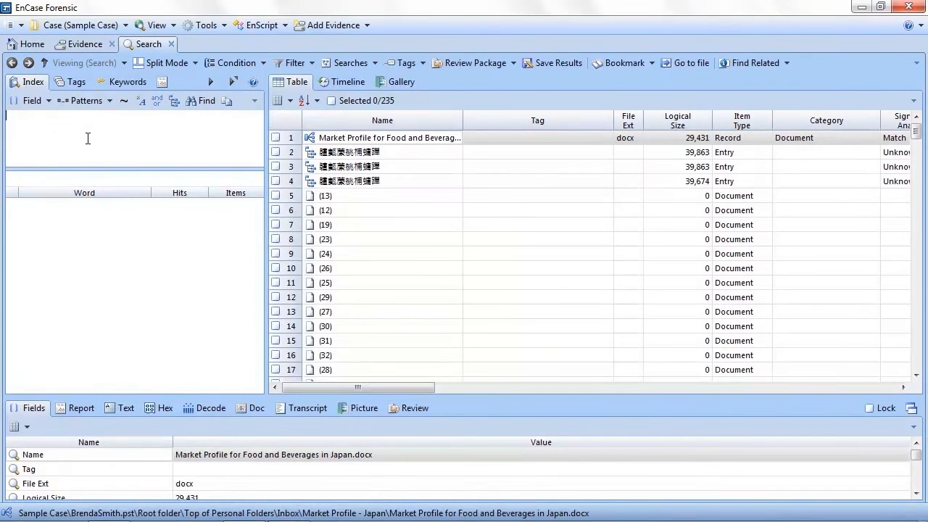
pyautogui.moveTo(82, 299)
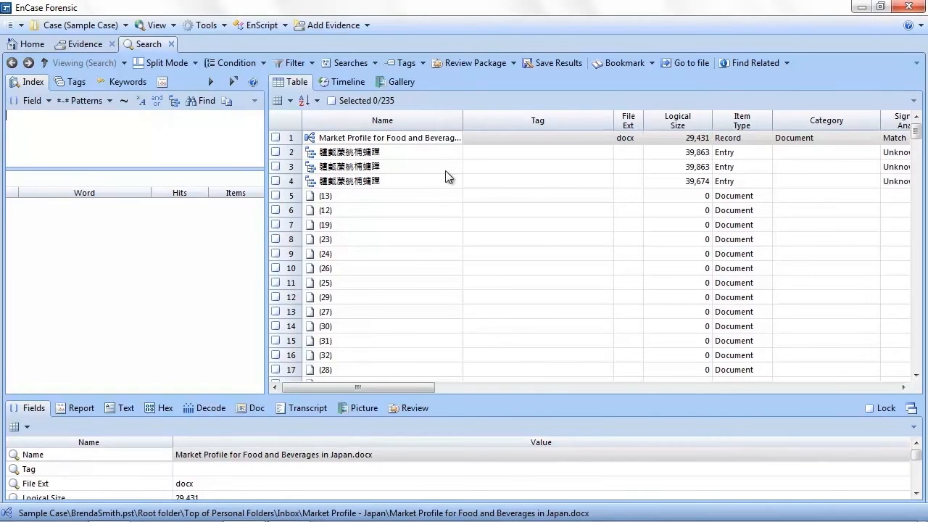
pyautogui.moveTo(472, 481)
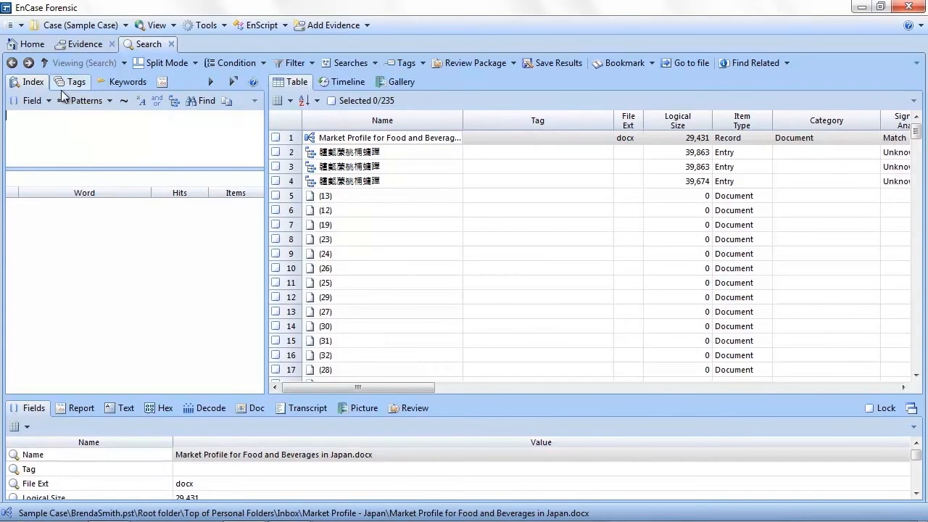
pyautogui.click(126, 81)
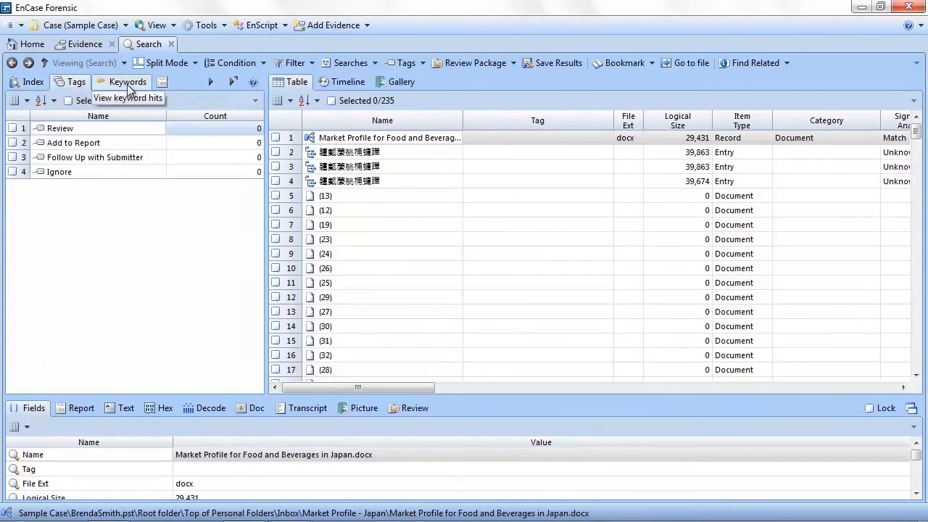
pyautogui.click(32, 82)
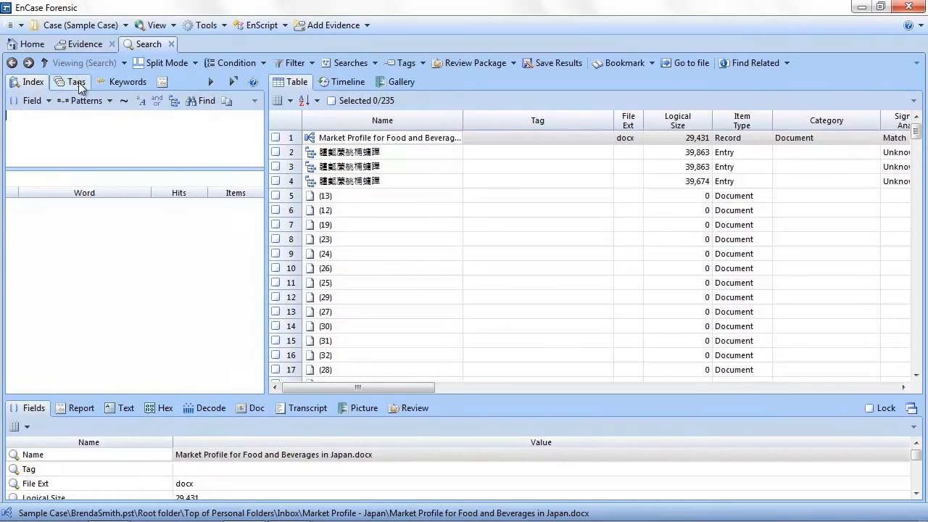
pyautogui.moveTo(127, 81)
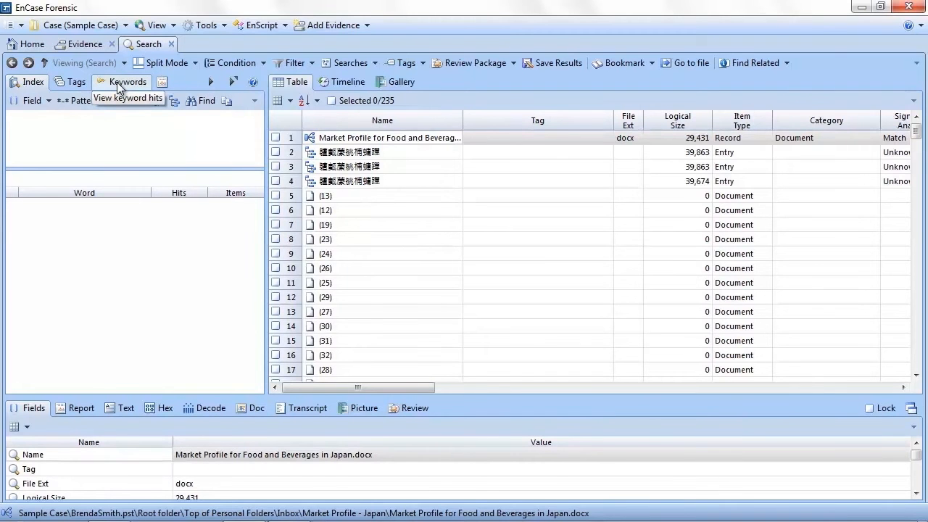
pyautogui.moveTo(117, 124)
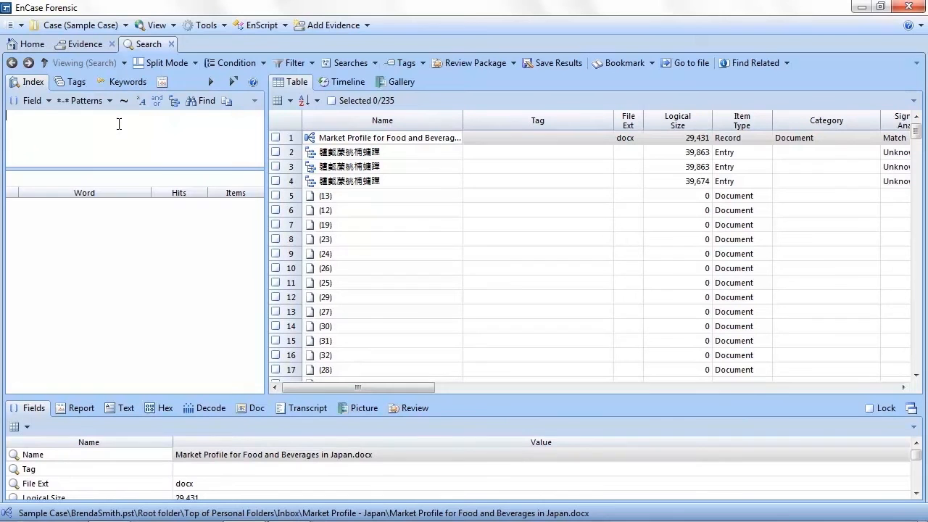
# Query the index for 'Distribution' and scroll to the highlighted email hits
pyautogui.write('Distribution')
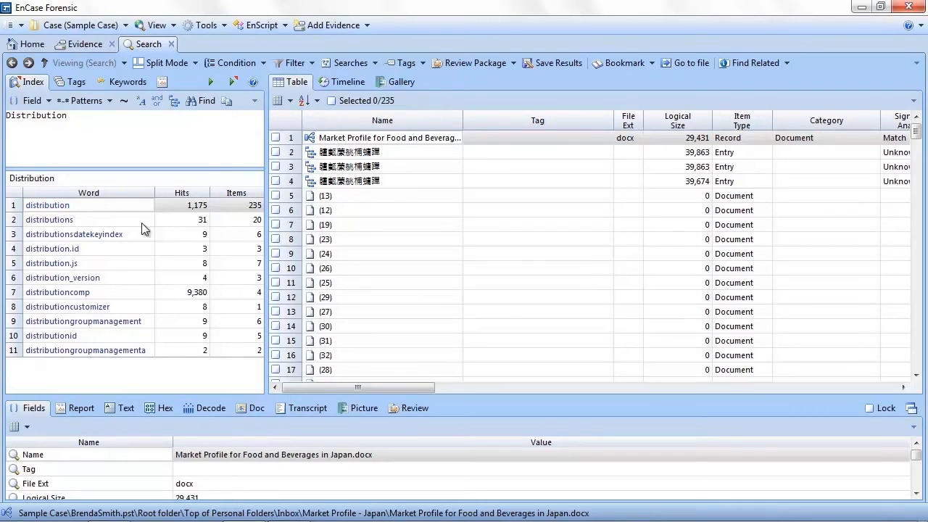
pyautogui.moveTo(144, 306)
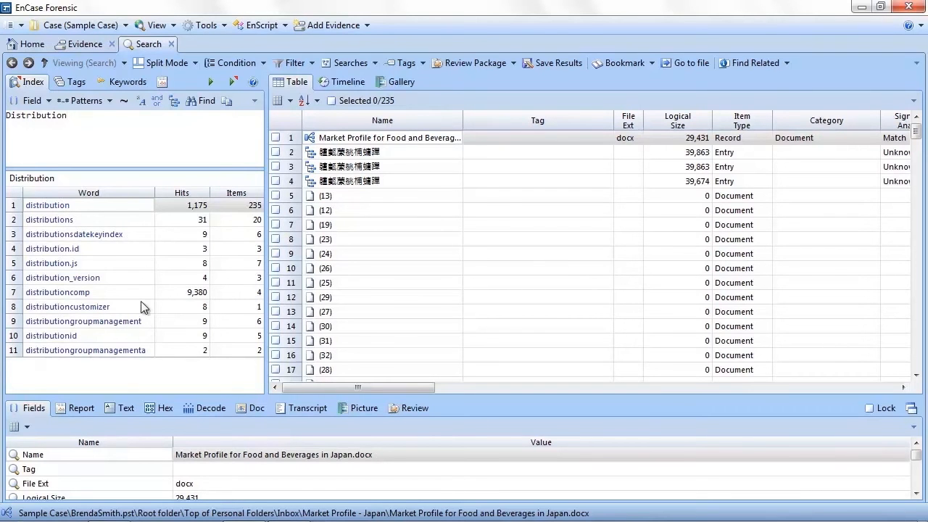
pyautogui.moveTo(253, 217)
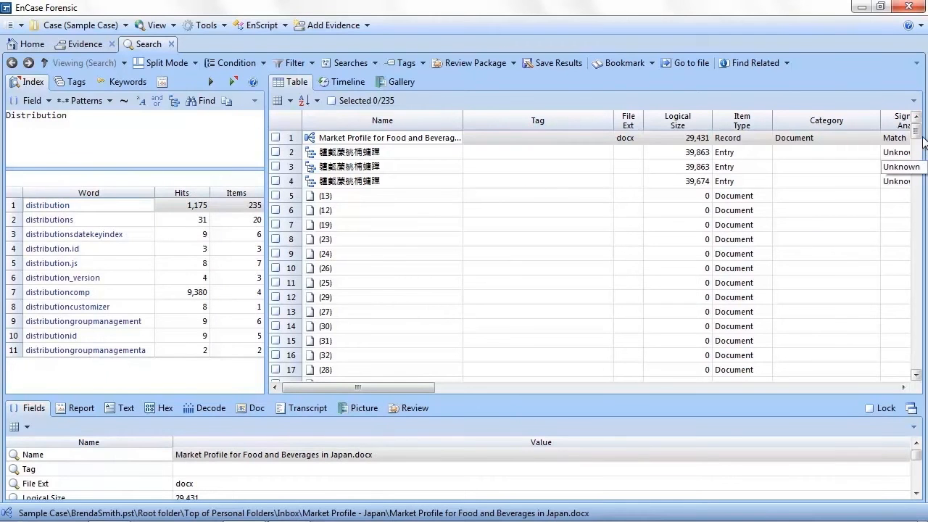
pyautogui.scroll(-3)
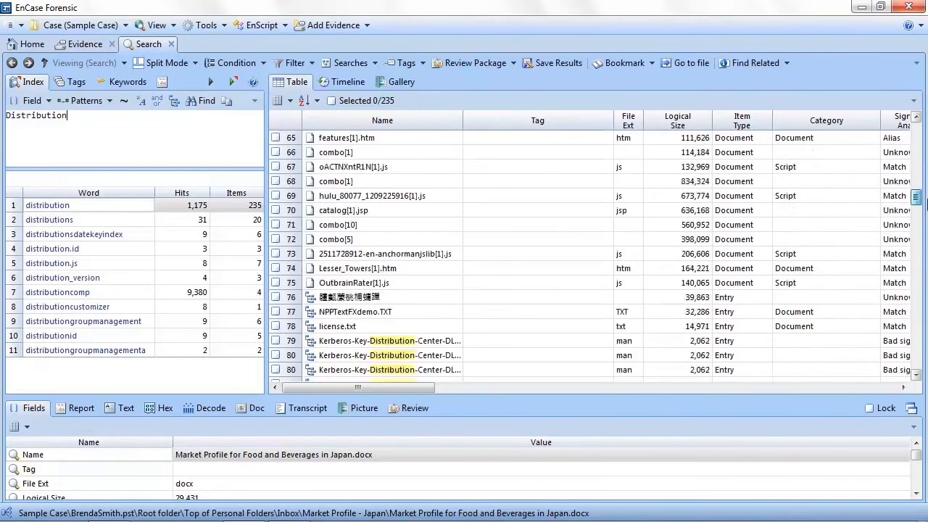
pyautogui.scroll(-3)
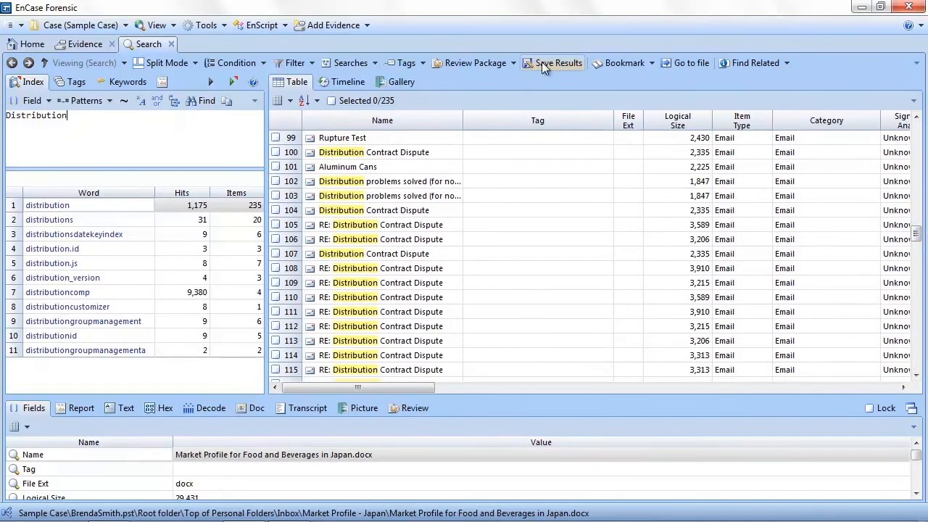
# Save the current search results under the name 'Distribution'
pyautogui.click(559, 62)
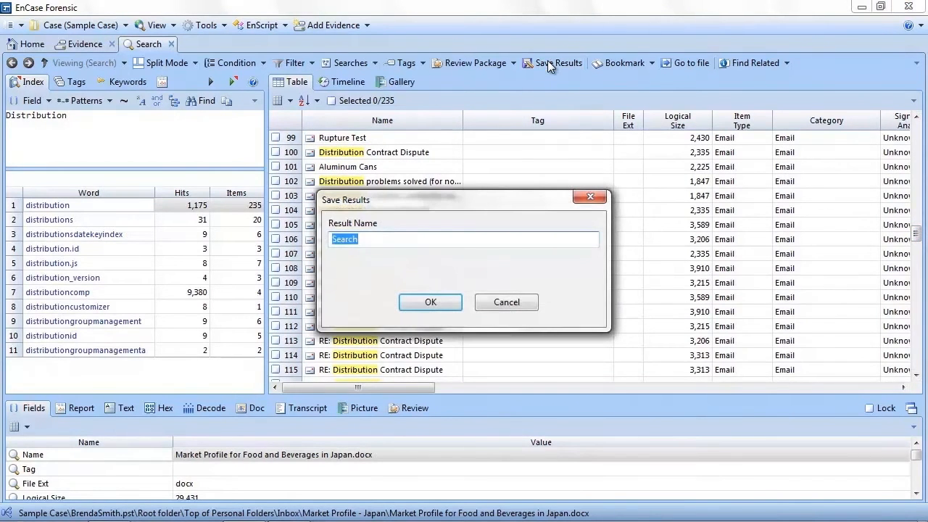
pyautogui.write('Distrib')
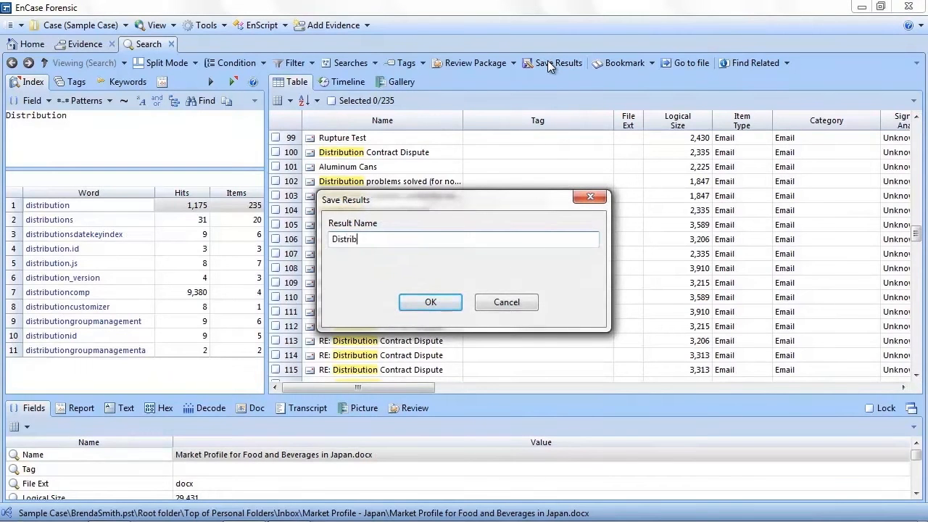
pyautogui.write('ution')
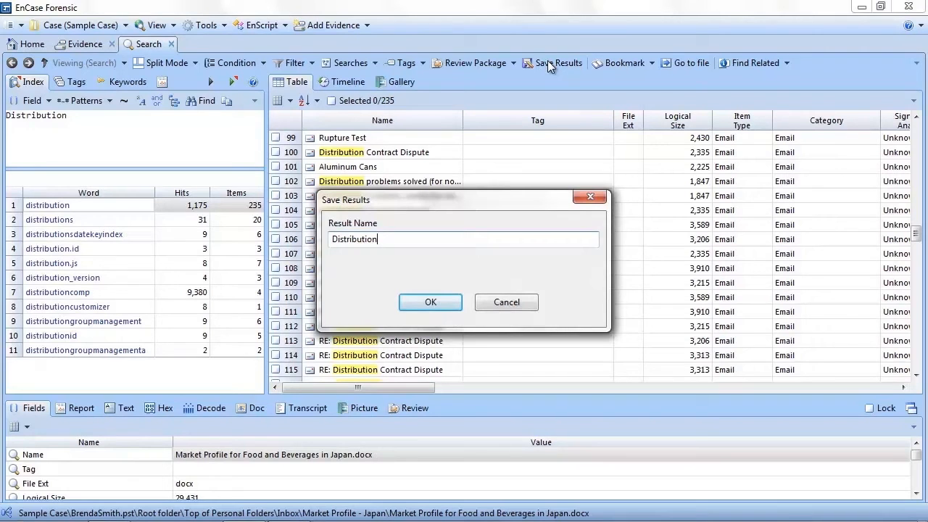
pyautogui.click(429, 303)
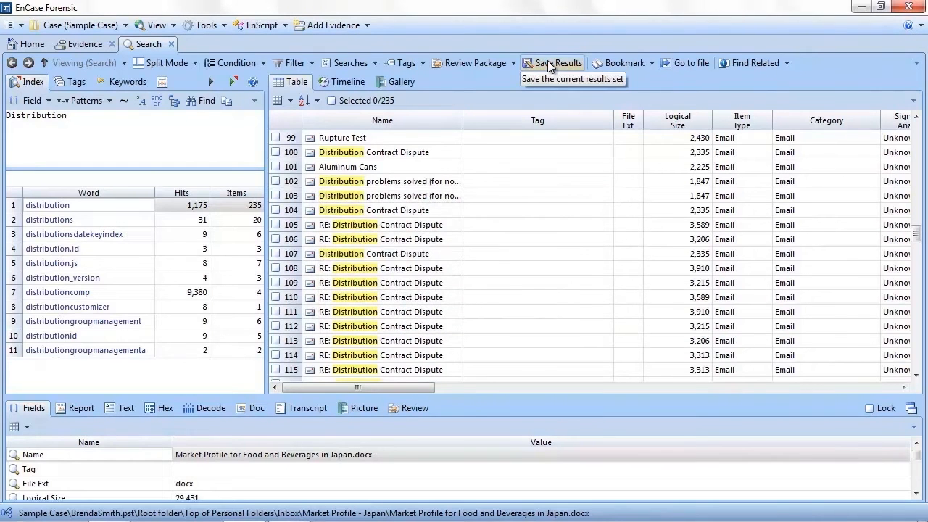
pyautogui.moveTo(391, 464)
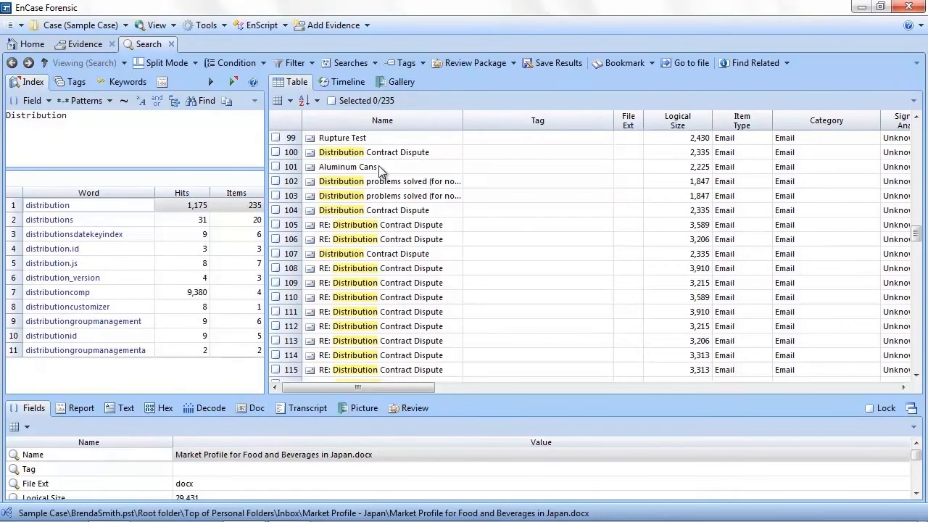
# Reopen Save Results from the Aluminum Cans email's context menu, then cancel
pyautogui.rightClick(348, 167)
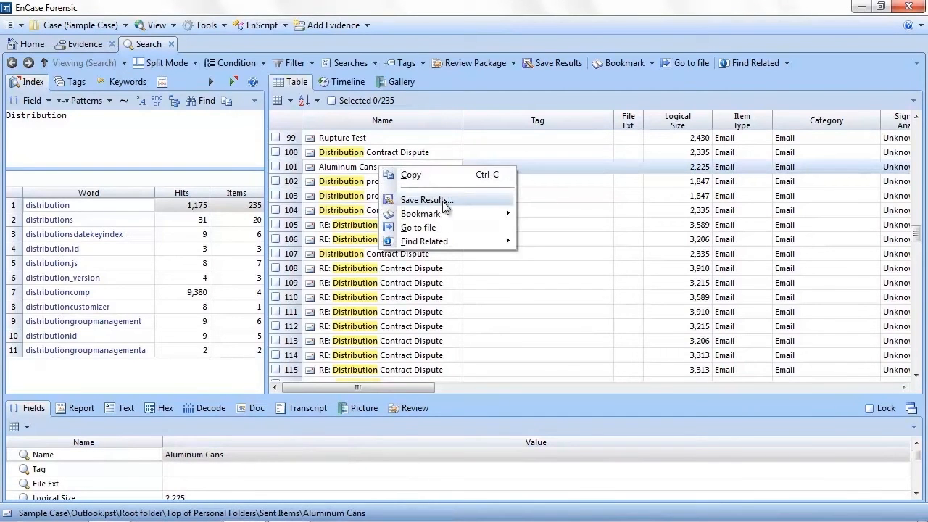
pyautogui.click(426, 199)
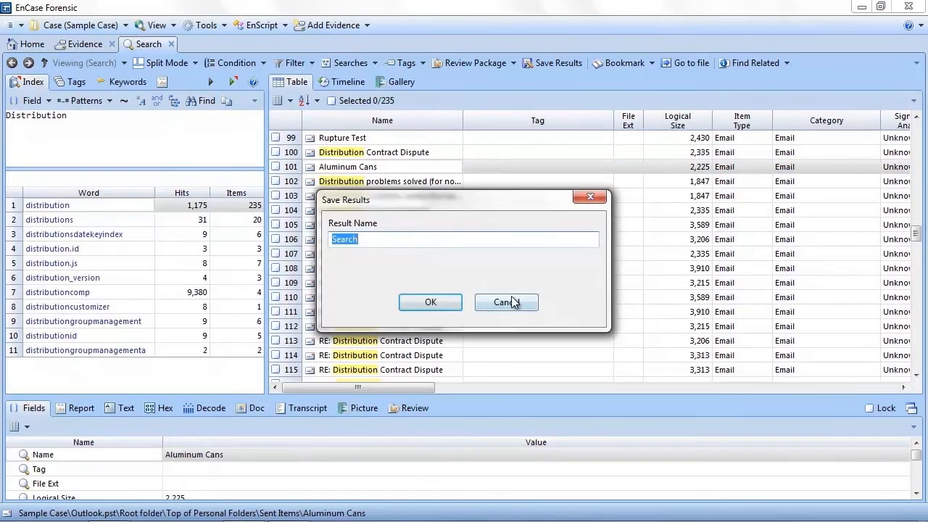
pyautogui.click(506, 302)
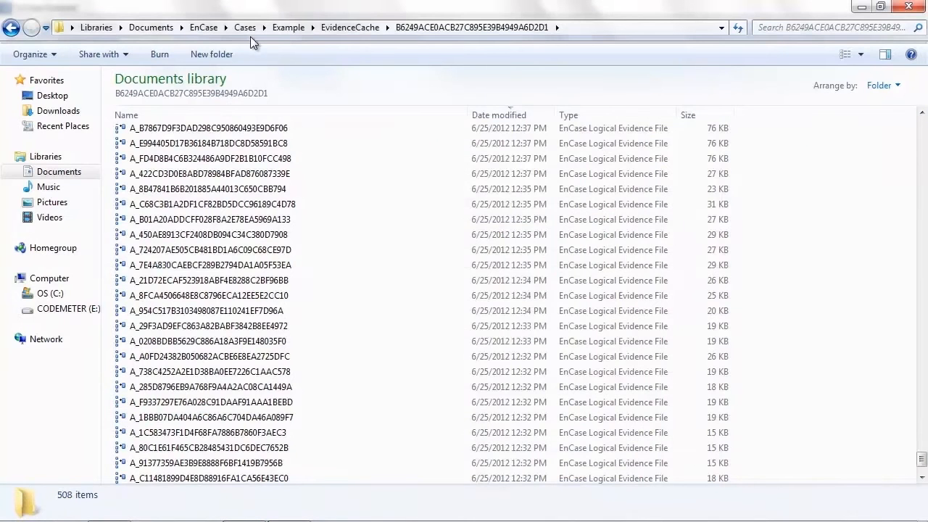
# Browse Cases > Sample Case > Results > Distribution in Explorer, then minimize the window
pyautogui.click(244, 27)
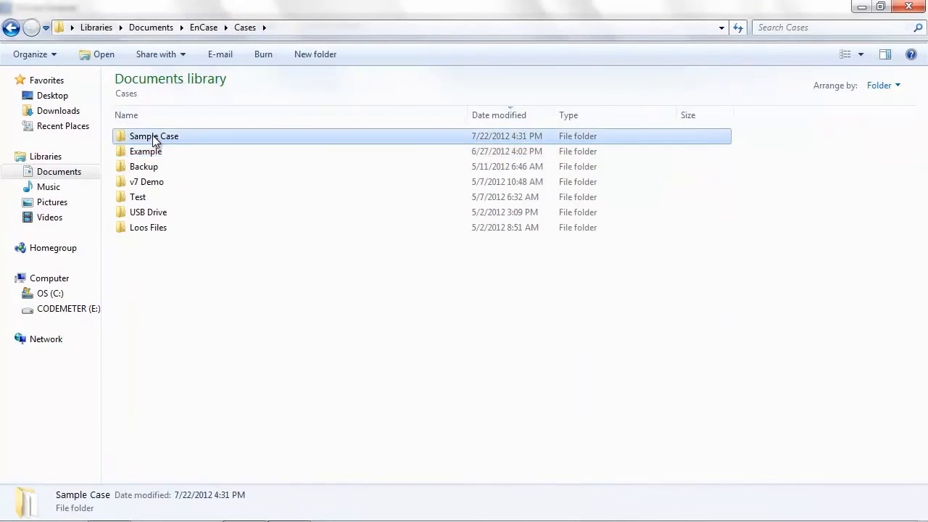
pyautogui.doubleClick(153, 136)
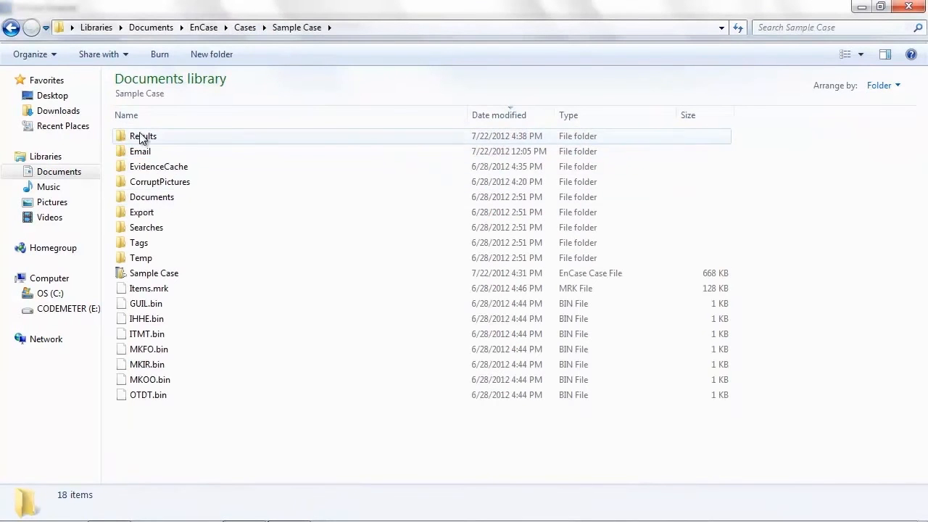
pyautogui.doubleClick(143, 136)
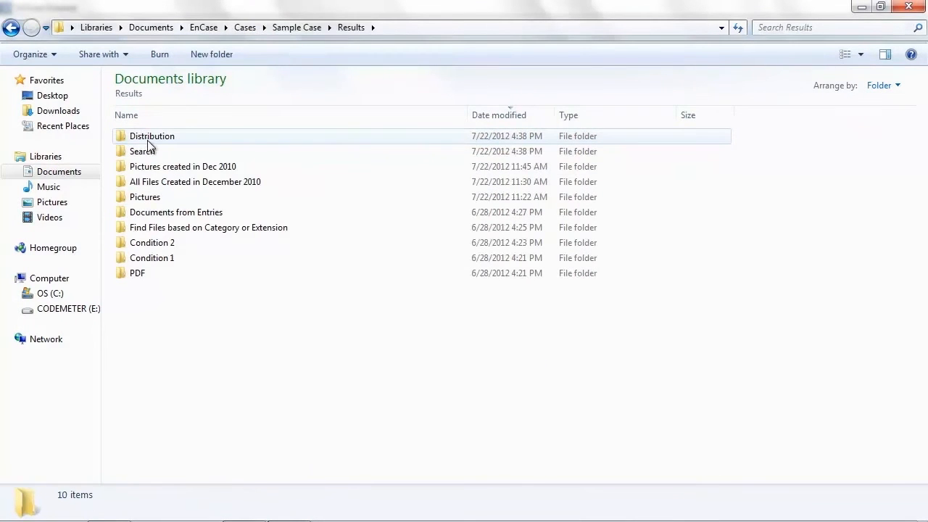
pyautogui.doubleClick(151, 136)
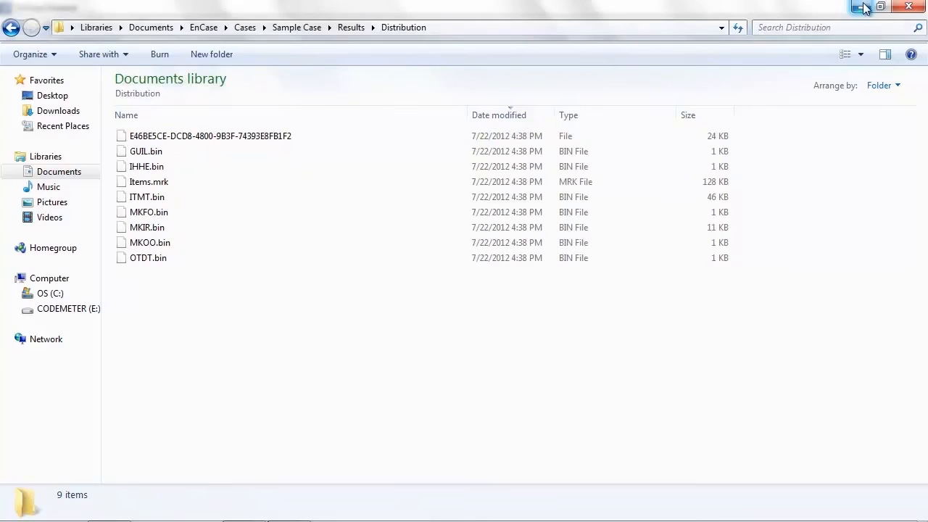
pyautogui.click(864, 7)
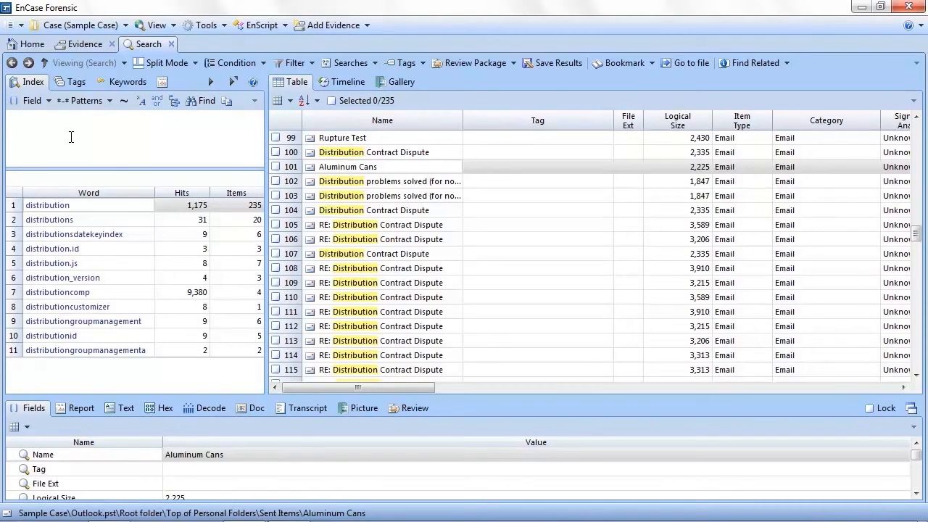
# Query the index for 'SODA and Meeting', then switch the operator to 'or'
pyautogui.write('SODA')
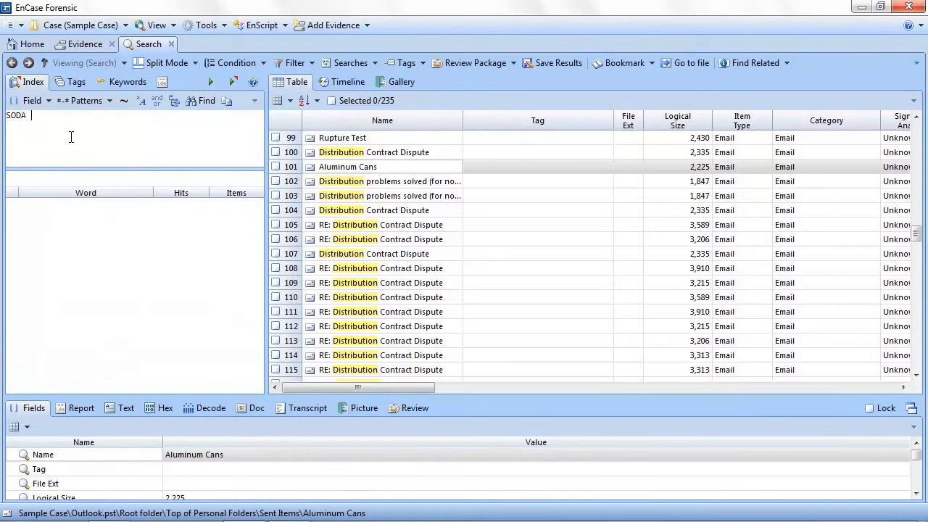
pyautogui.write('Meetni')
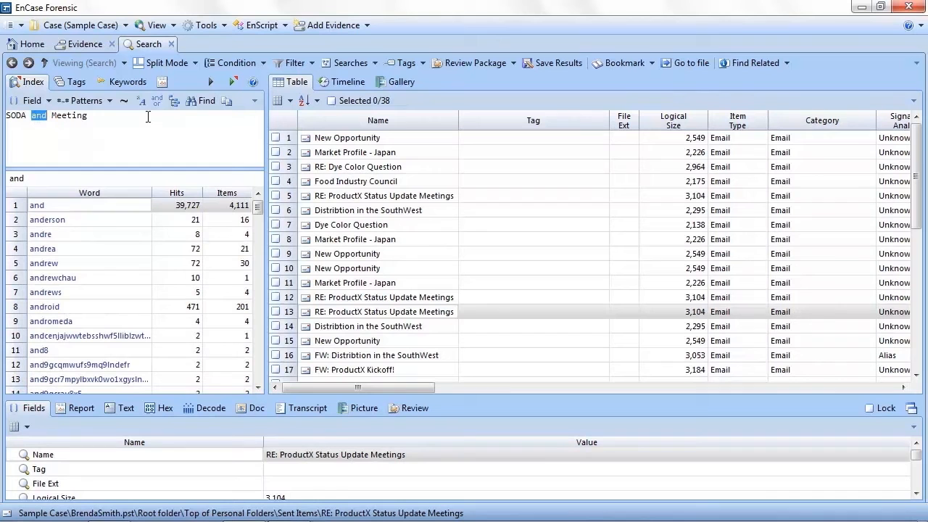
pyautogui.rightClick(65, 116)
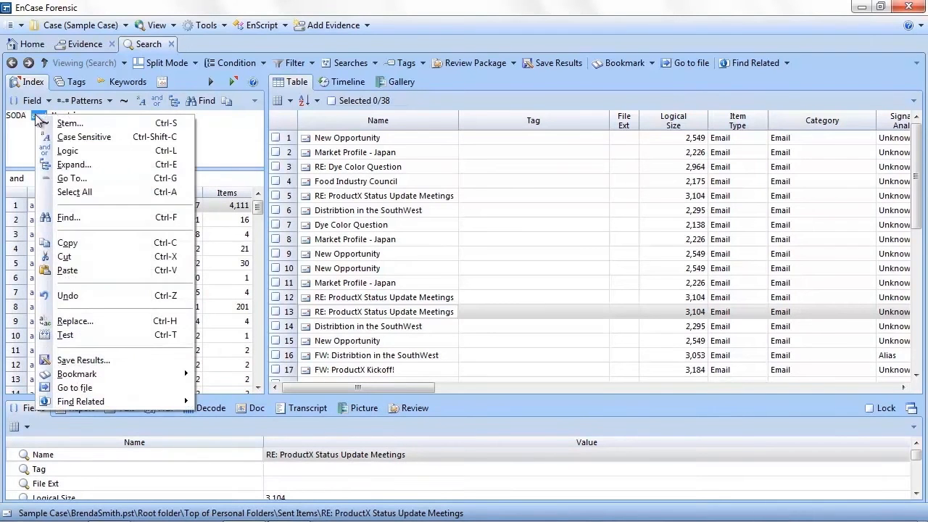
pyautogui.moveTo(80, 255)
pyautogui.write('or')
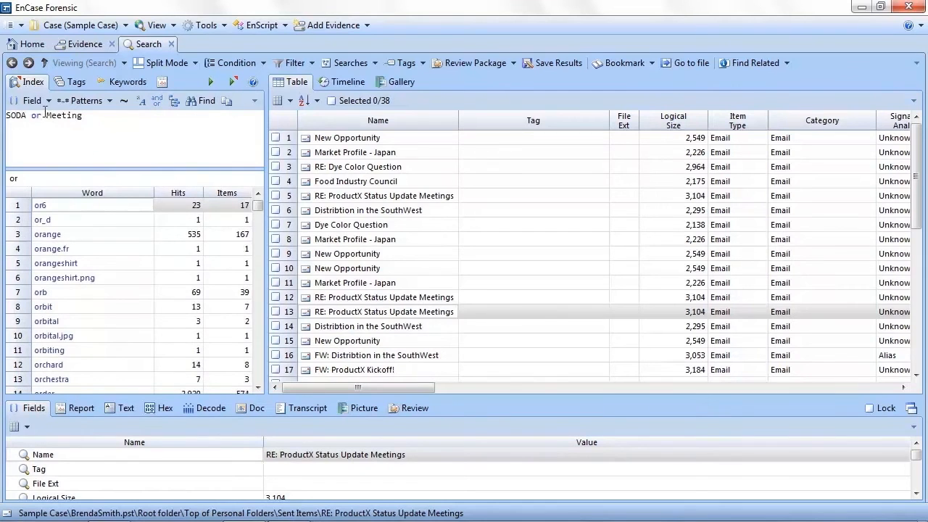
pyautogui.click(157, 100)
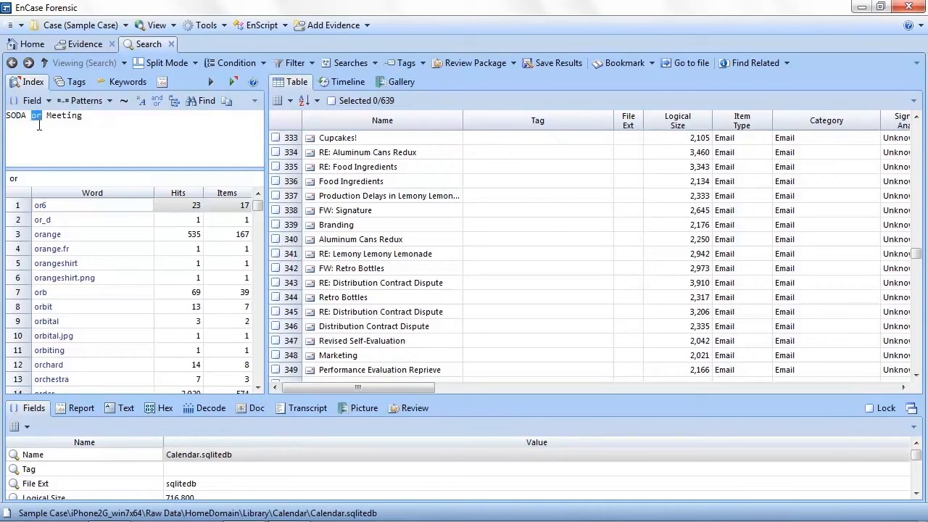
# Run the proximity query 'SODA w/15 Meeting' and inspect the Food Industry Council email
pyautogui.write('w')
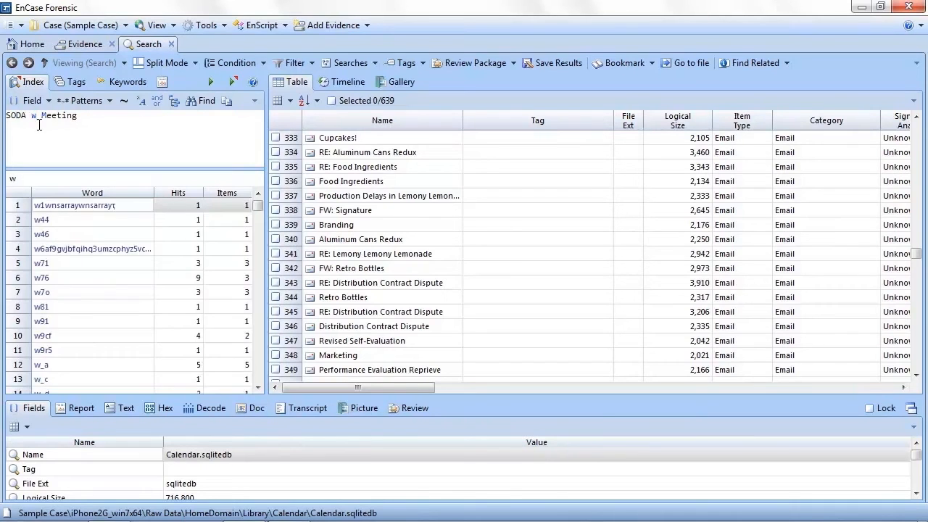
pyautogui.write('/15')
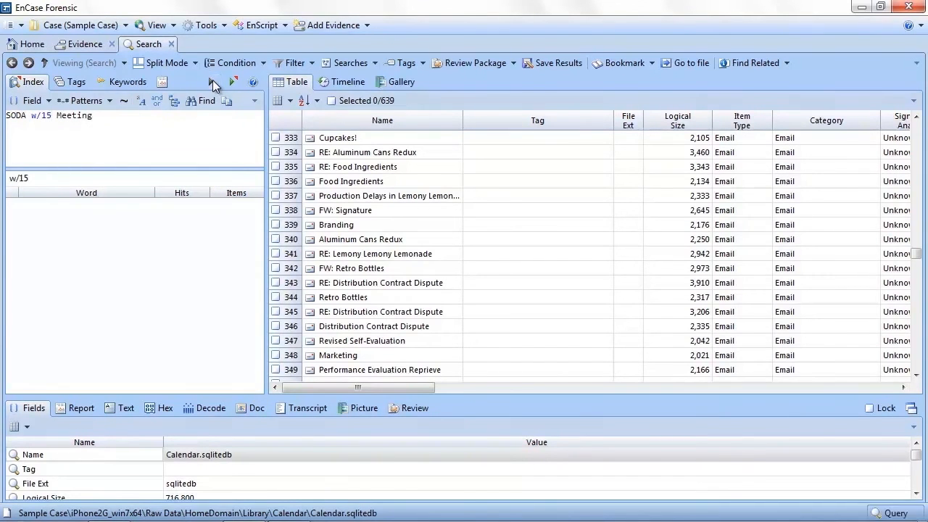
pyautogui.click(210, 81)
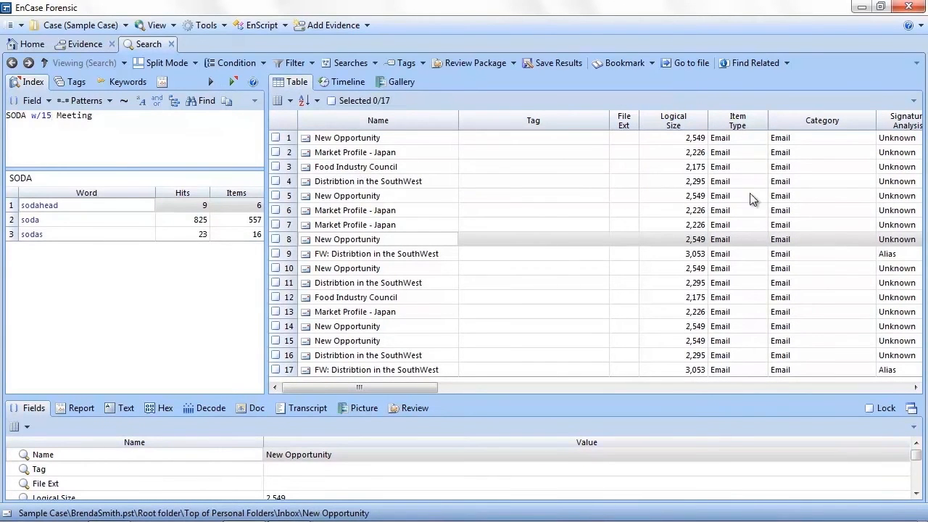
pyautogui.click(356, 166)
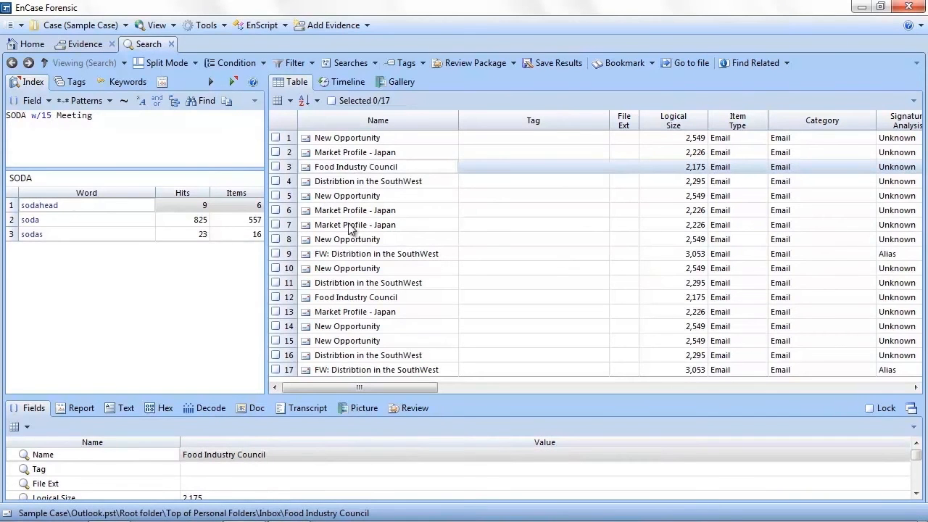
pyautogui.moveTo(345, 375)
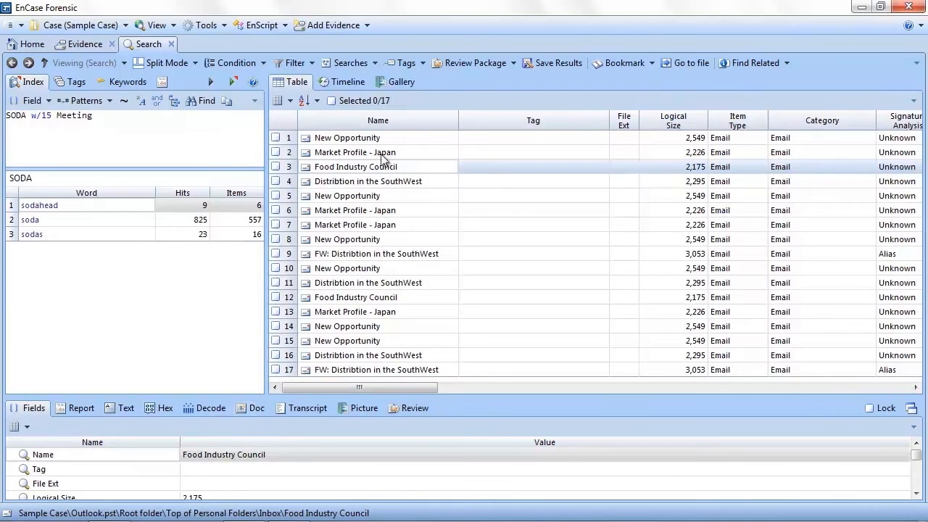
# Save the 17 email hits as a result set named 'Soda'
pyautogui.click(557, 63)
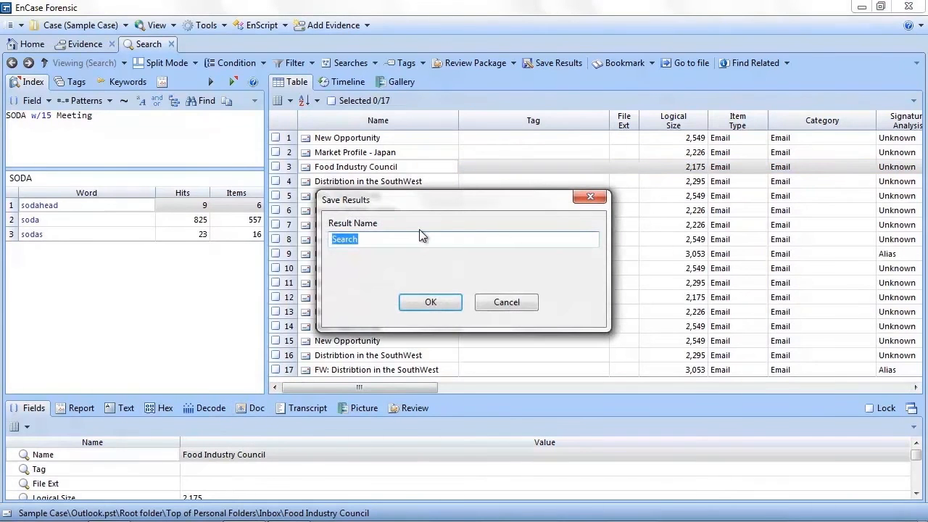
pyautogui.write('Soda')
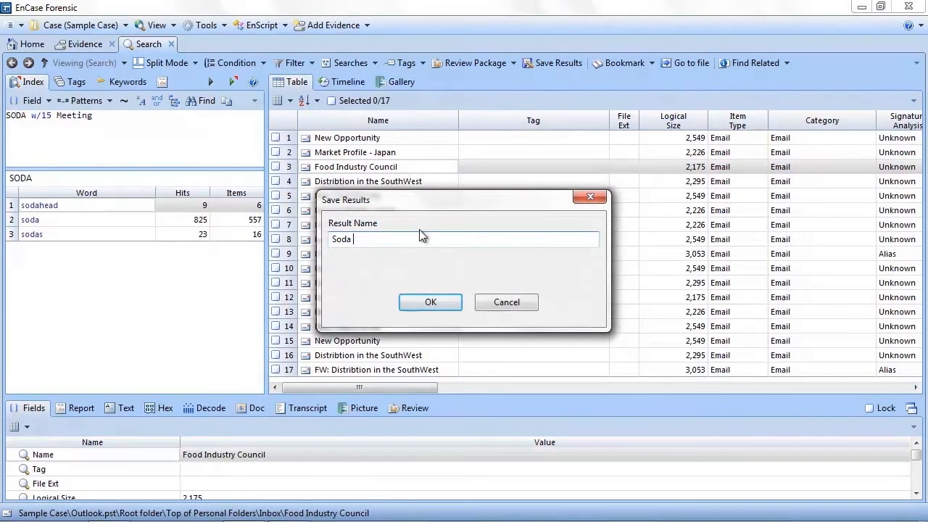
pyautogui.click(430, 302)
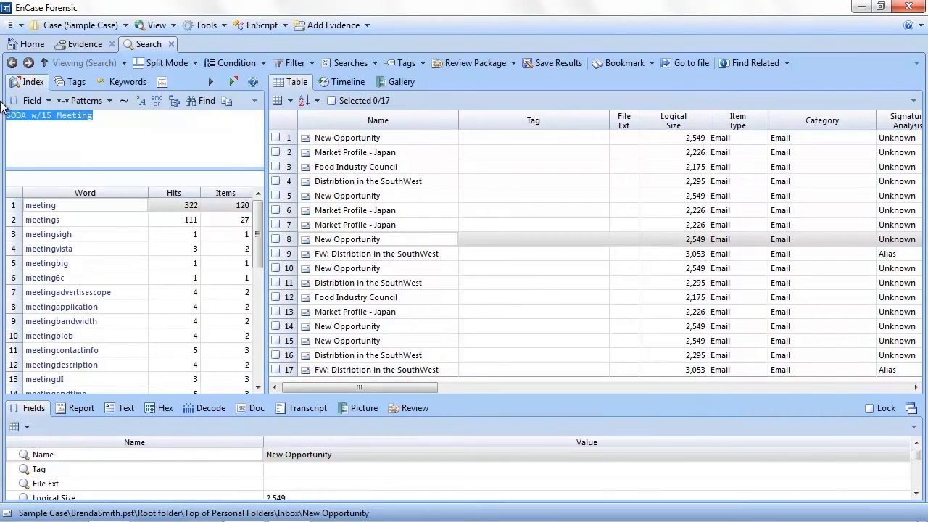
# Look up the stems of 'Meet' (meets, met, meeting), then close the Stem dialog
pyautogui.write('Meet')
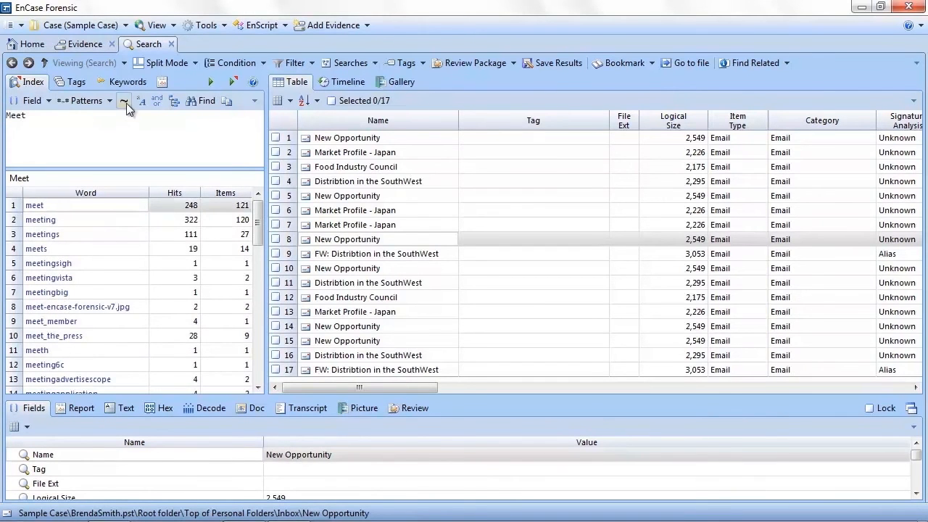
pyautogui.click(123, 100)
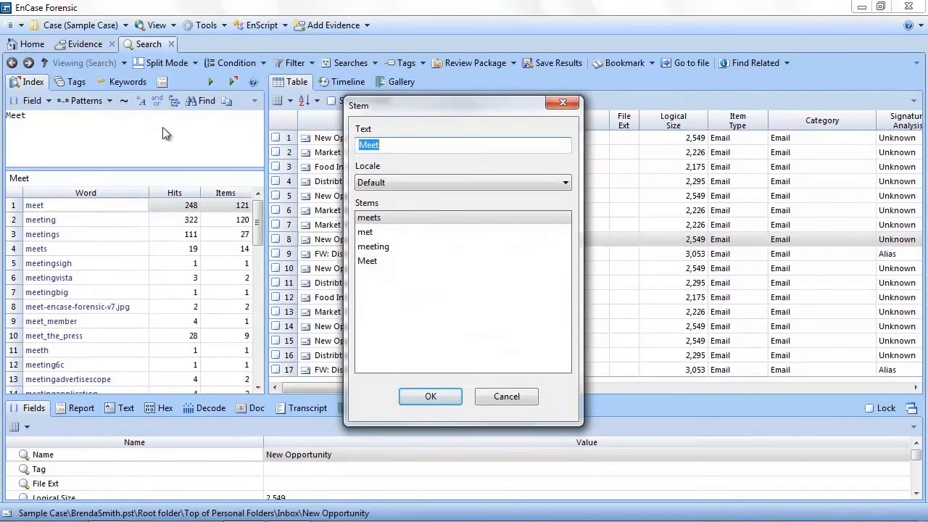
pyautogui.moveTo(426, 361)
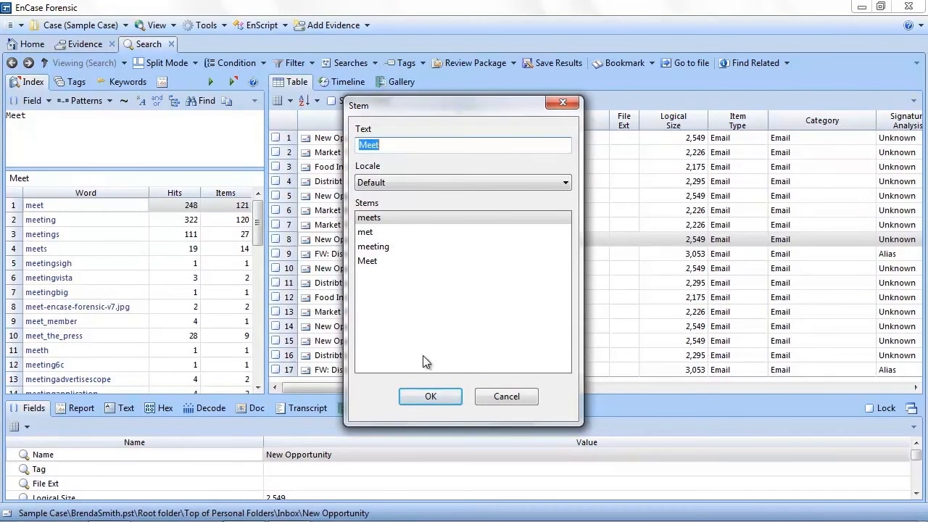
pyautogui.click(430, 397)
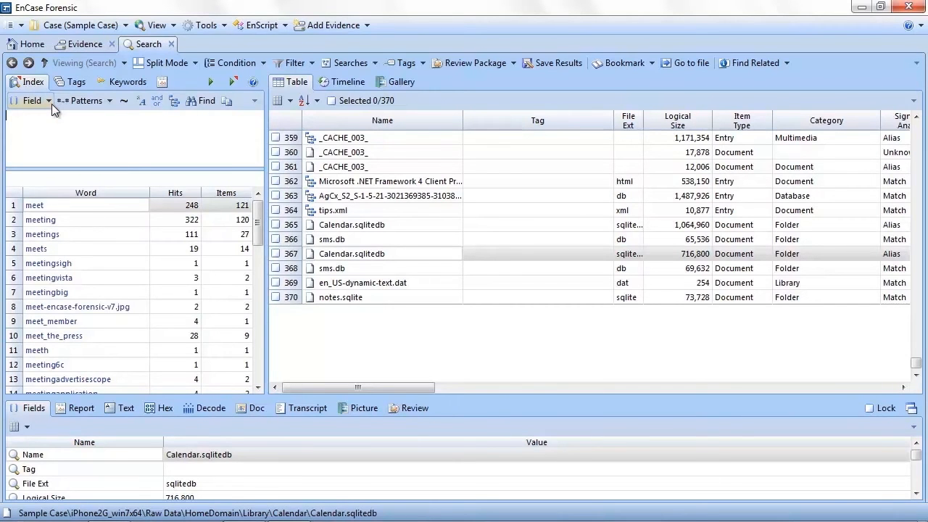
pyautogui.moveTo(32, 100)
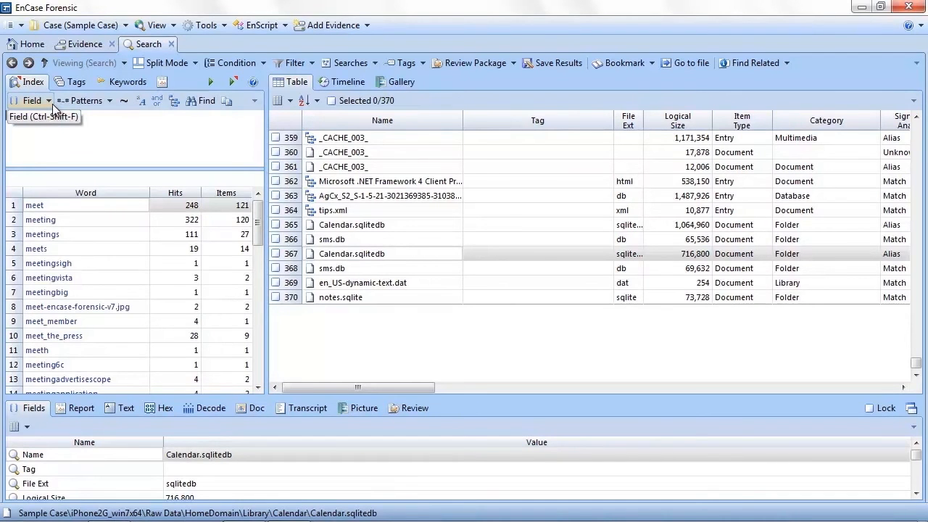
pyautogui.moveTo(49, 107)
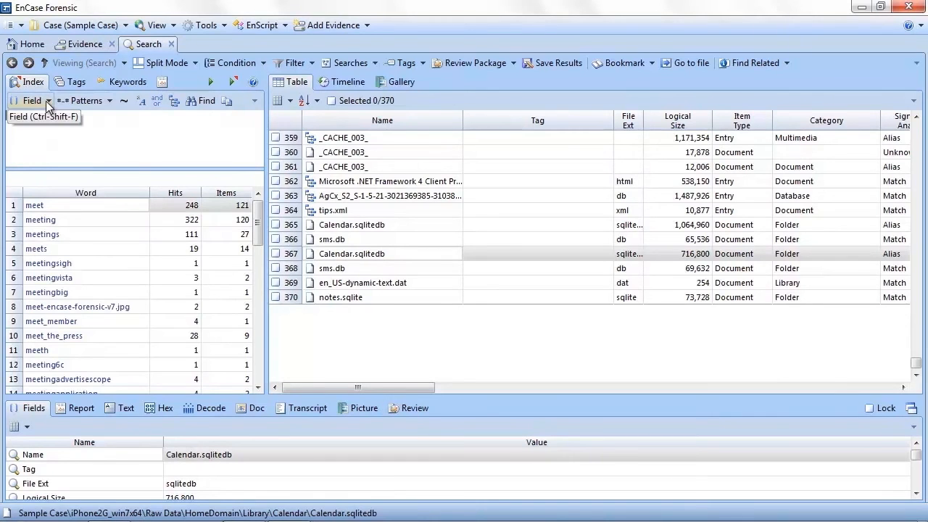
# Run a [Category]PICTURE field search (16,882 items) and start saving results as 'Pict'
pyautogui.click(30, 100)
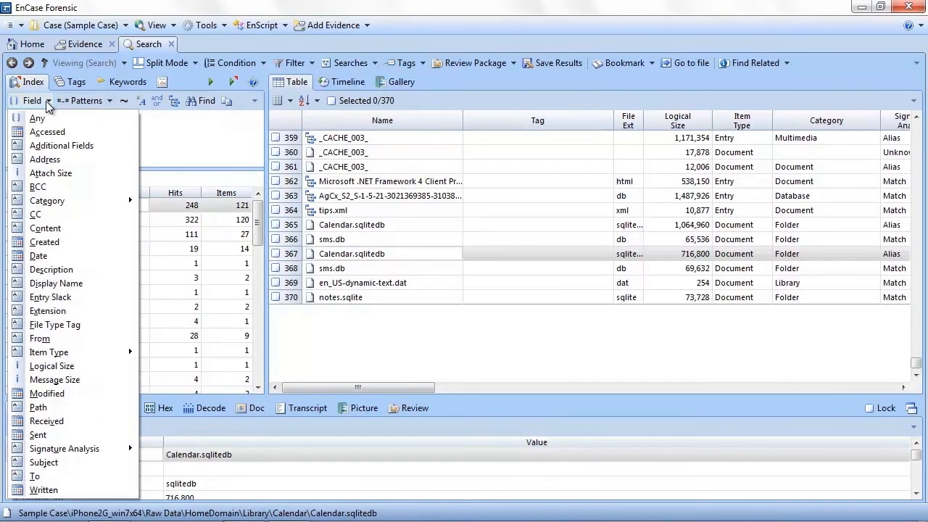
pyautogui.moveTo(51, 298)
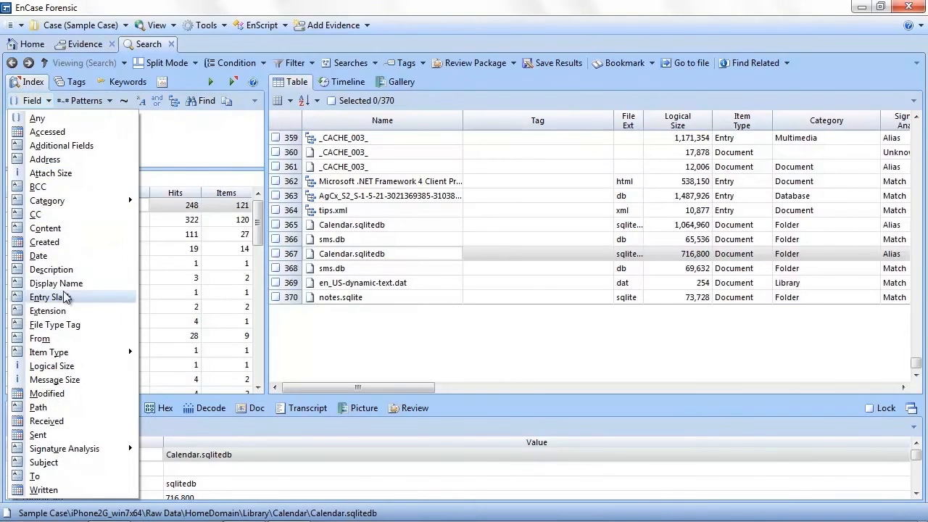
pyautogui.moveTo(44, 489)
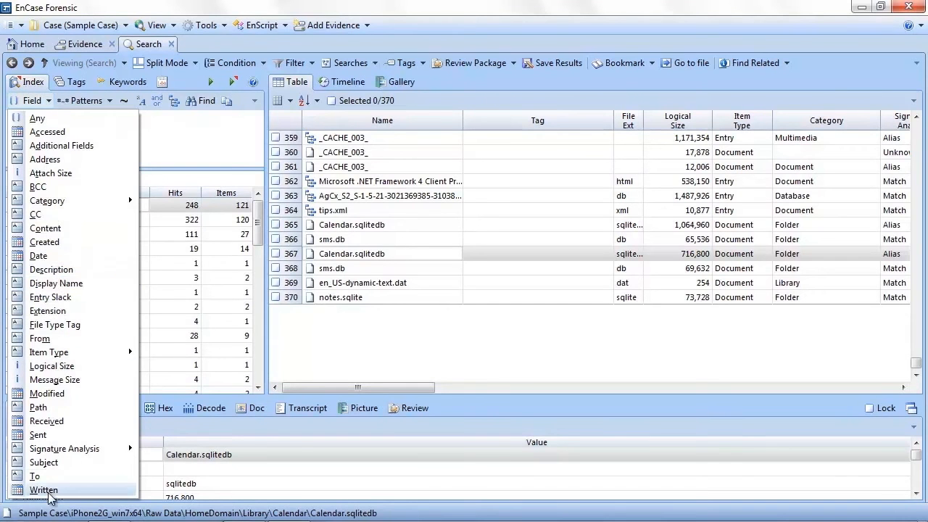
pyautogui.click(46, 201)
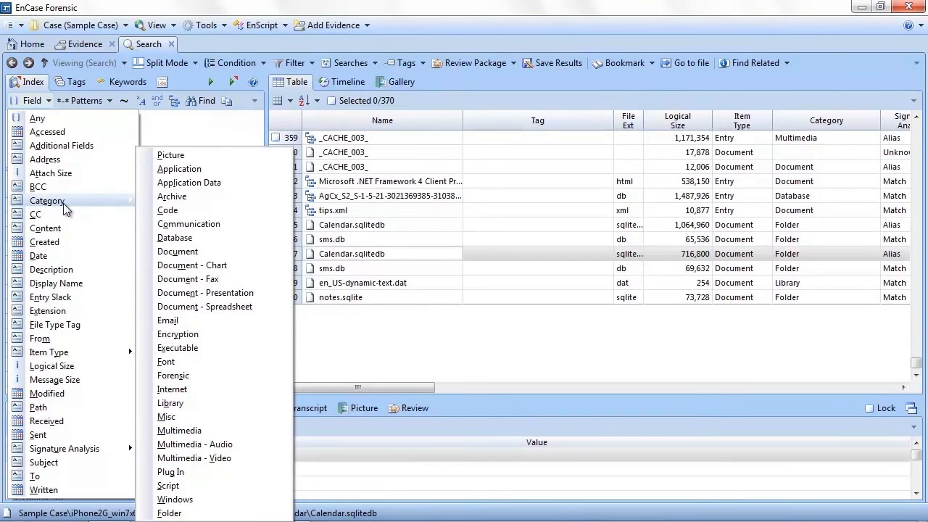
pyautogui.moveTo(179, 168)
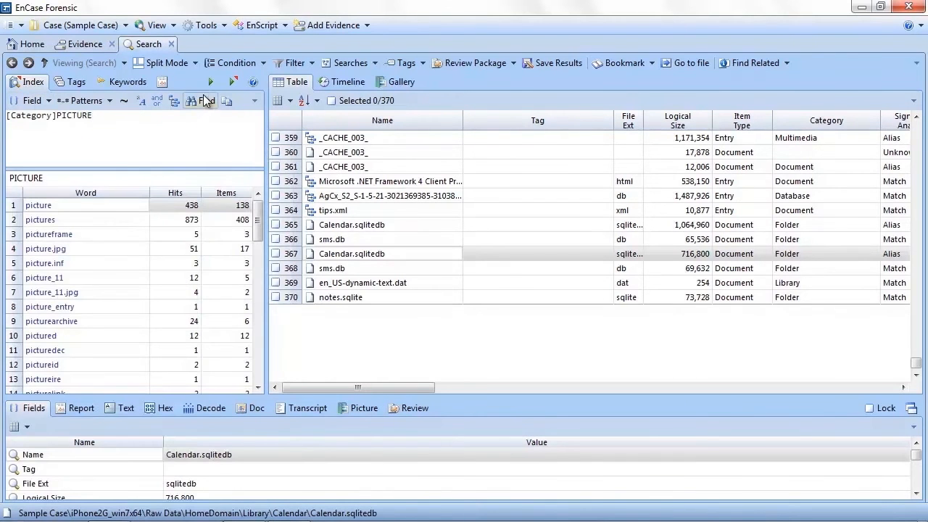
pyautogui.moveTo(210, 80)
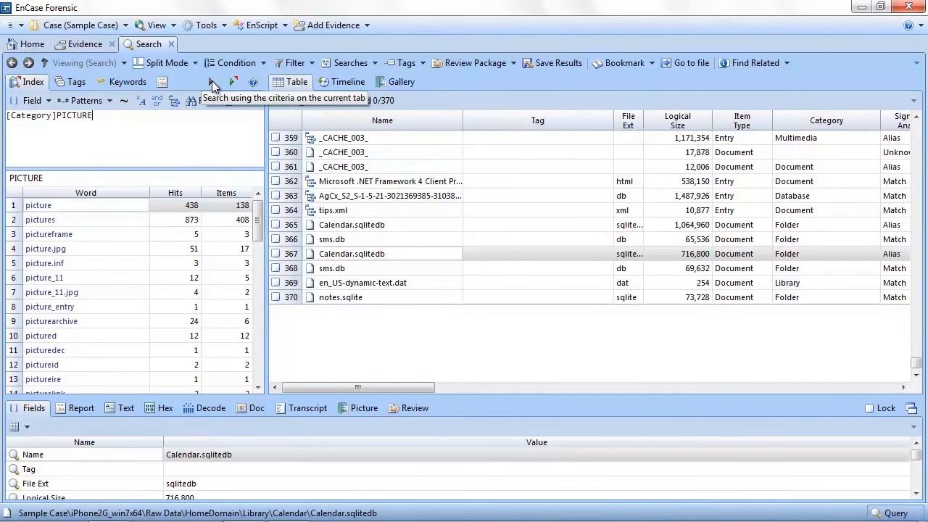
pyautogui.click(210, 81)
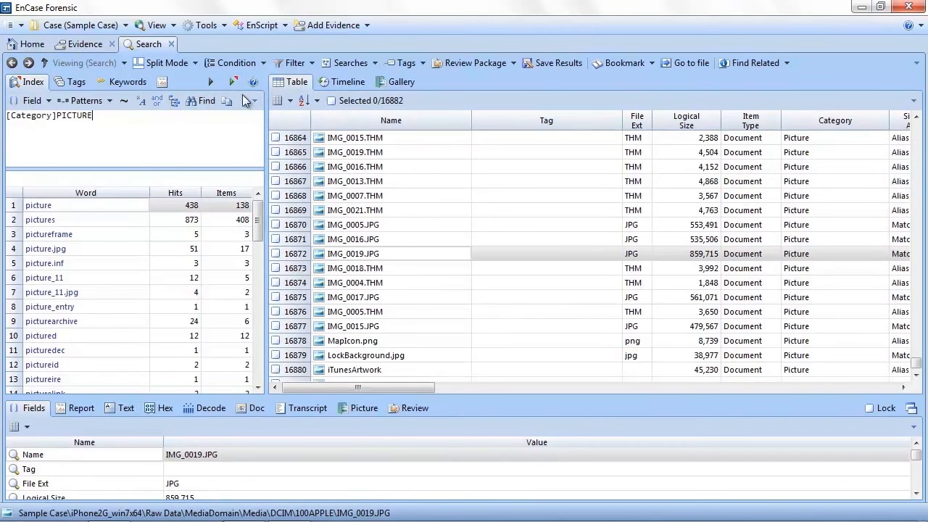
pyautogui.moveTo(326, 154)
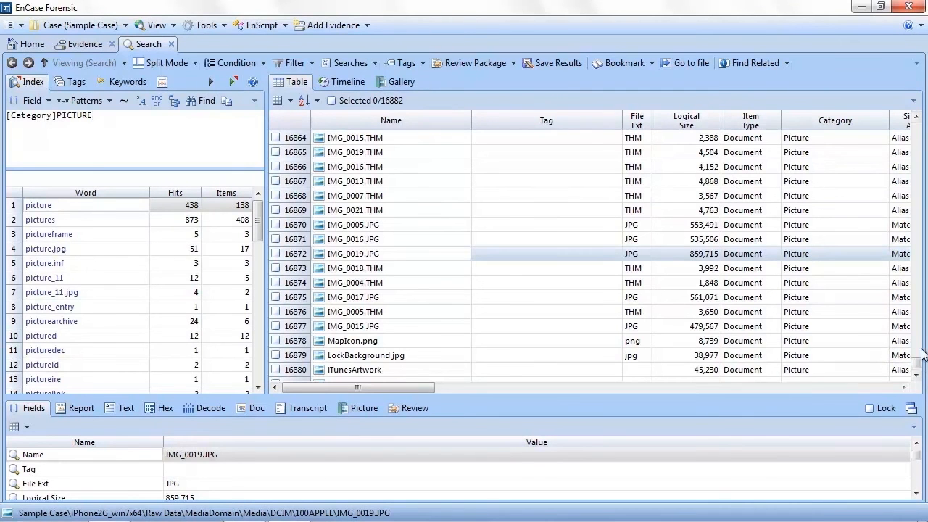
pyautogui.moveTo(689, 63)
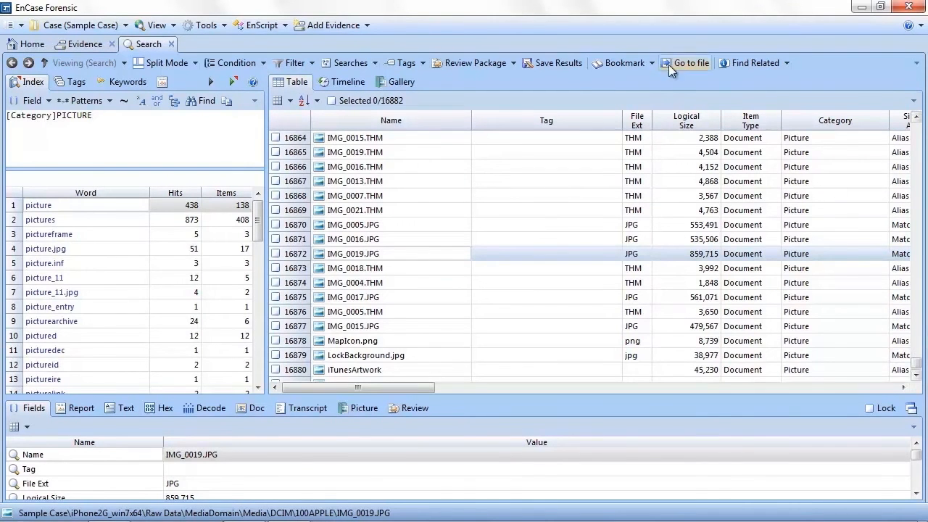
pyautogui.click(553, 63)
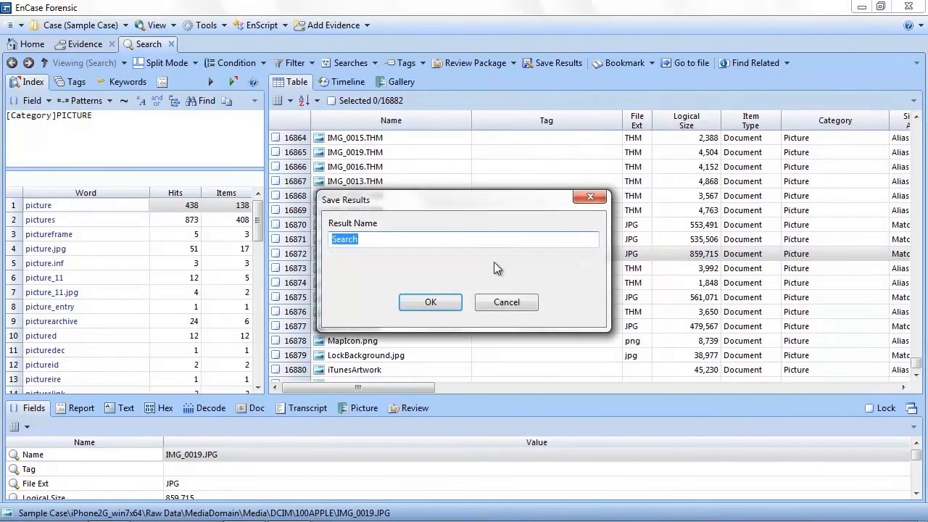
pyautogui.write('Pict')
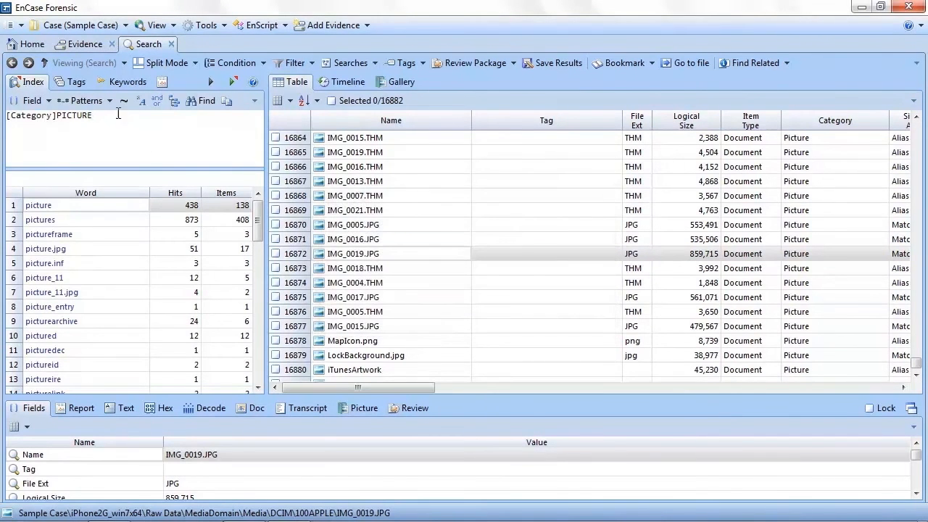
# Run a Created-field index query for the range #2010-12-01...2011-01-01#, returning 8,843 items
pyautogui.click(29, 101)
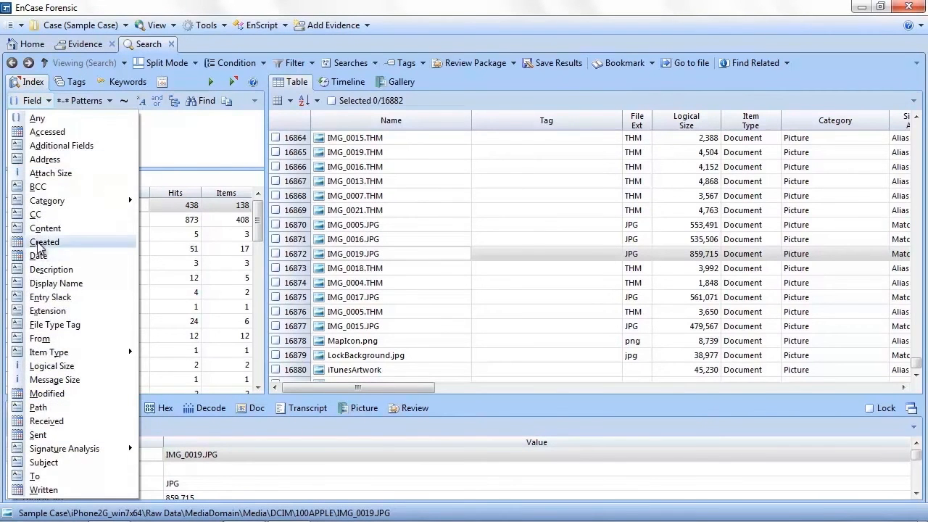
pyautogui.click(44, 242)
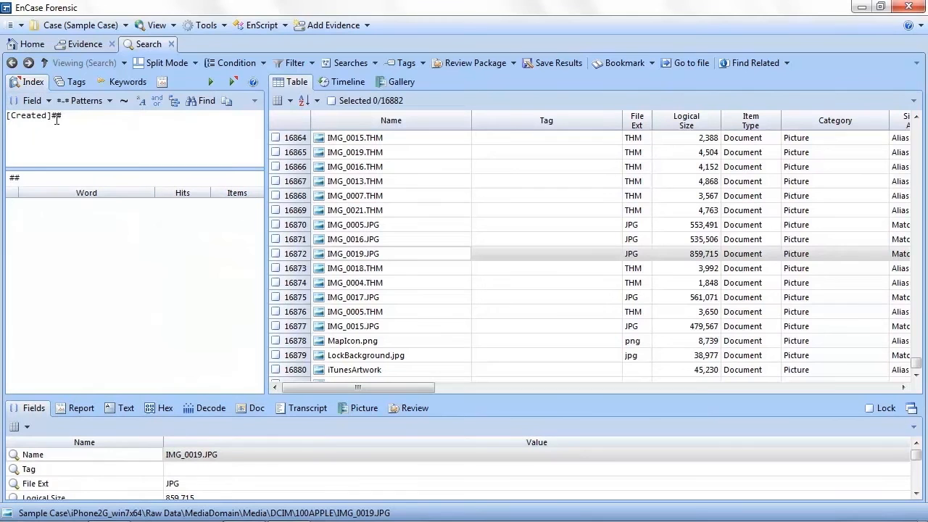
pyautogui.write('2')
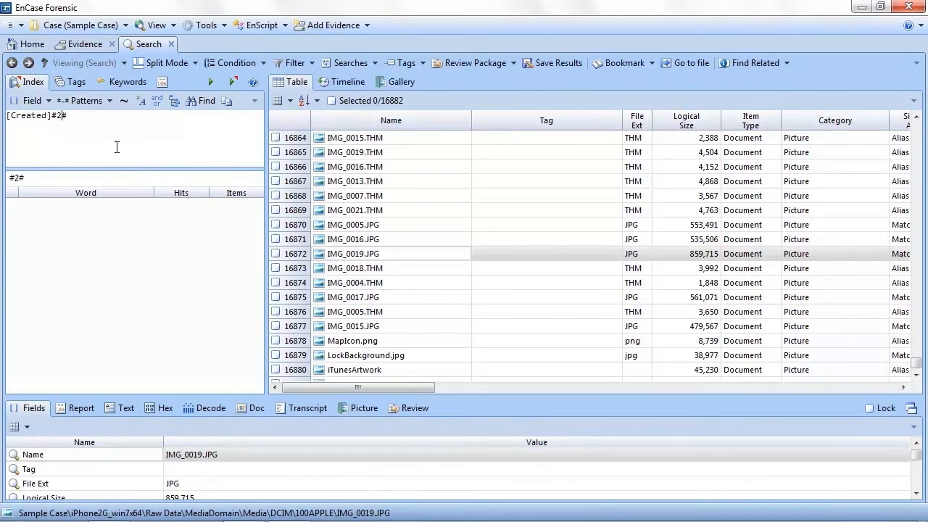
pyautogui.write('010-12-')
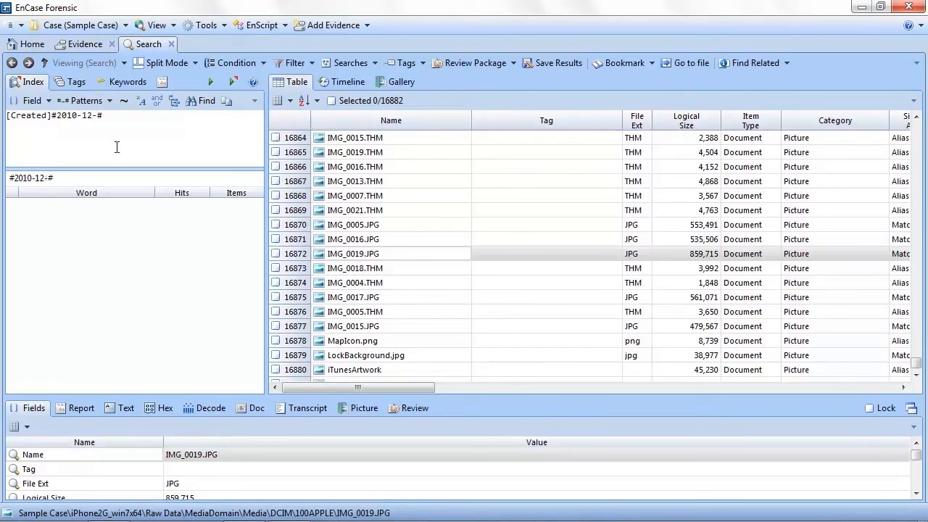
pyautogui.write('01')
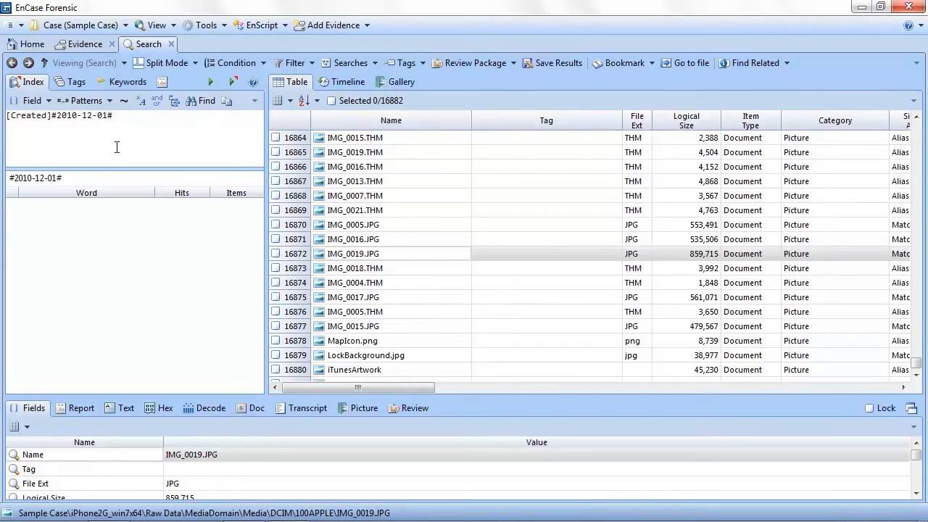
pyautogui.write('...')
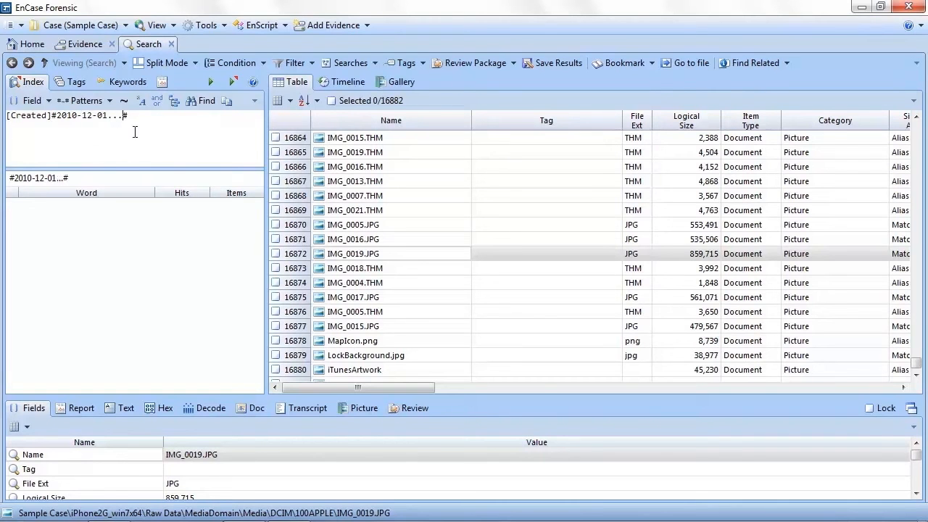
pyautogui.moveTo(210, 82)
pyautogui.write('...')
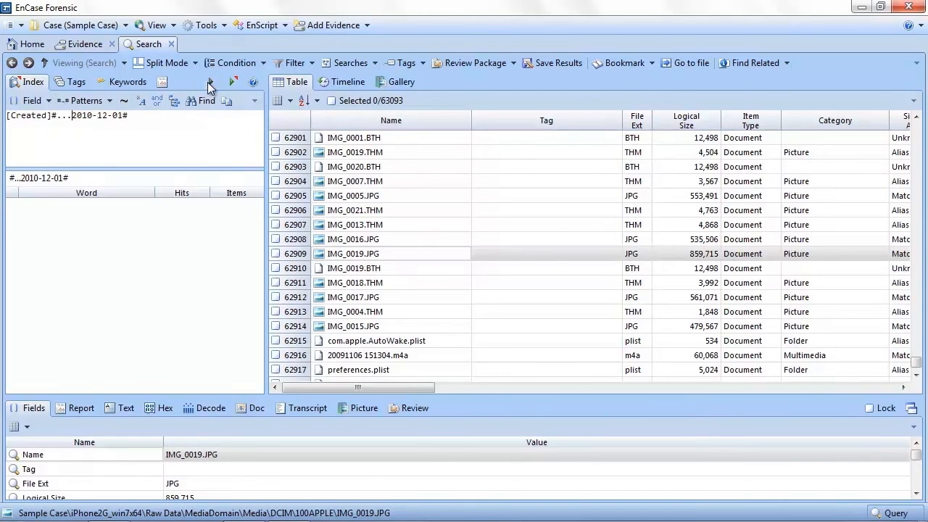
pyautogui.moveTo(574, 378)
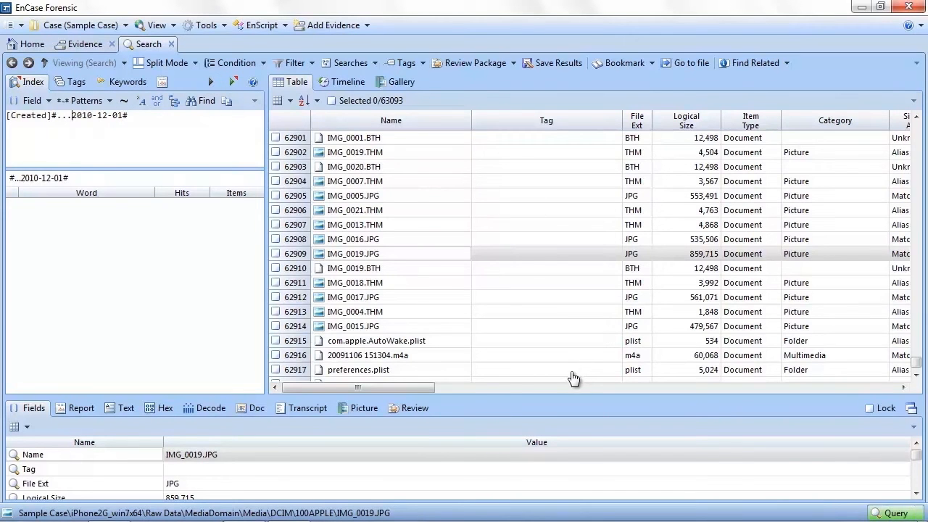
pyautogui.moveTo(543, 378)
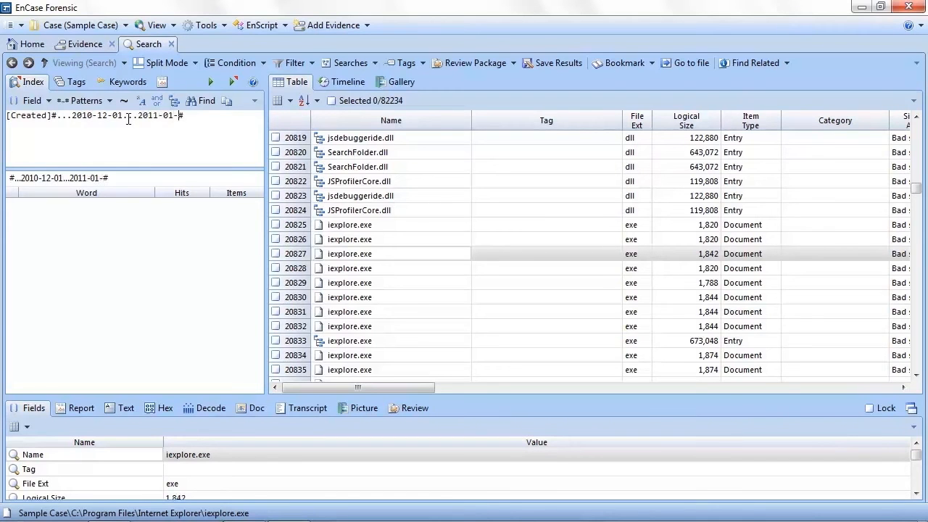
pyautogui.write('01')
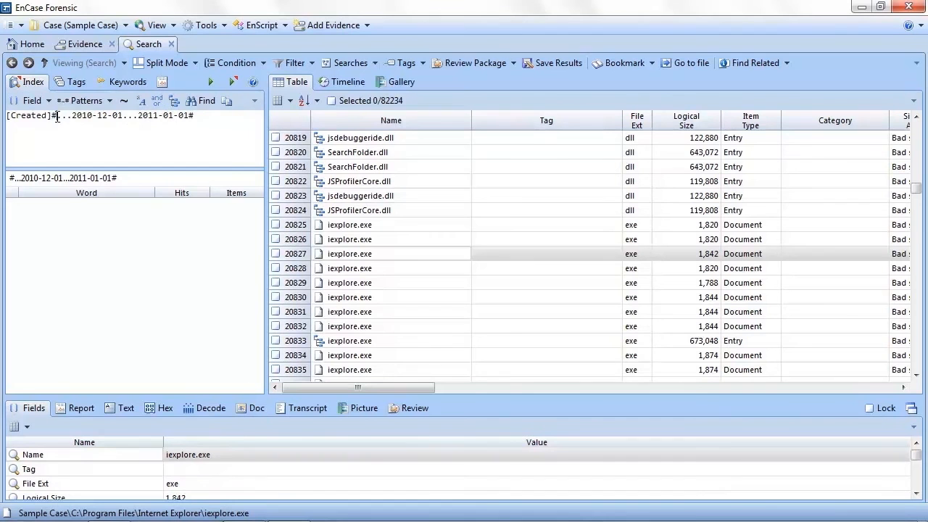
pyautogui.doubleClick(65, 115)
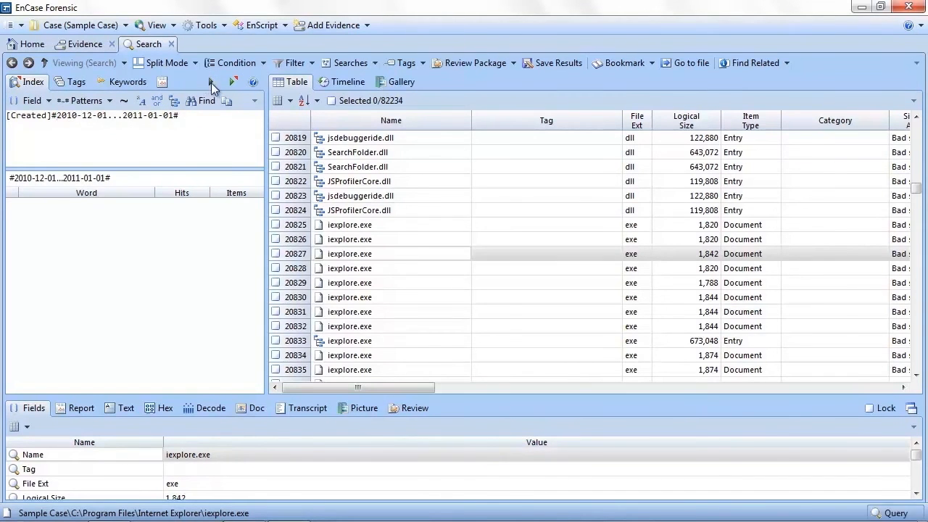
pyautogui.click(558, 63)
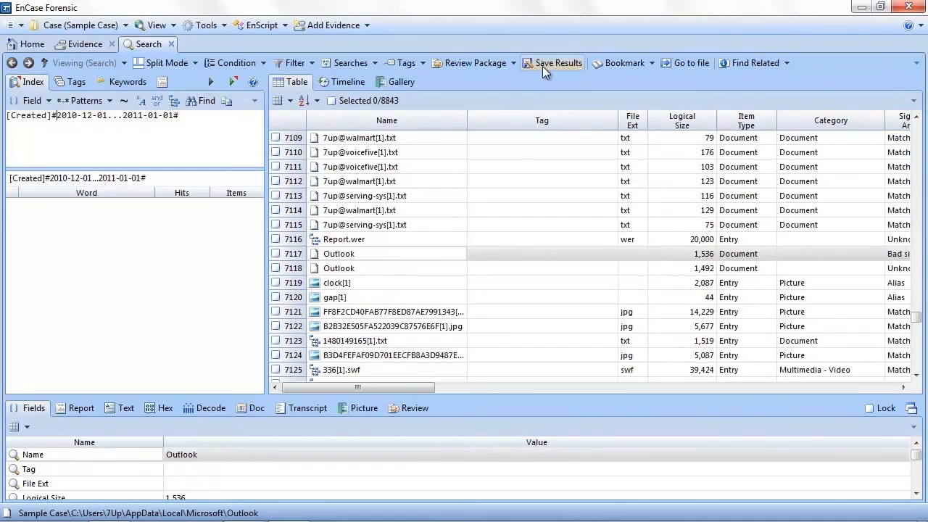
# Save the 8,843 Created-date results as 'Between Dates'
pyautogui.click(553, 63)
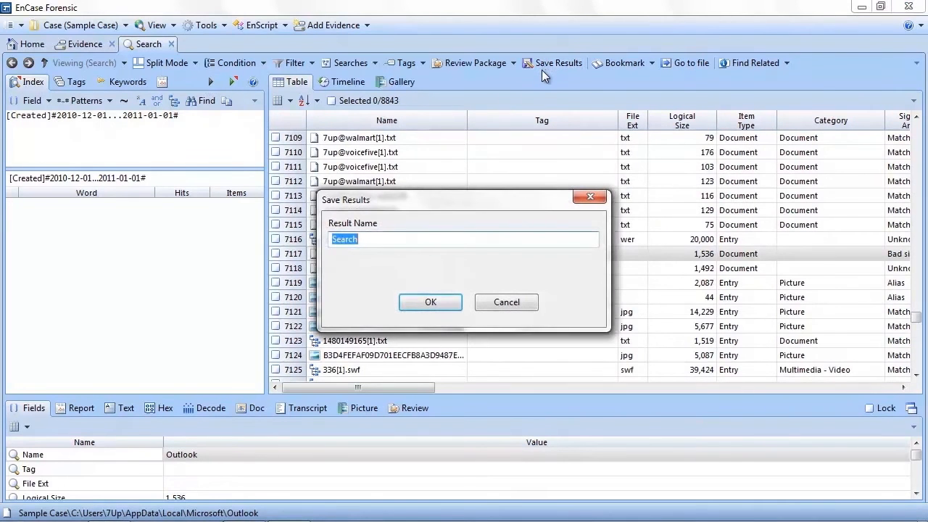
pyautogui.write('Between Dates')
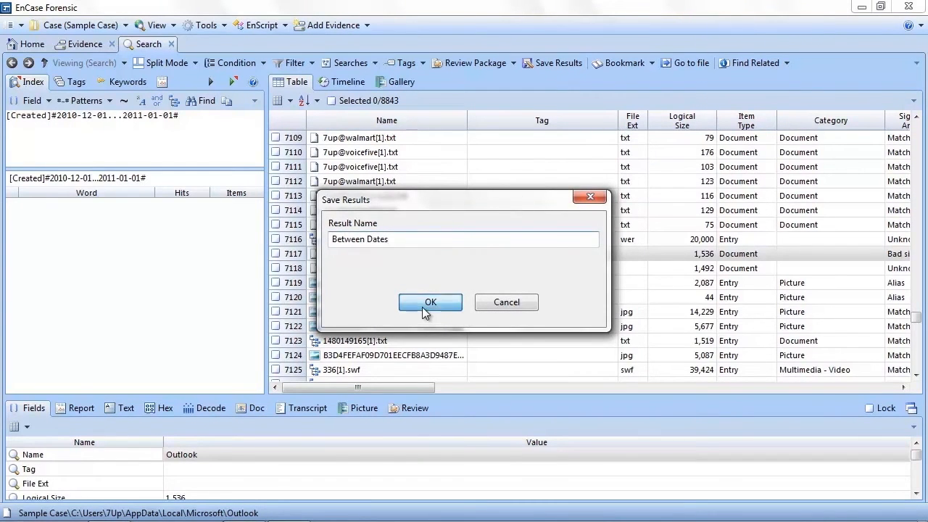
pyautogui.click(430, 302)
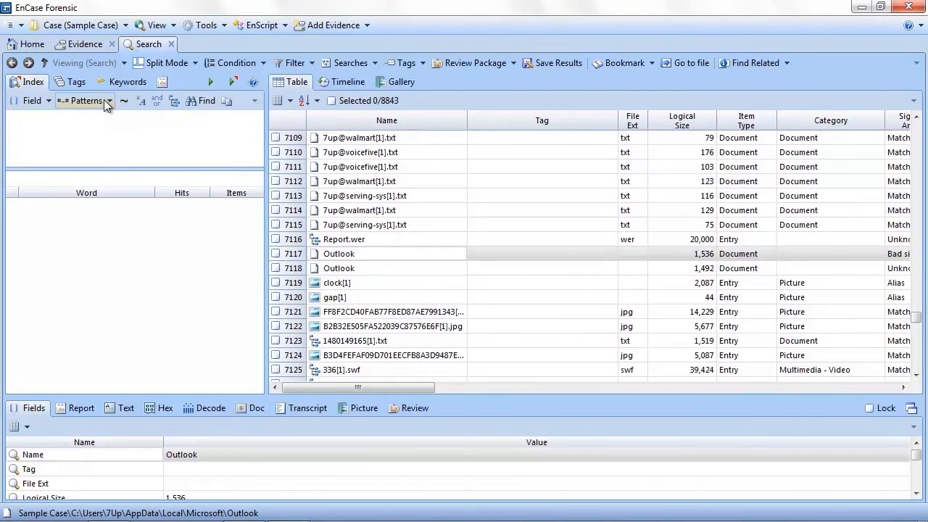
# Query the index for 'gmail', listing its word variants and 397 matching items
pyautogui.click(83, 101)
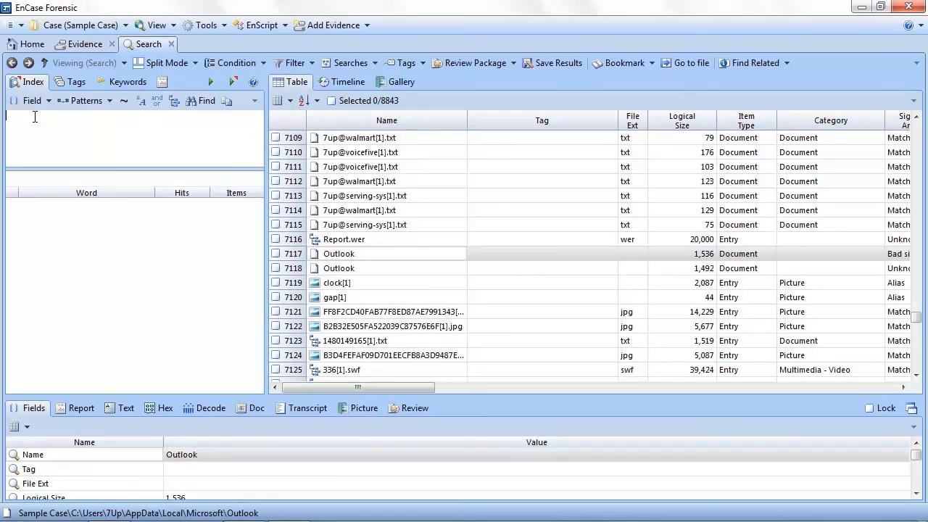
pyautogui.write('gmail')
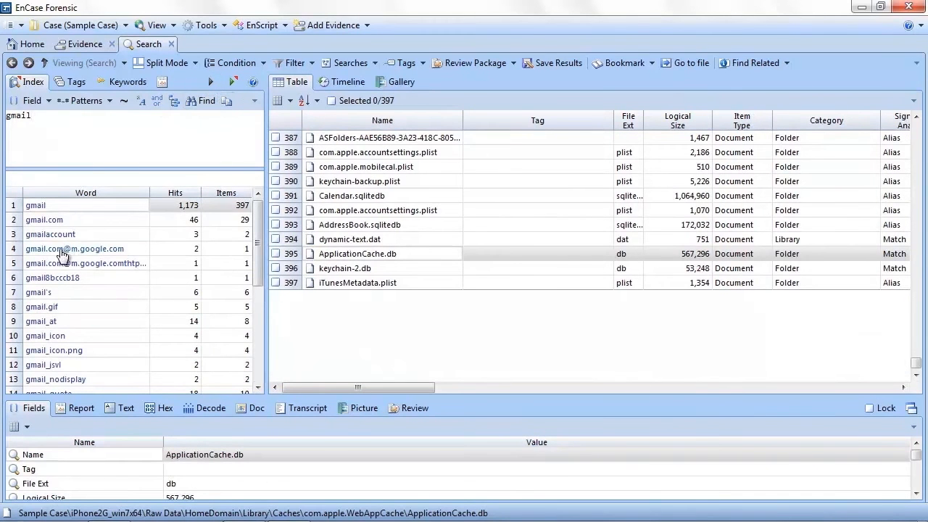
pyautogui.moveTo(57, 330)
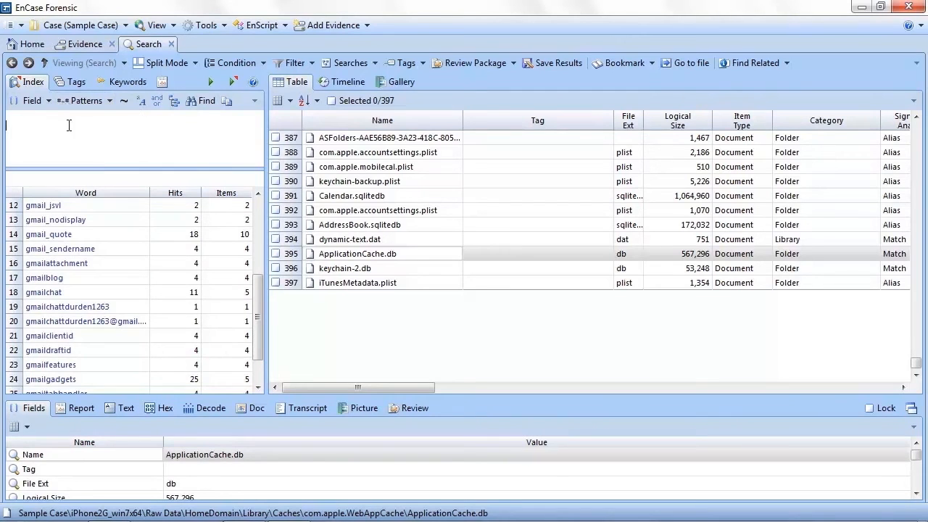
pyautogui.moveTo(166, 75)
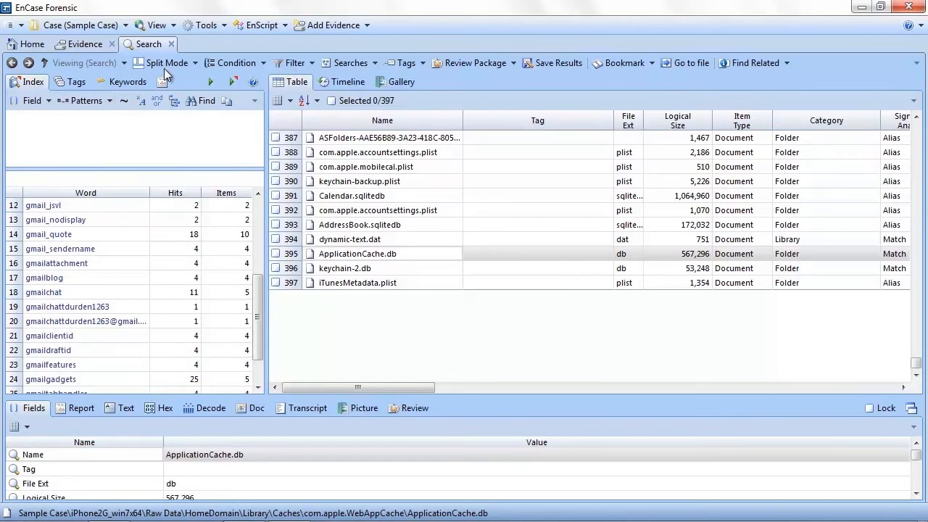
# Open View > Results and check Pictures plus All Files Created in December 2010
pyautogui.click(152, 25)
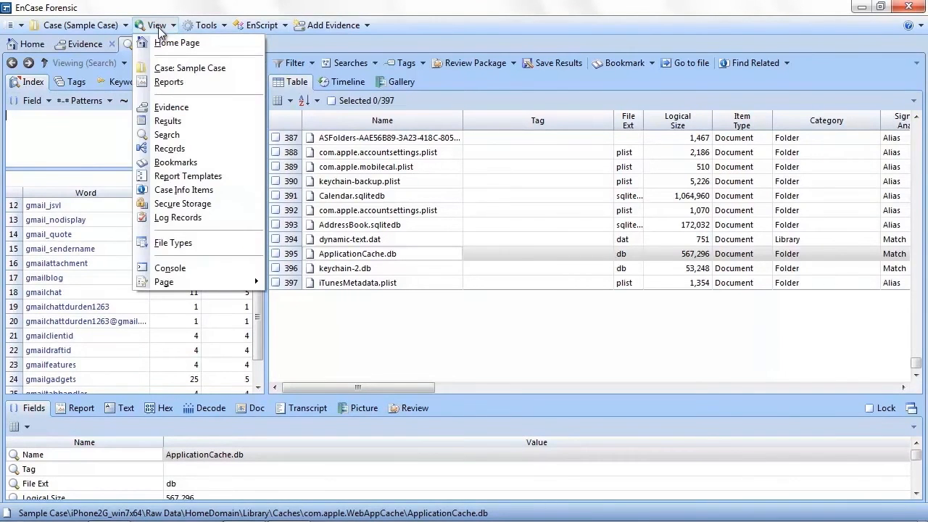
pyautogui.moveTo(169, 121)
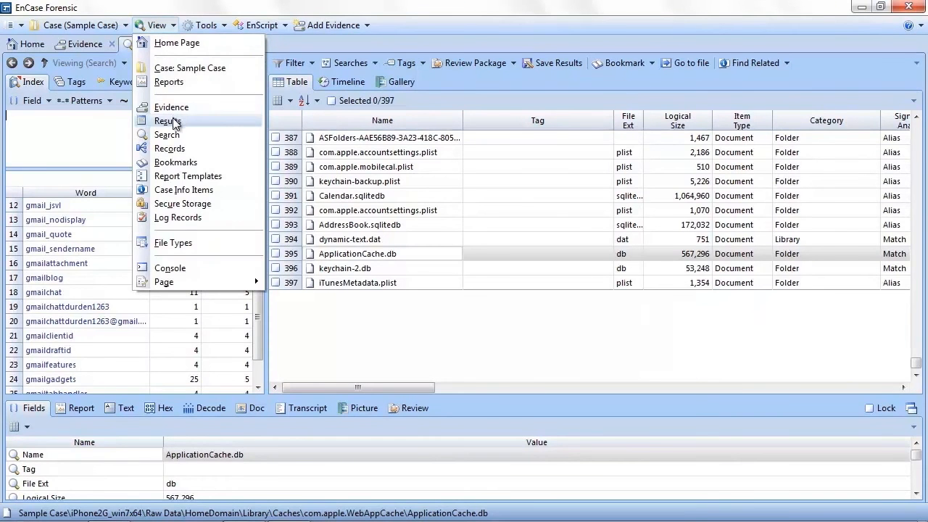
pyautogui.click(167, 121)
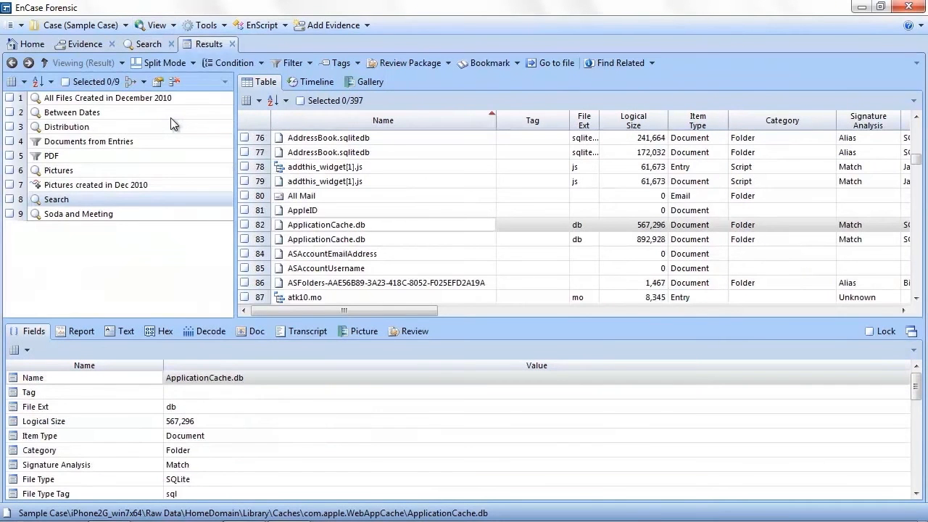
pyautogui.moveTo(72, 107)
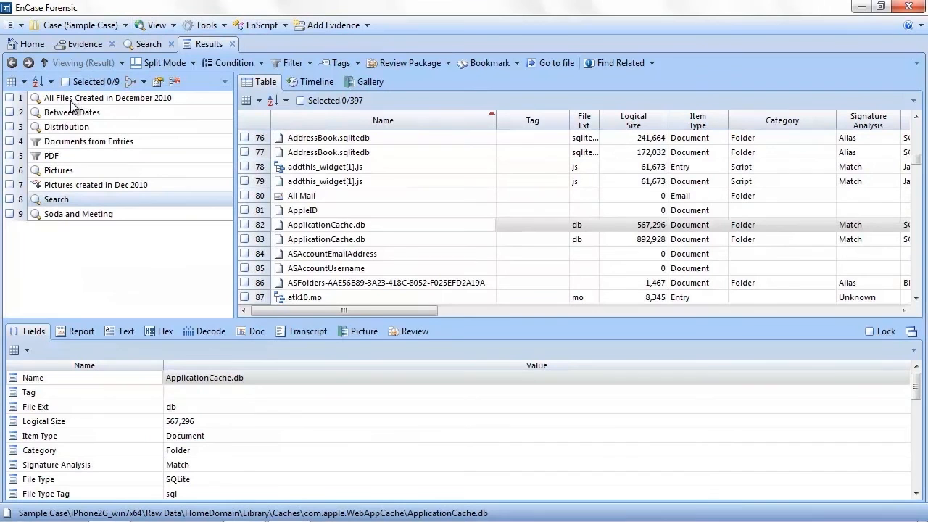
pyautogui.moveTo(361, 130)
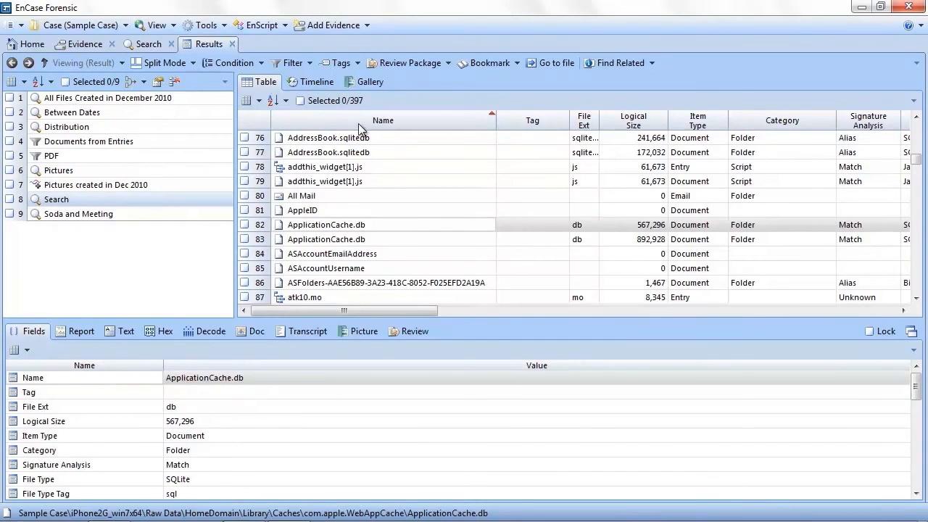
pyautogui.moveTo(224, 143)
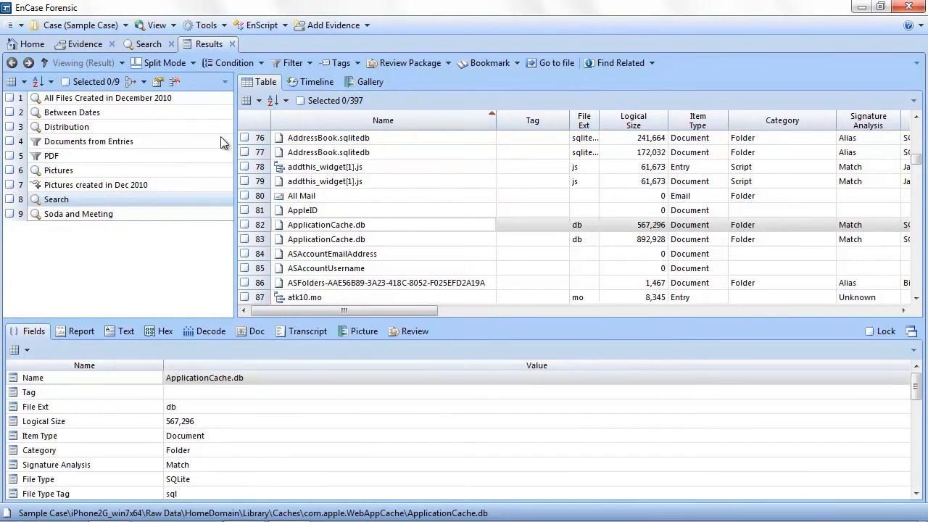
pyautogui.moveTo(138, 88)
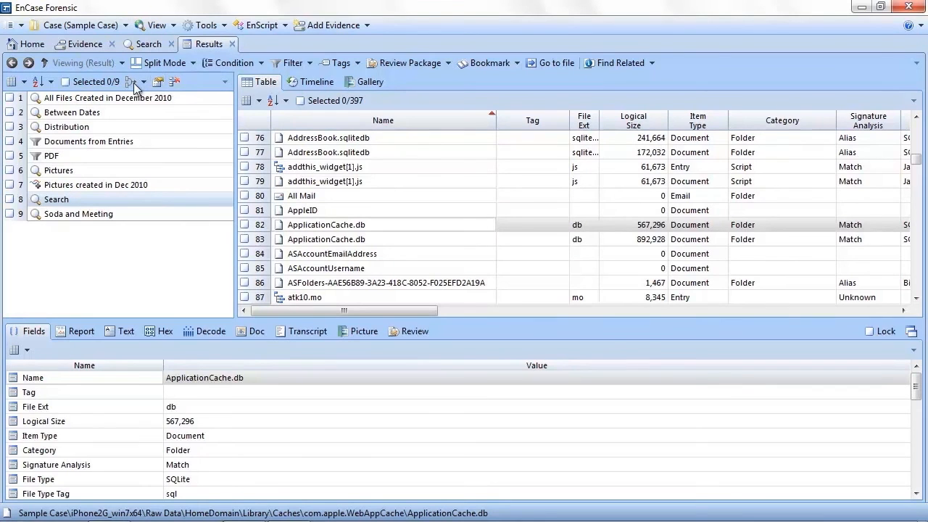
pyautogui.moveTo(134, 87)
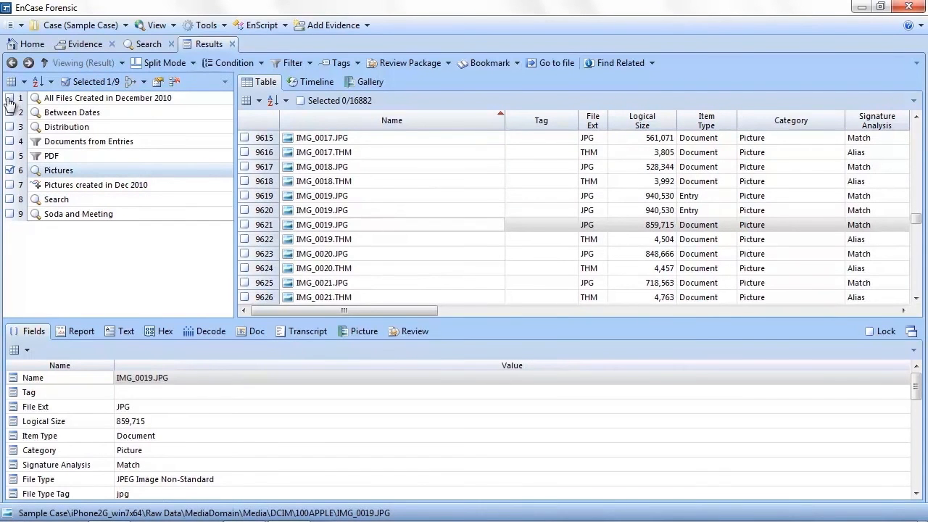
pyautogui.click(10, 98)
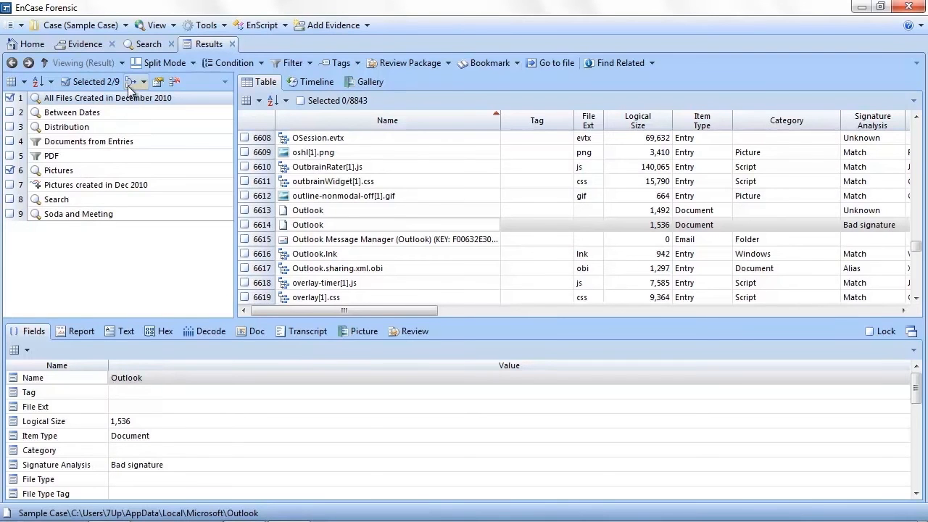
# Combine the checked sets with Must Match All as 'Pictures in Dec 2010' and view its 5,115 items
pyautogui.click(136, 81)
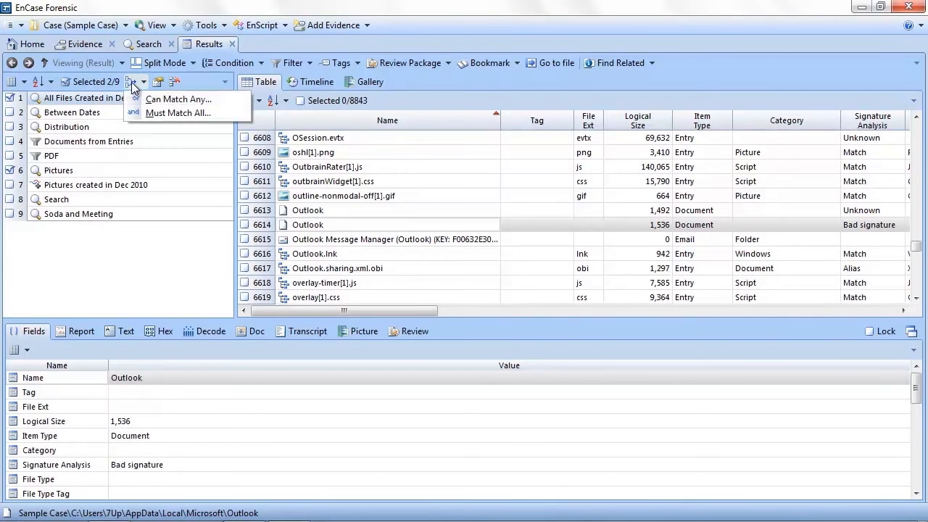
pyautogui.moveTo(199, 106)
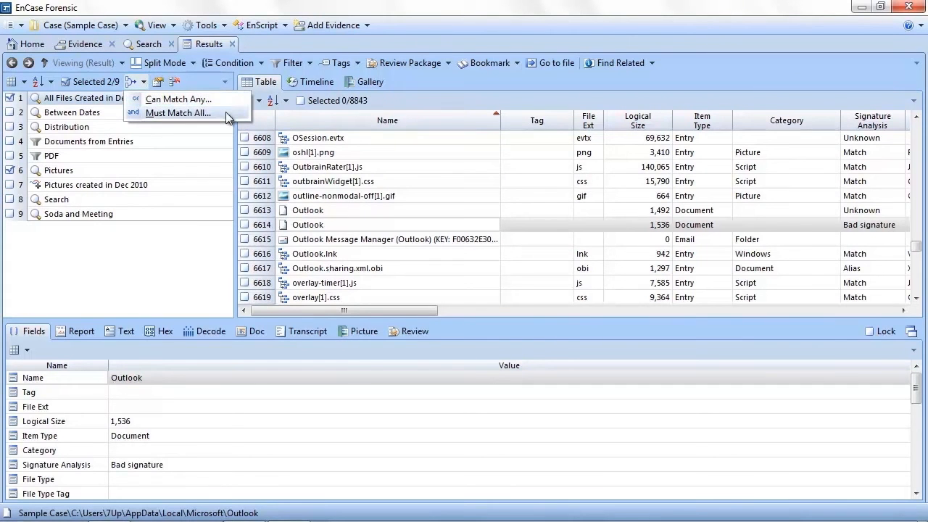
pyautogui.moveTo(178, 99)
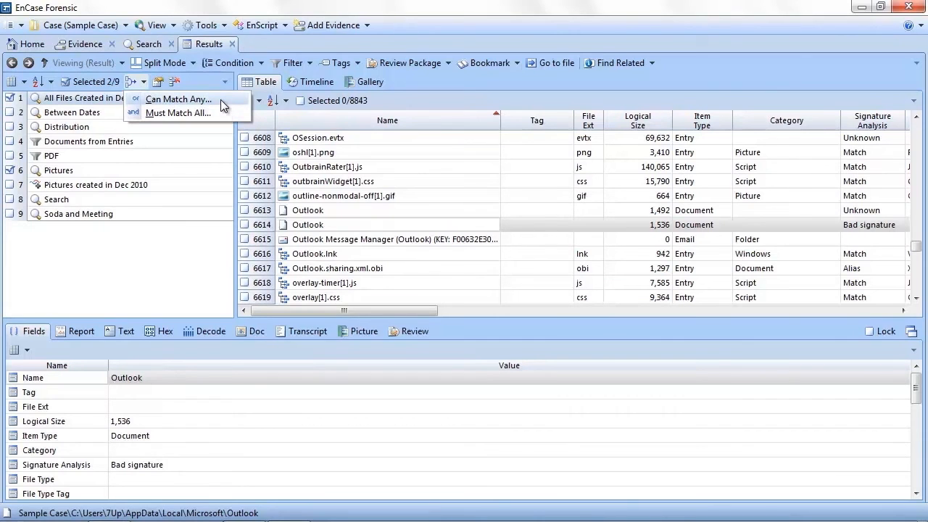
pyautogui.click(178, 113)
pyautogui.write('P')
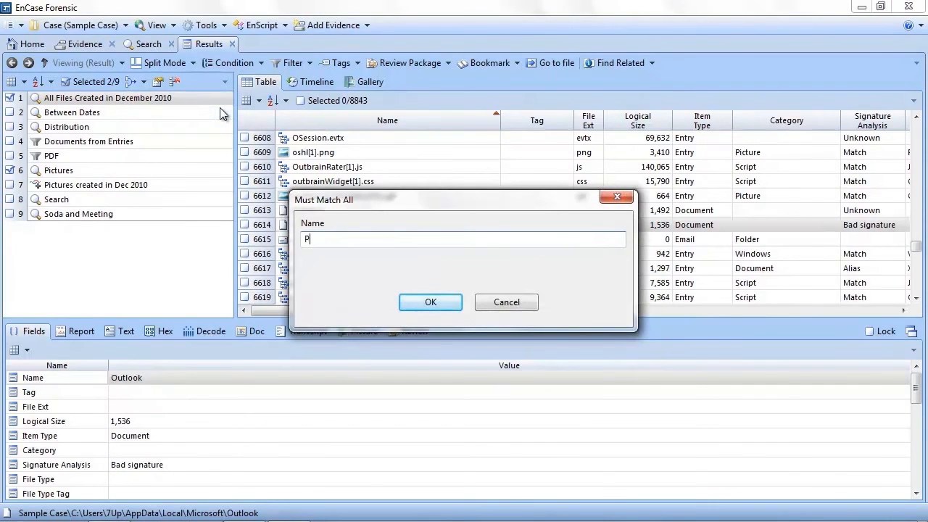
pyautogui.write('ictures')
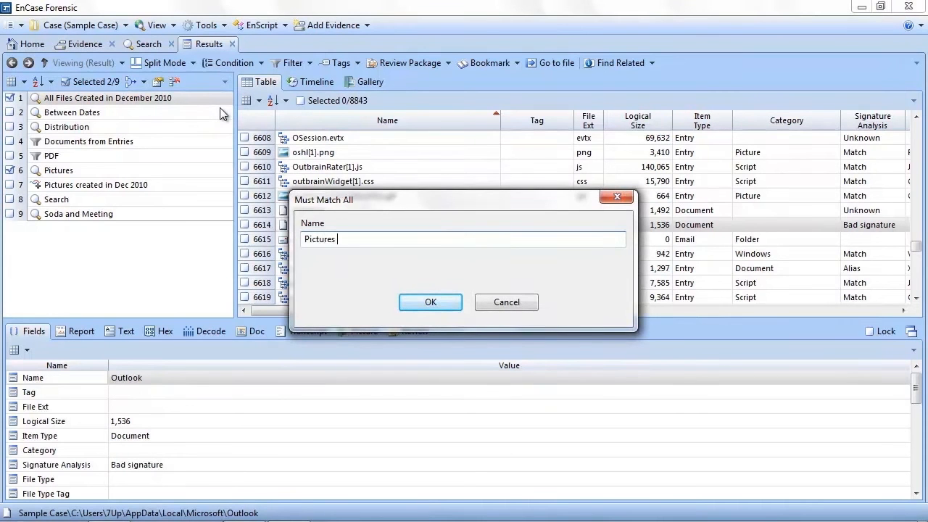
pyautogui.write('in Dec')
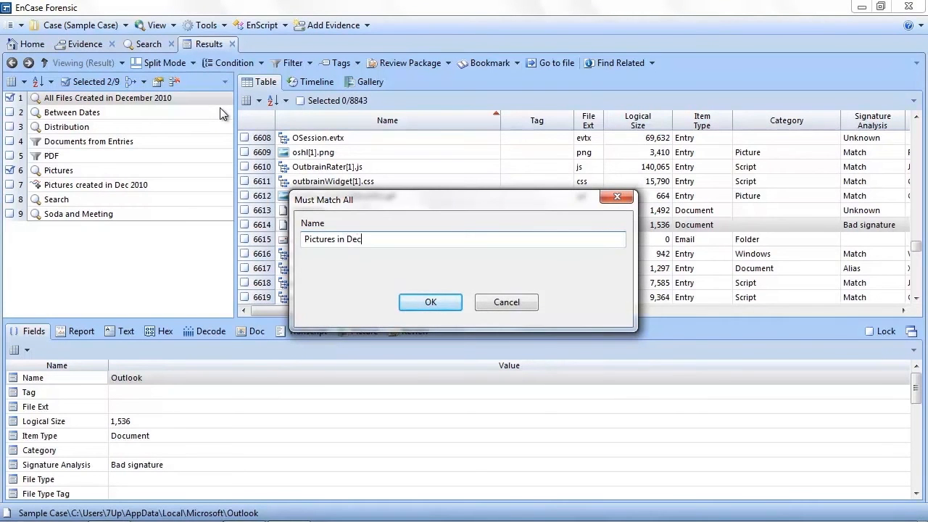
pyautogui.click(430, 301)
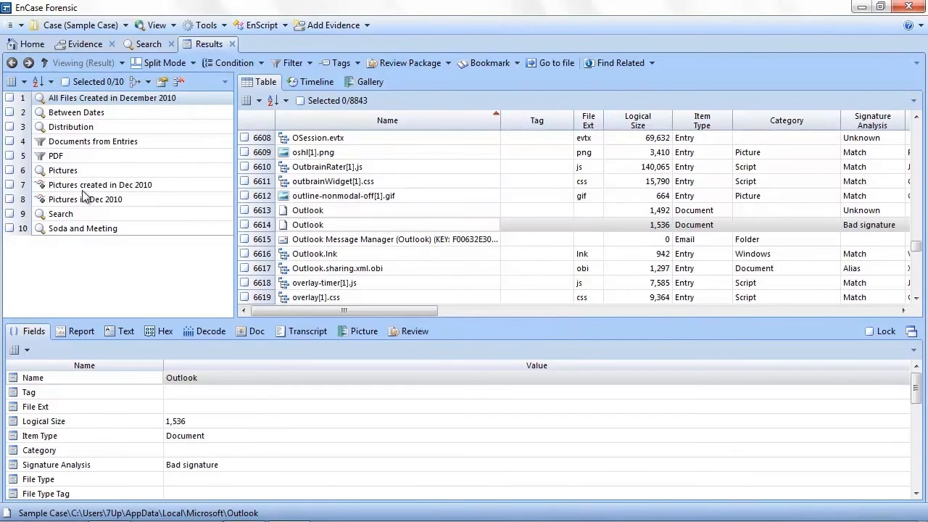
pyautogui.click(86, 199)
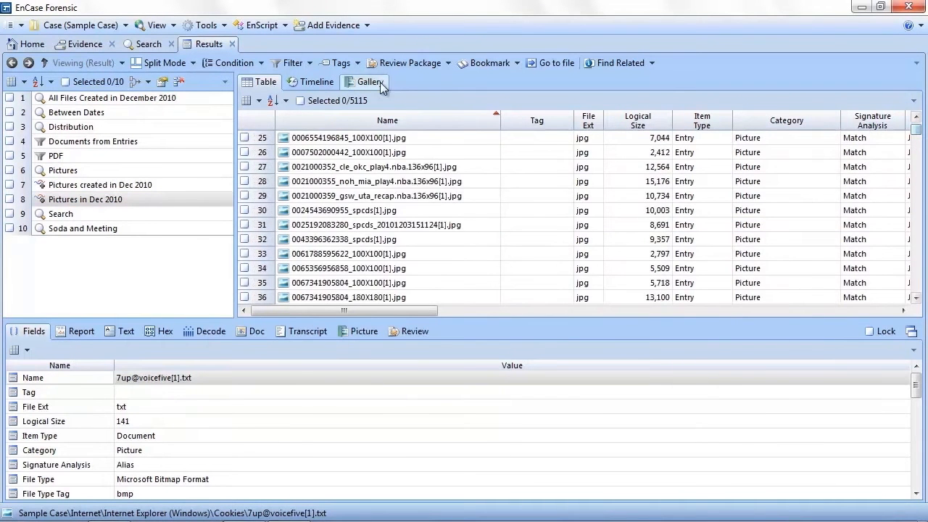
# Return to Search and run a [Category]PICTURE query listing 16,882 picture items
pyautogui.click(148, 43)
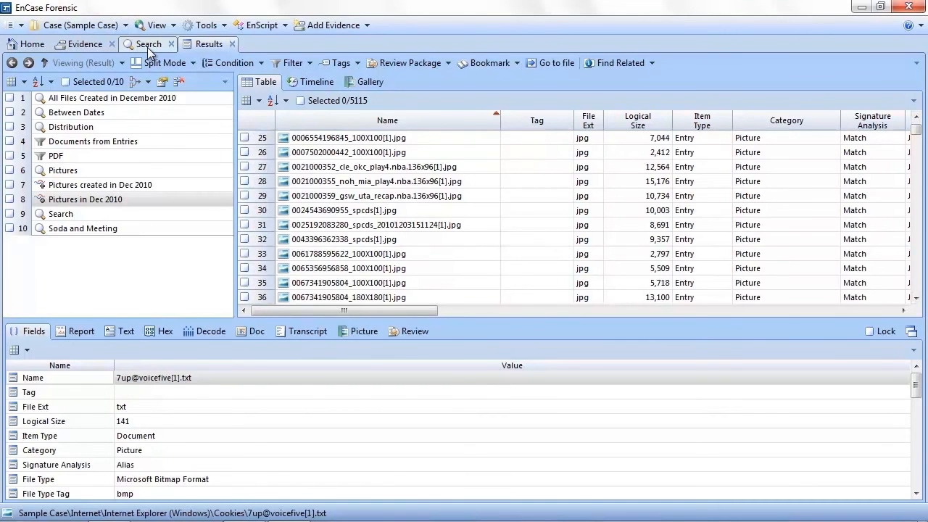
pyautogui.click(148, 44)
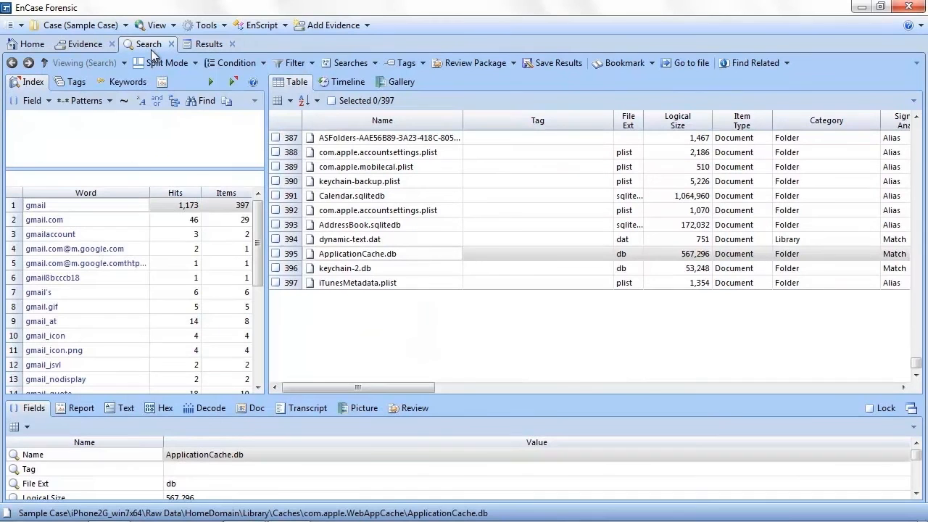
pyautogui.click(32, 100)
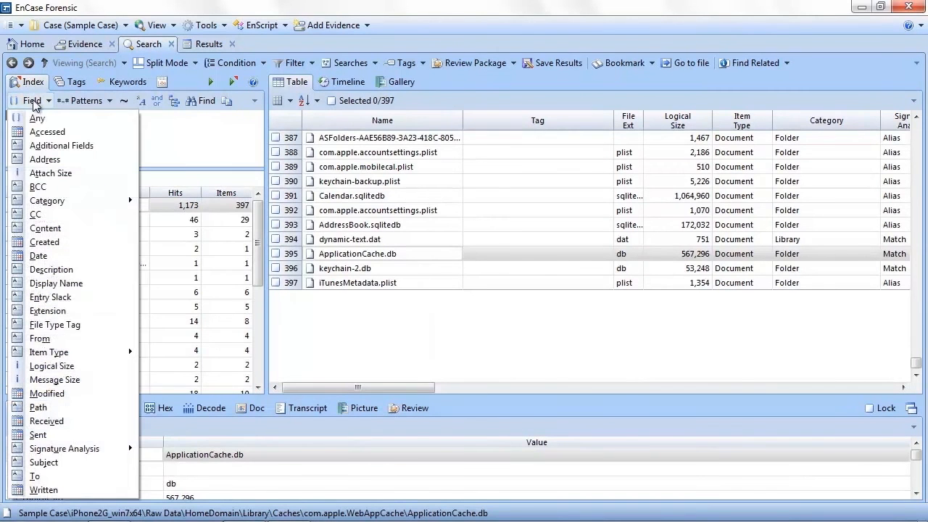
pyautogui.click(47, 200)
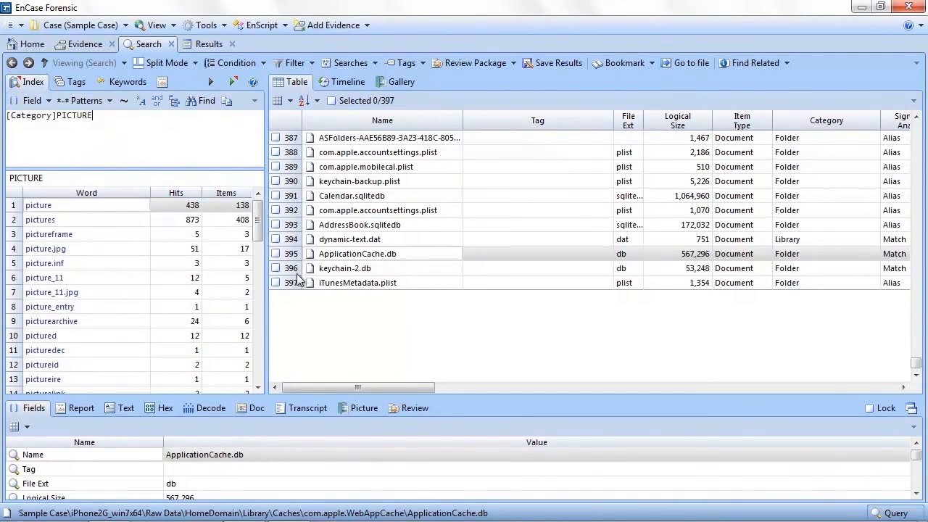
pyautogui.moveTo(357, 387); pyautogui.dragTo(446, 391)
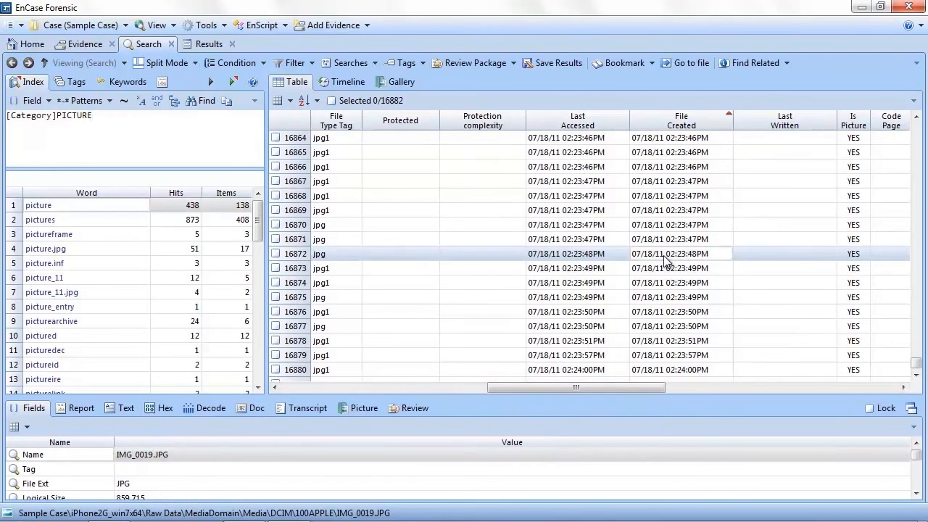
# Find files created within 4 days of IMG_0019.JPG using Find related by time
pyautogui.rightClick(665, 261)
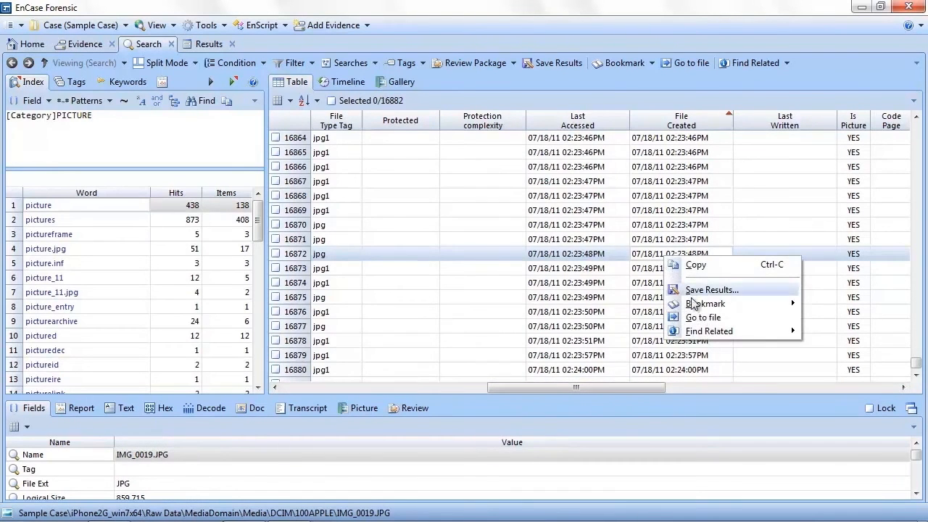
pyautogui.moveTo(709, 331)
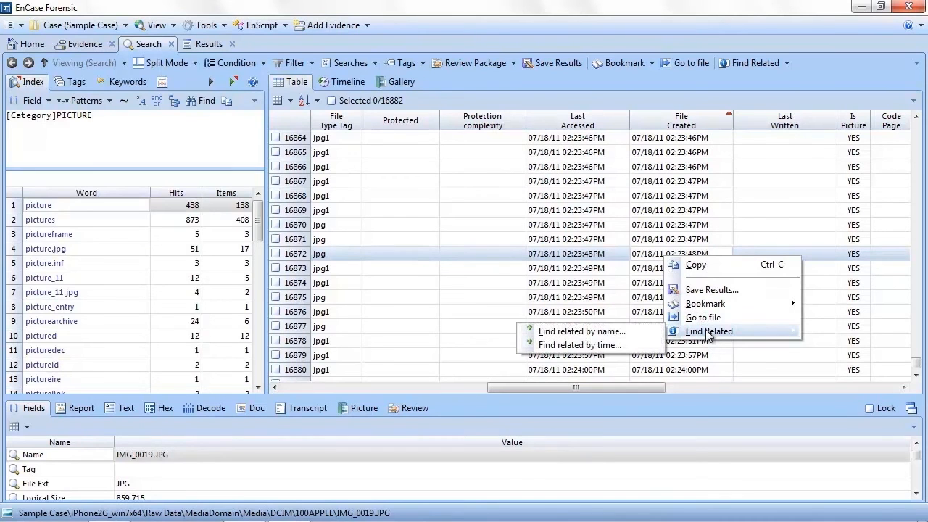
pyautogui.moveTo(580, 345)
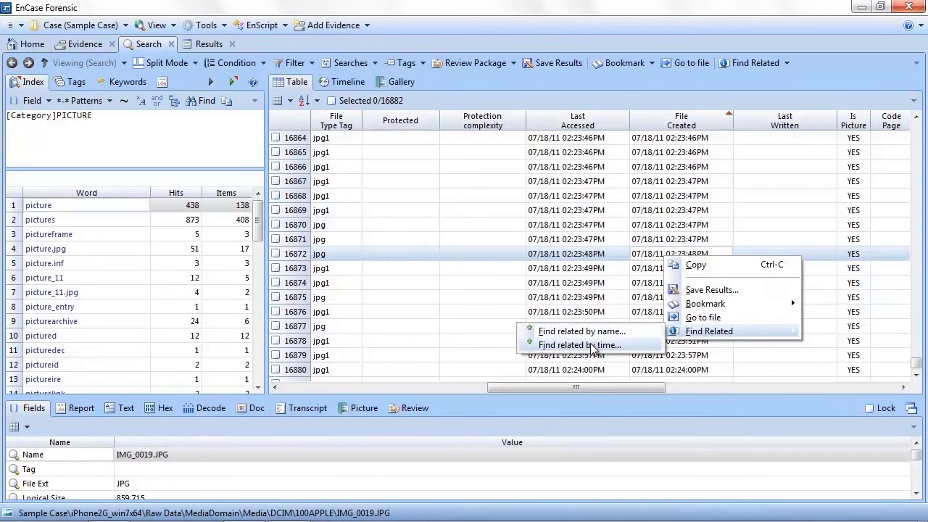
pyautogui.click(580, 344)
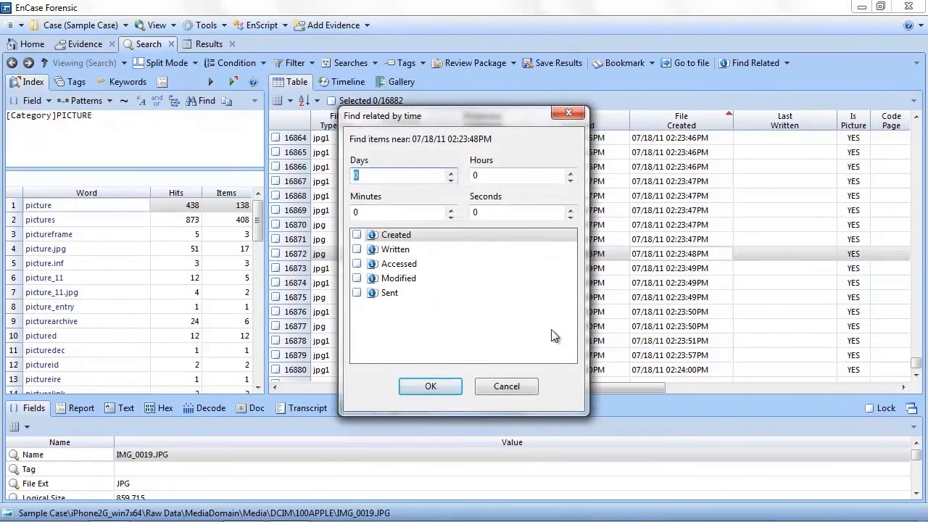
pyautogui.moveTo(470, 235)
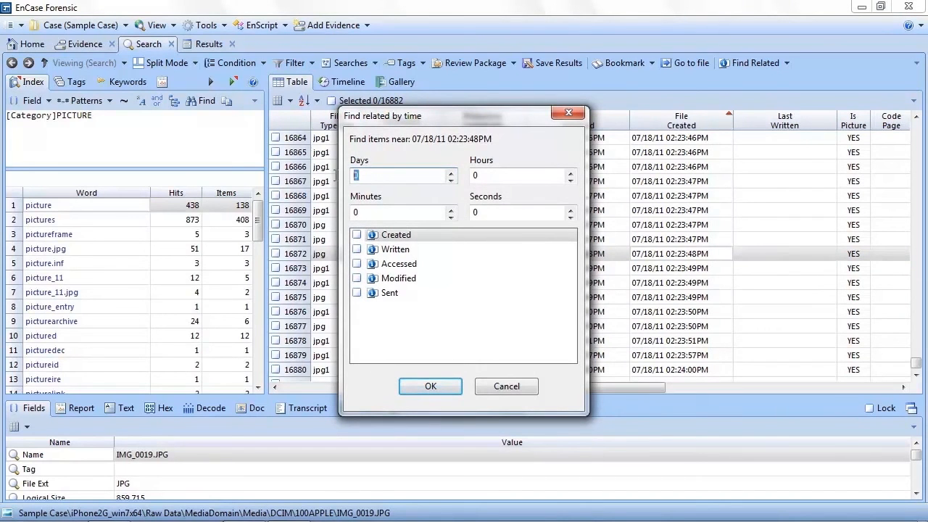
pyautogui.write('4')
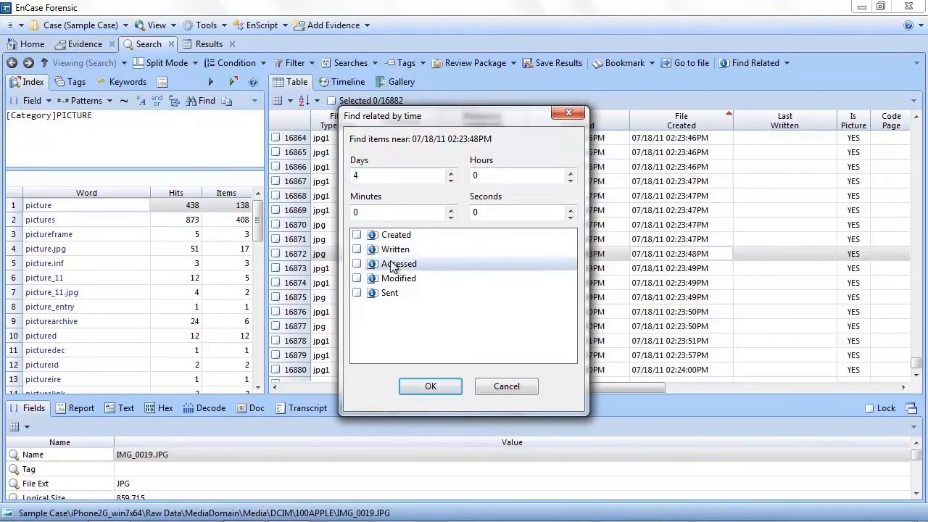
pyautogui.moveTo(394, 249)
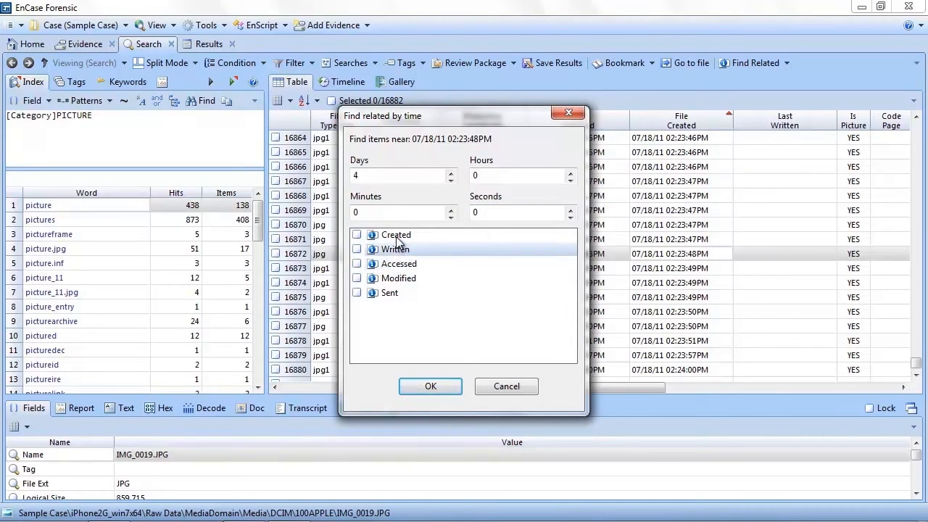
pyautogui.click(357, 234)
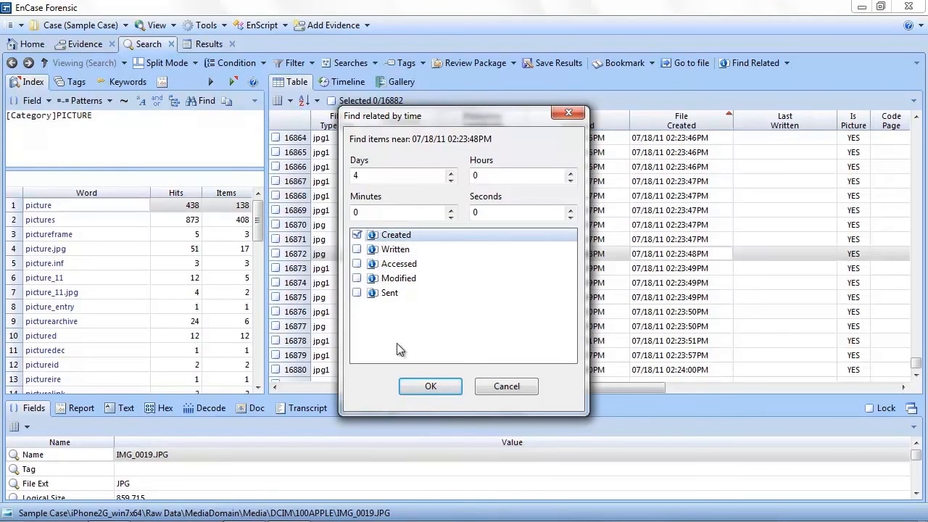
pyautogui.click(430, 385)
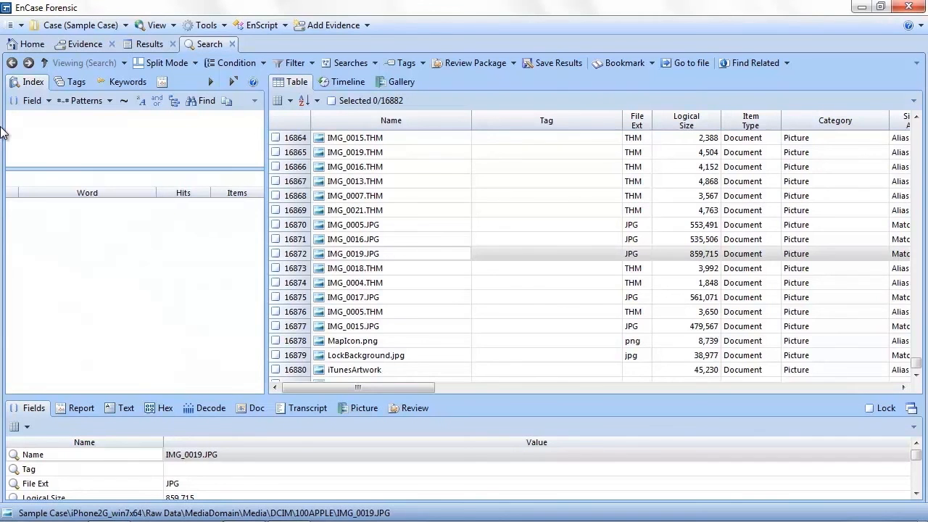
pyautogui.write('Distribut')
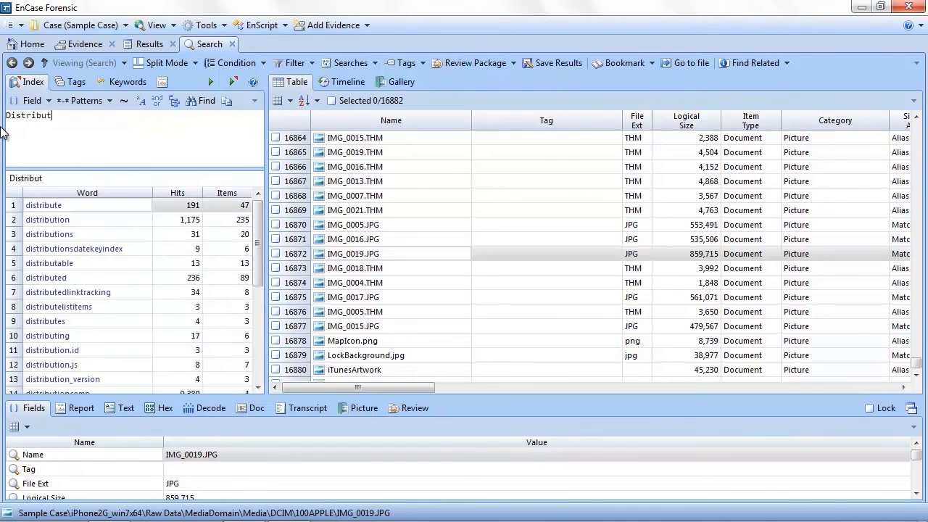
pyautogui.write('ion')
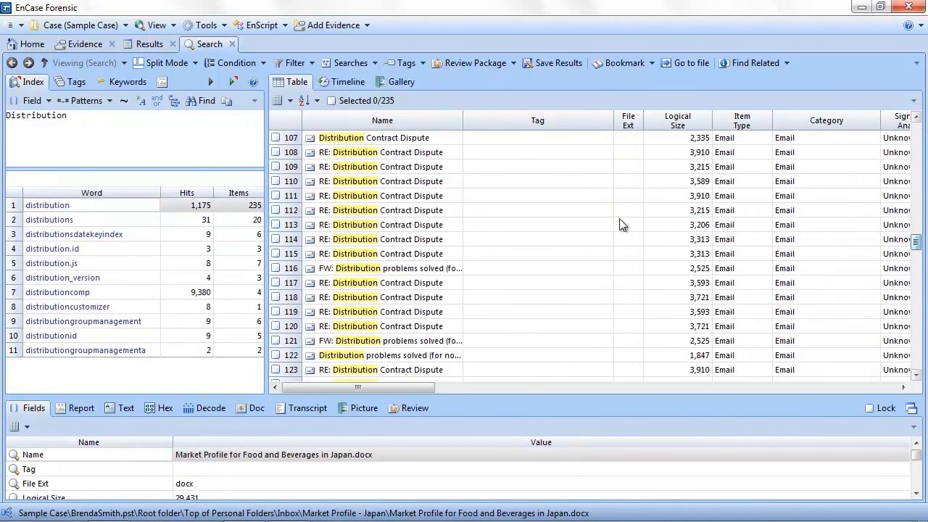
pyautogui.click(382, 181)
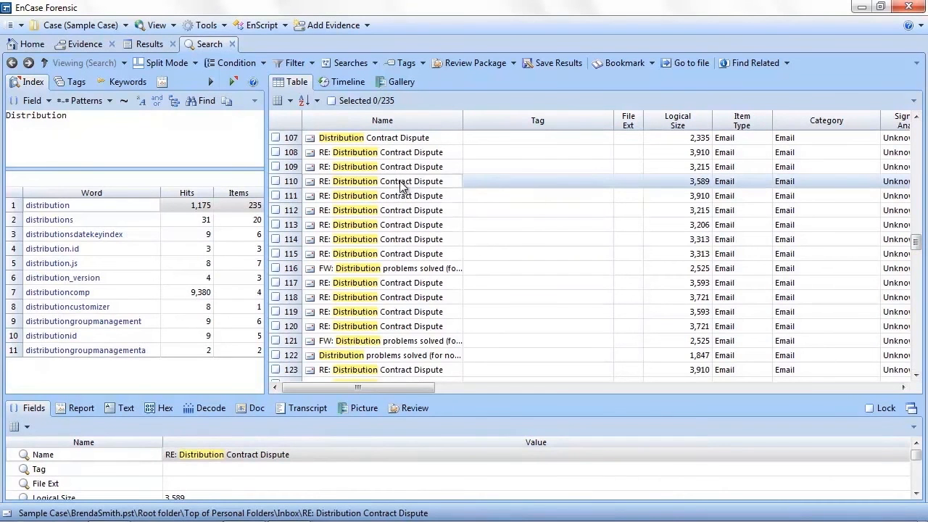
pyautogui.rightClick(403, 181)
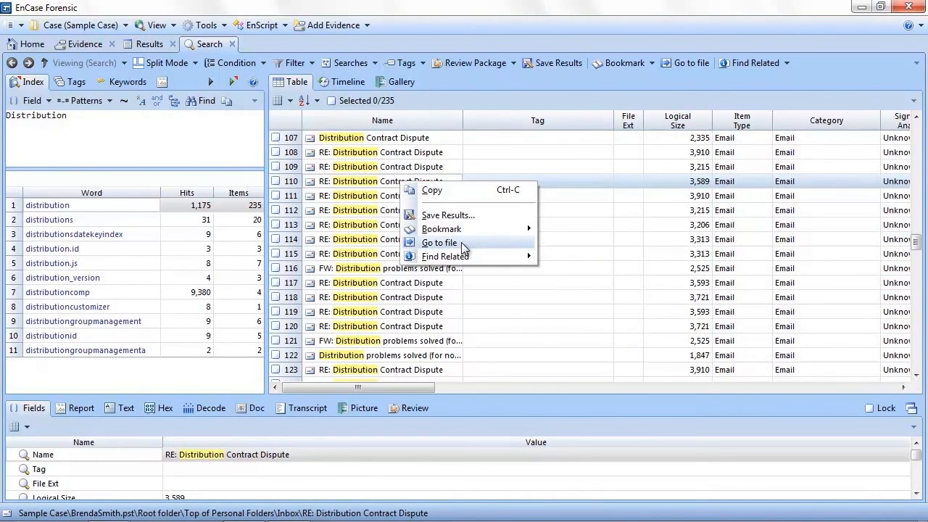
pyautogui.click(439, 242)
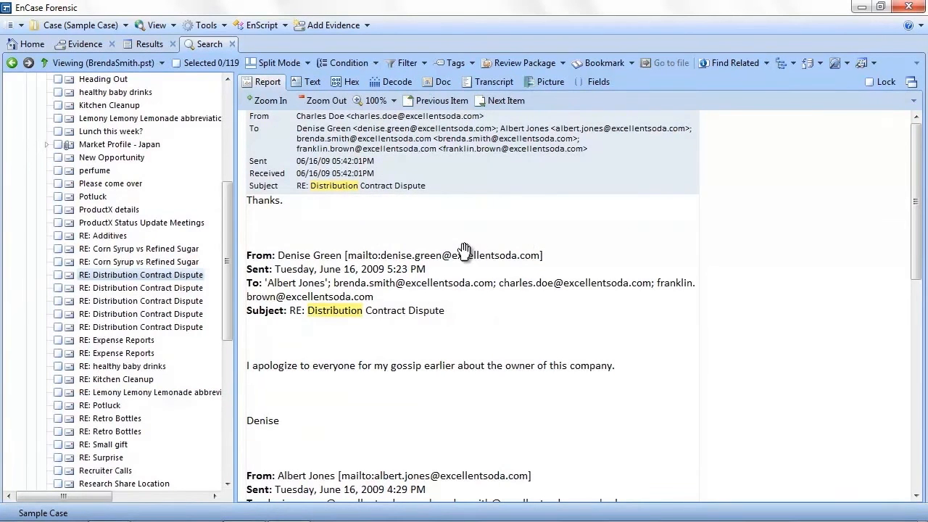
pyautogui.moveTo(396, 214)
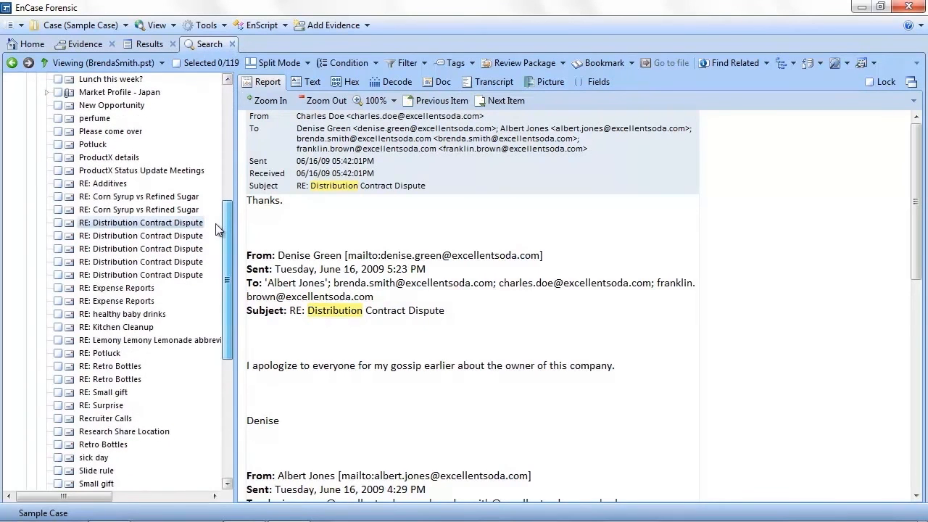
pyautogui.moveTo(201, 160)
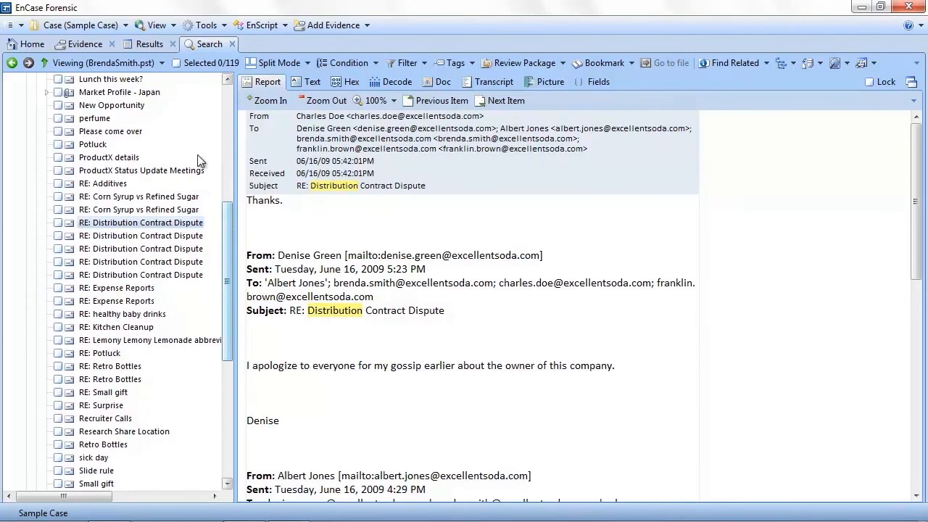
pyautogui.moveTo(13, 63)
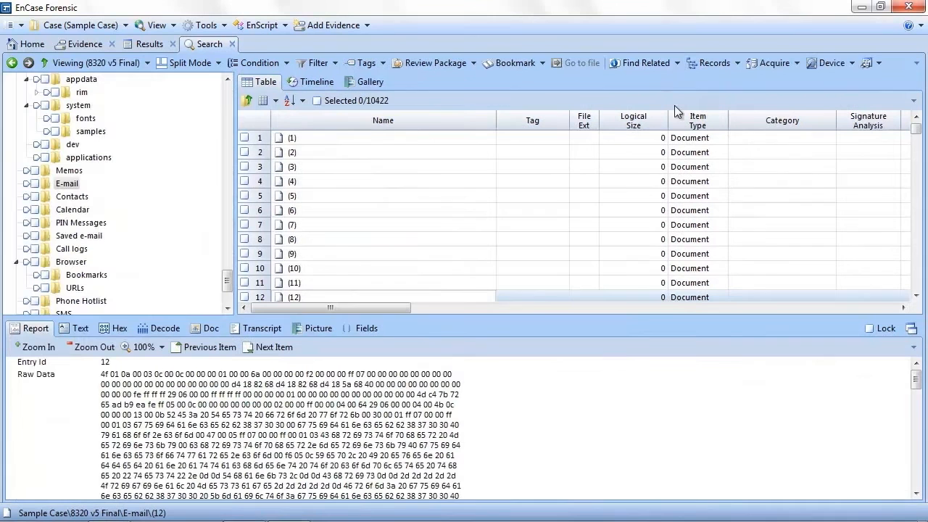
pyautogui.moveTo(227, 279)
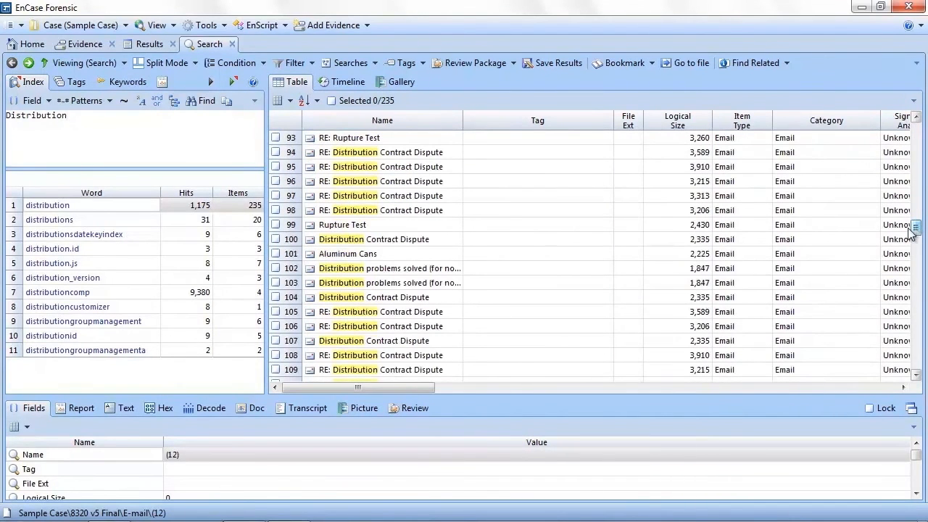
# Go to a Distribution email in Outlook.pst and read two neighbouring RE: dispute replies
pyautogui.click(382, 167)
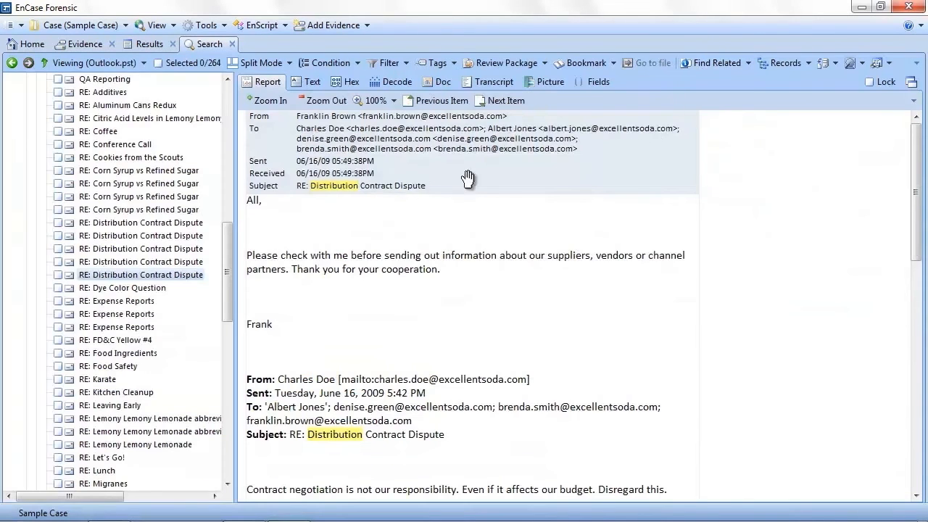
pyautogui.moveTo(6, 71)
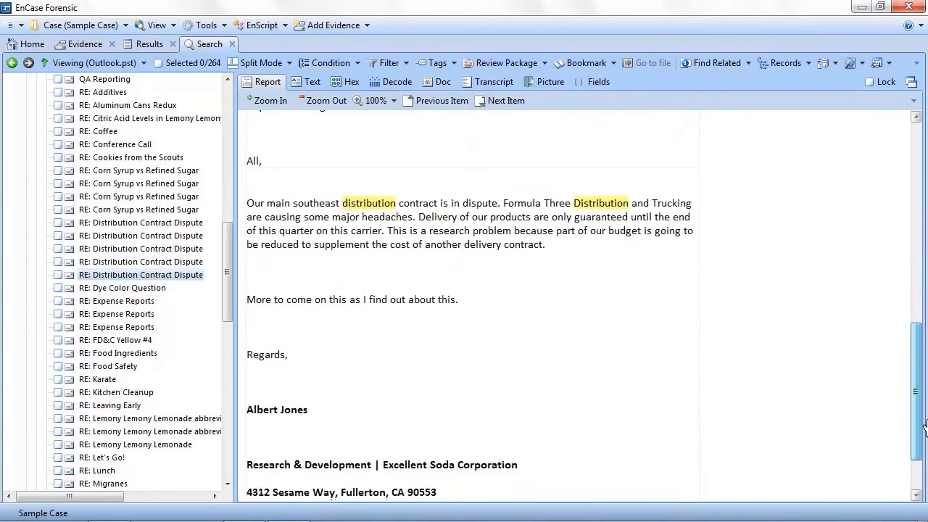
pyautogui.scroll(-3)
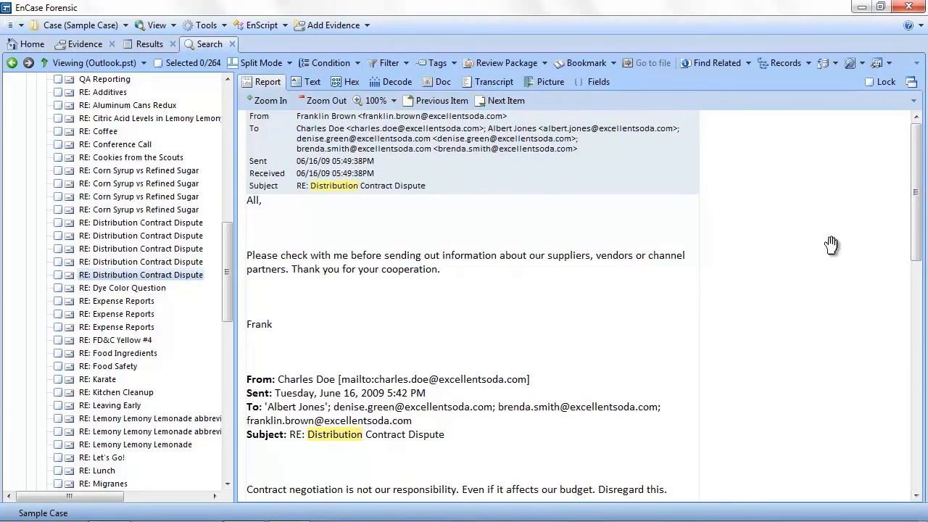
pyautogui.moveTo(367, 216)
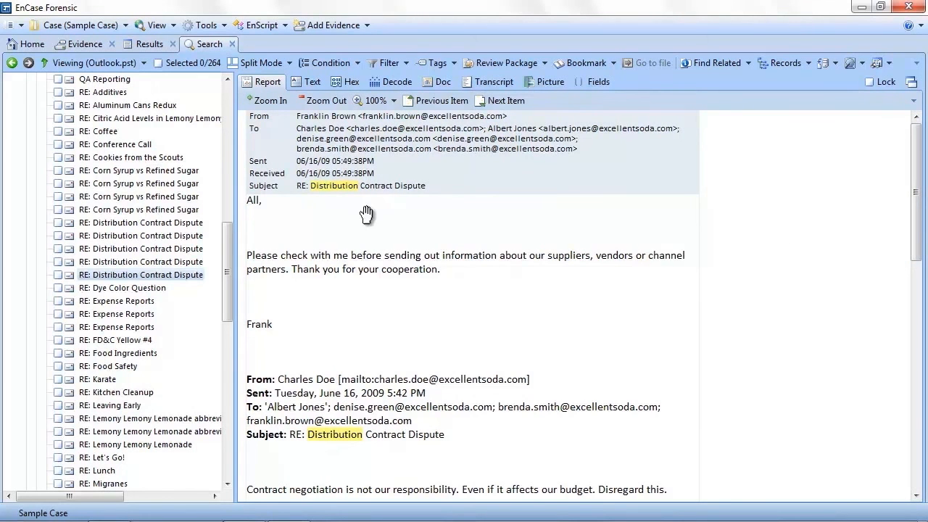
pyautogui.click(141, 249)
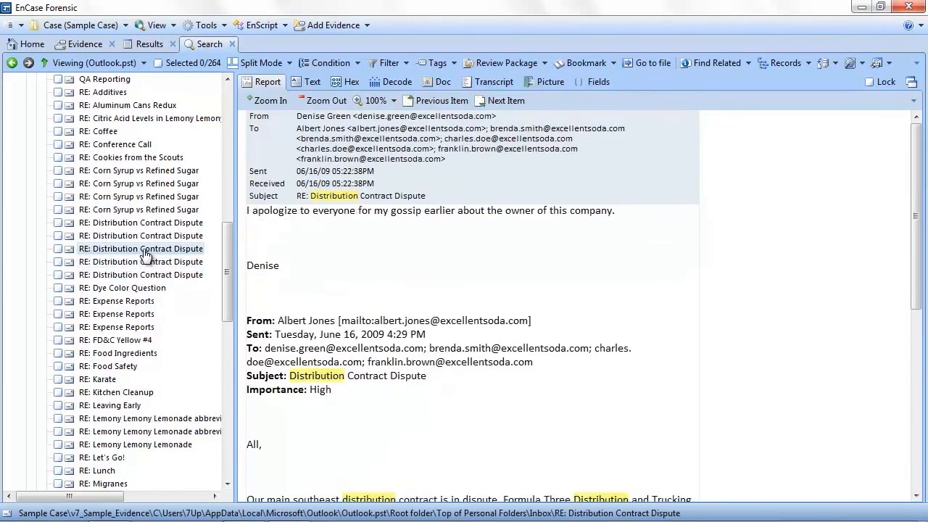
pyautogui.click(141, 261)
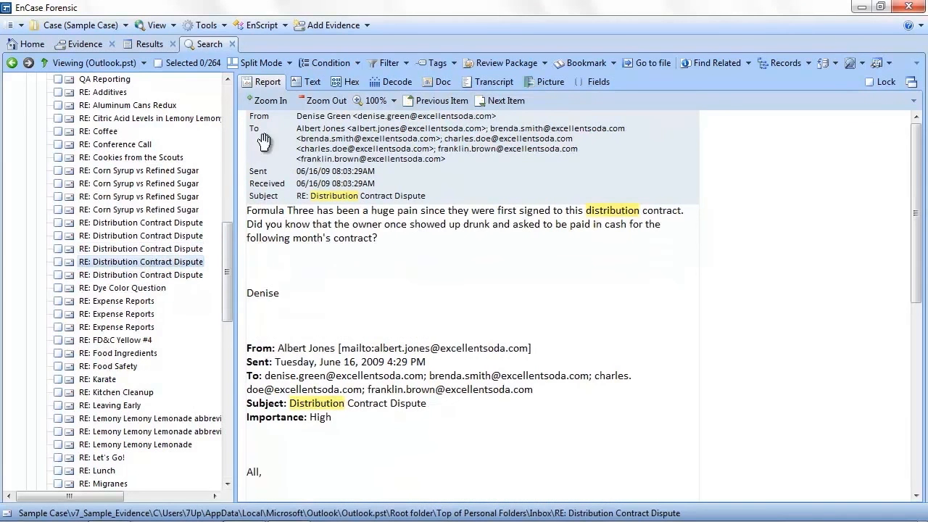
pyautogui.moveTo(360, 333)
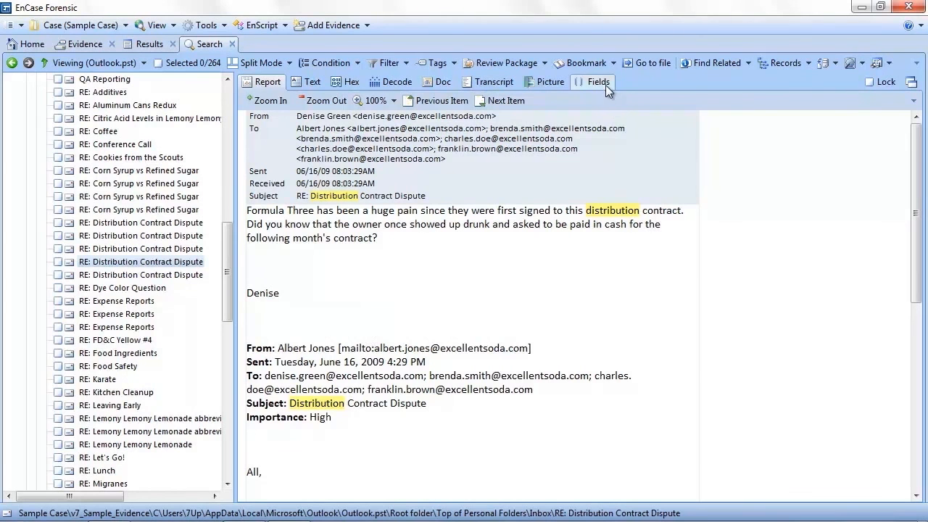
pyautogui.click(599, 81)
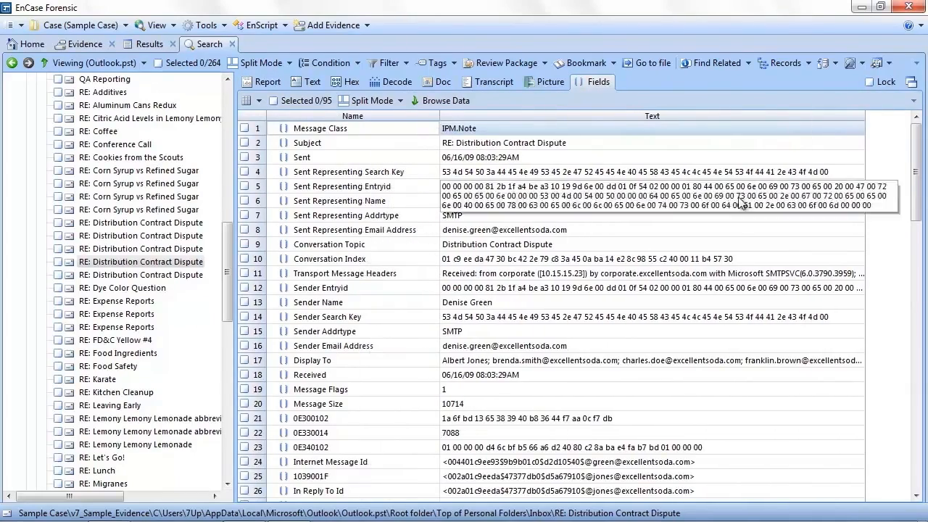
pyautogui.scroll(-3)
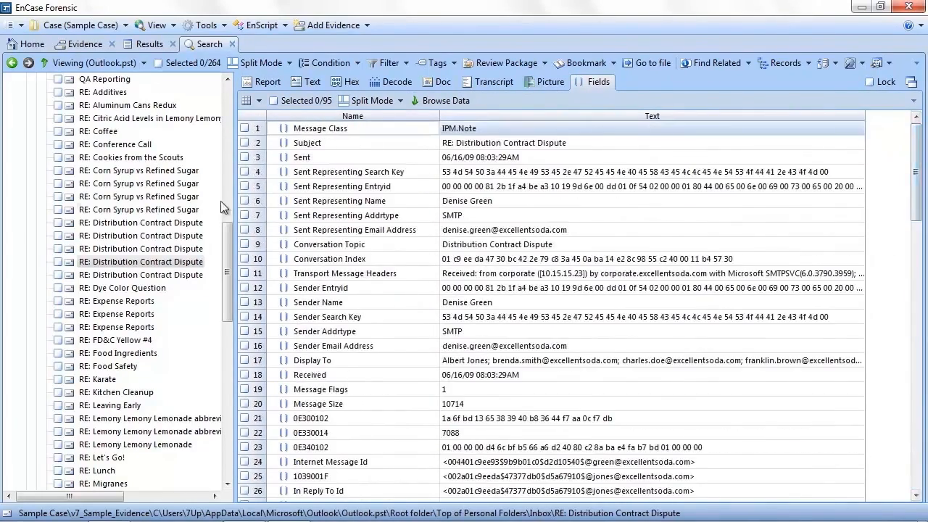
pyautogui.click(268, 81)
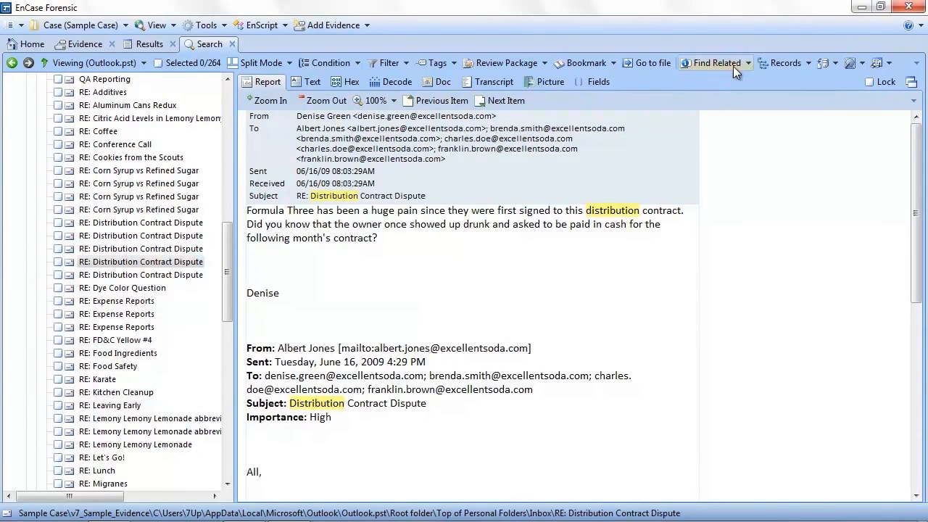
# Show the 17-message conversation thread and read replies up to Charles Doe's reprimand of Denise
pyautogui.click(715, 63)
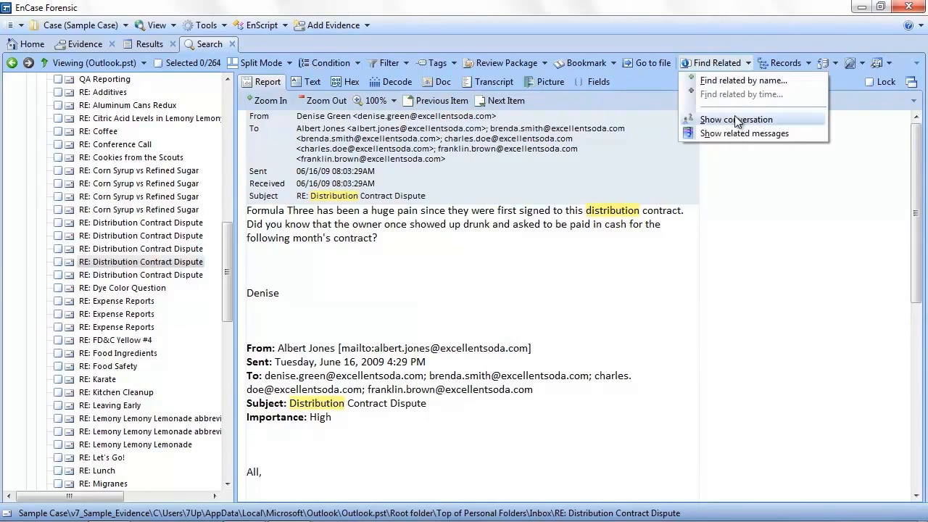
pyautogui.click(737, 119)
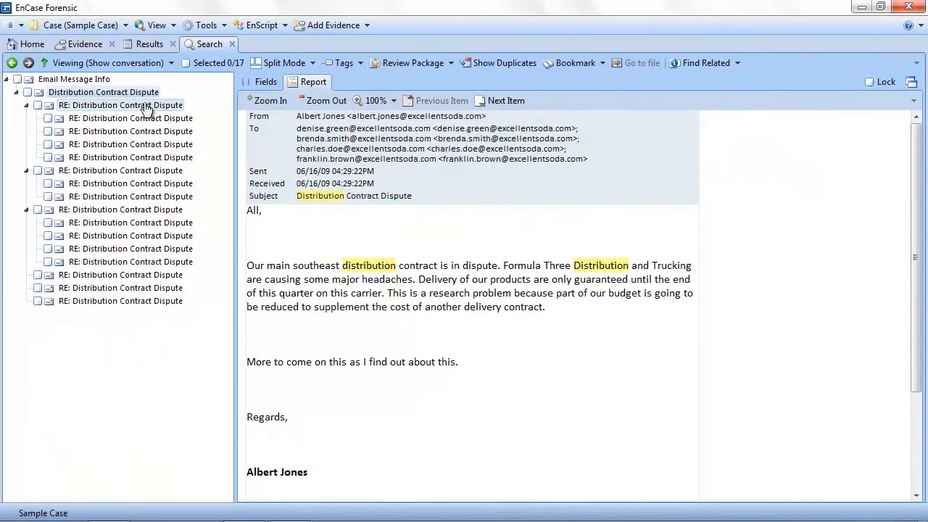
pyautogui.click(130, 130)
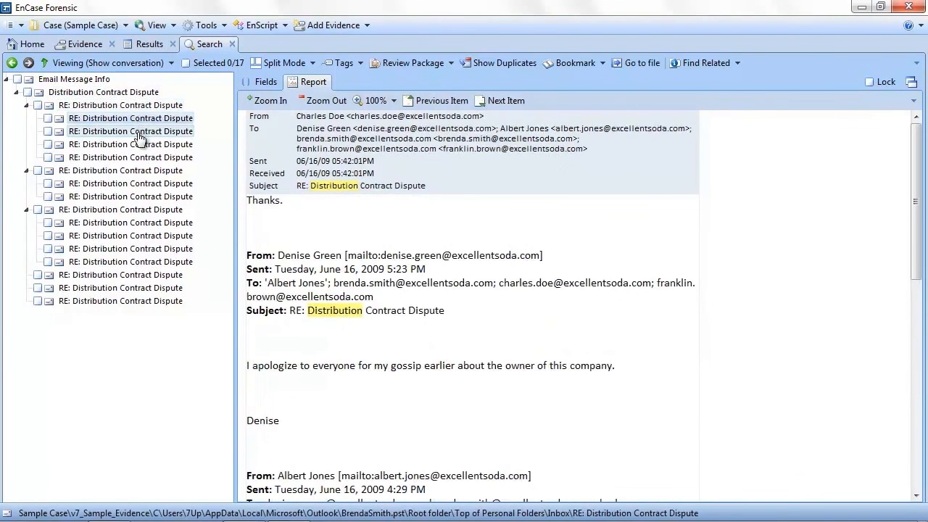
pyautogui.click(120, 210)
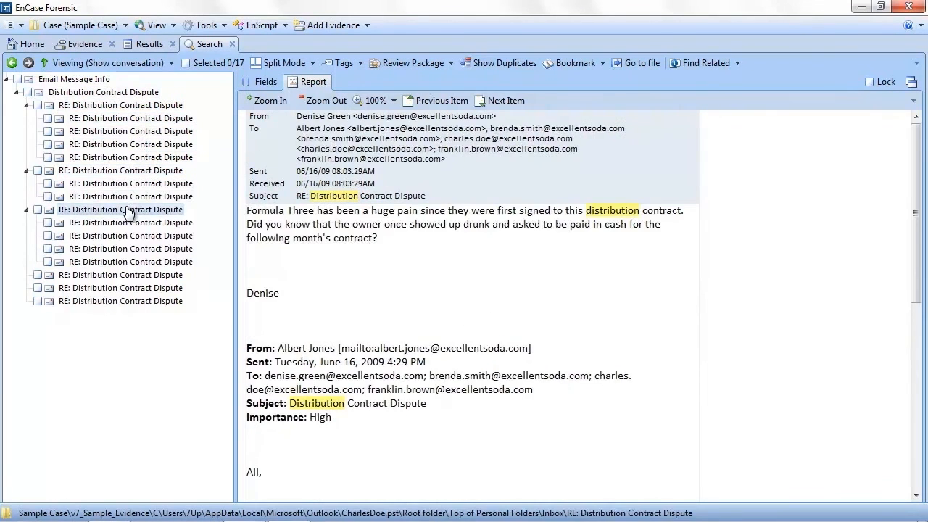
pyautogui.click(130, 261)
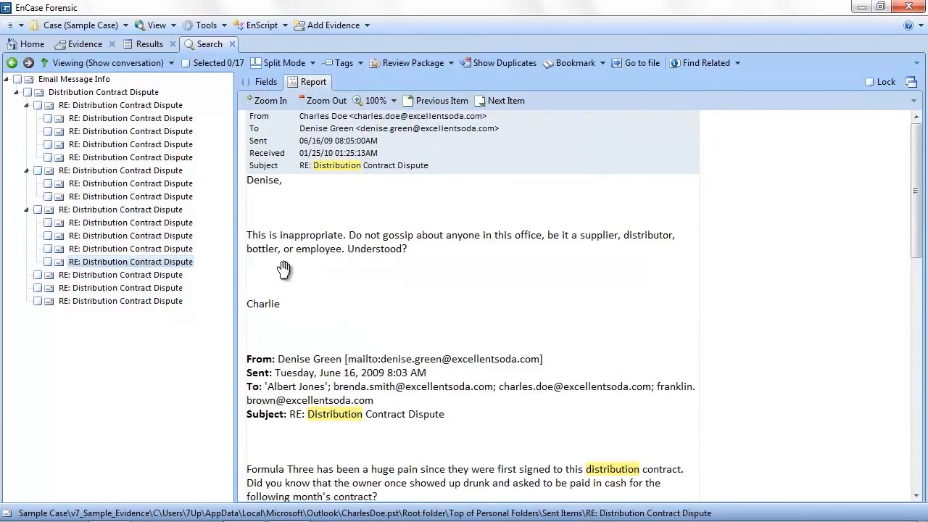
pyautogui.moveTo(361, 341)
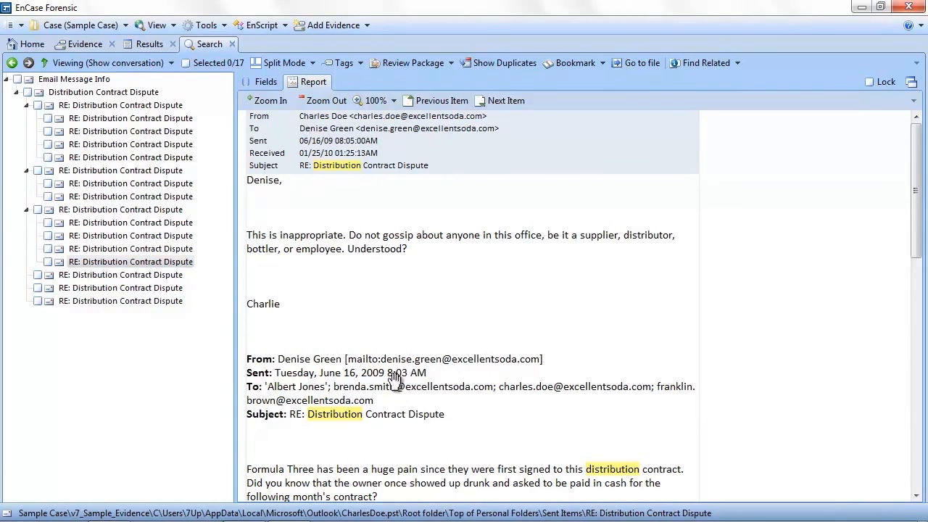
pyautogui.moveTo(406, 375)
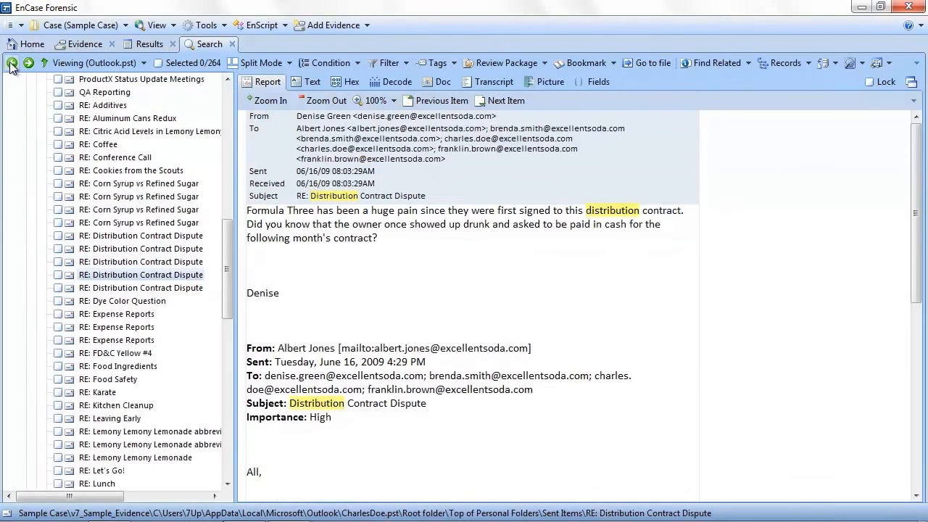
pyautogui.click(714, 63)
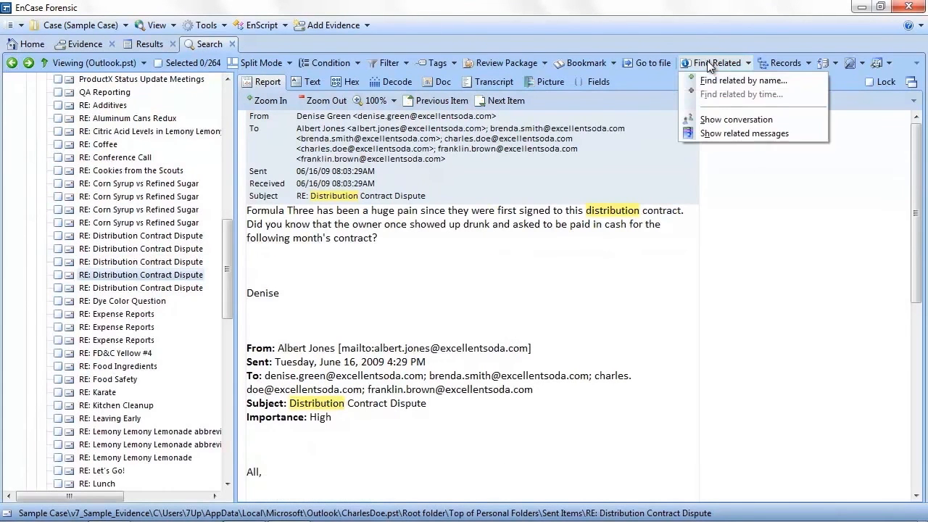
pyautogui.moveTo(744, 133)
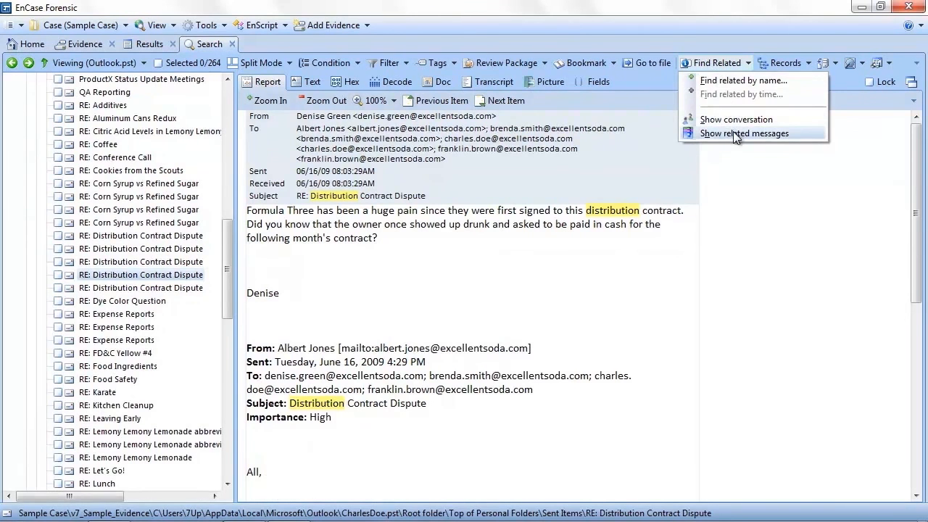
pyautogui.click(744, 133)
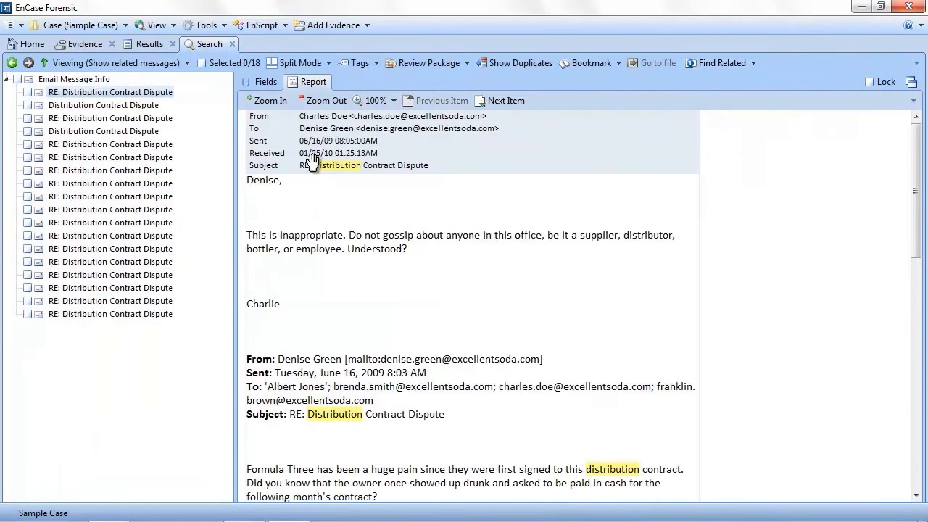
pyautogui.moveTo(462, 264)
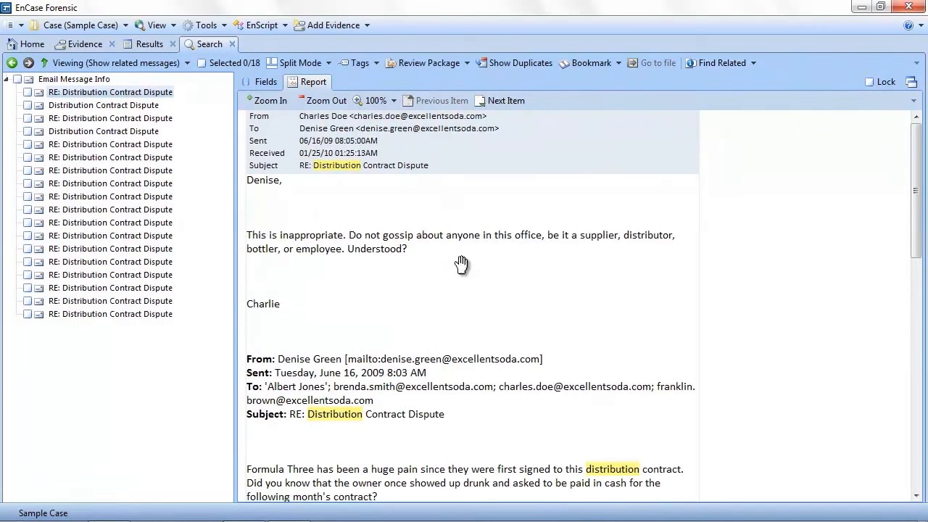
pyautogui.click(110, 118)
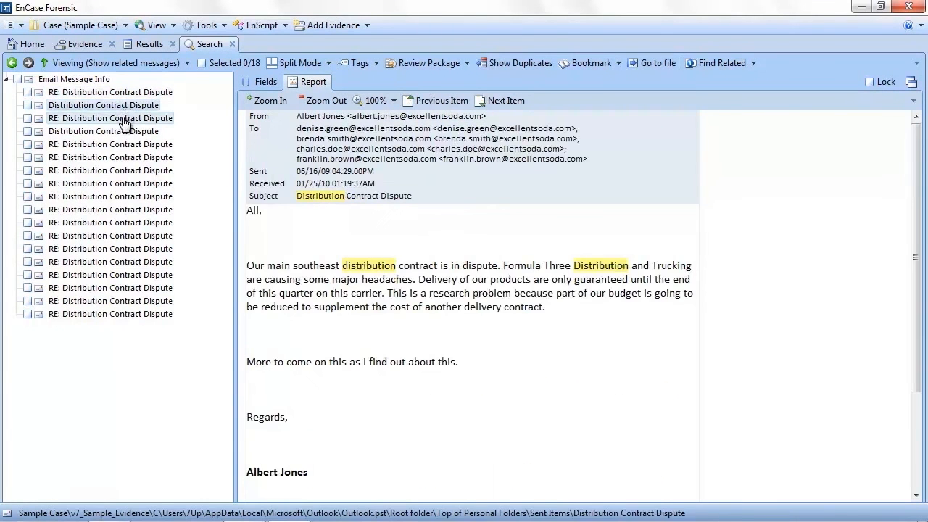
pyautogui.click(103, 131)
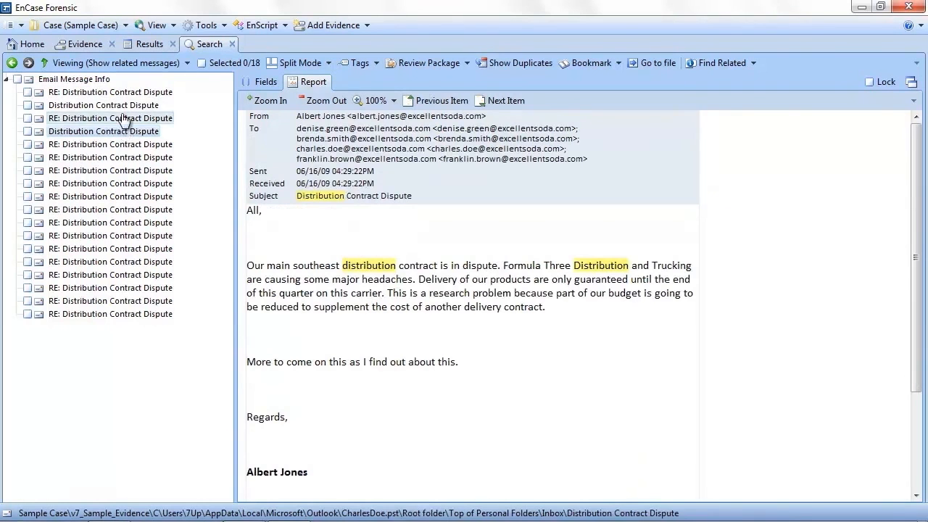
pyautogui.click(110, 118)
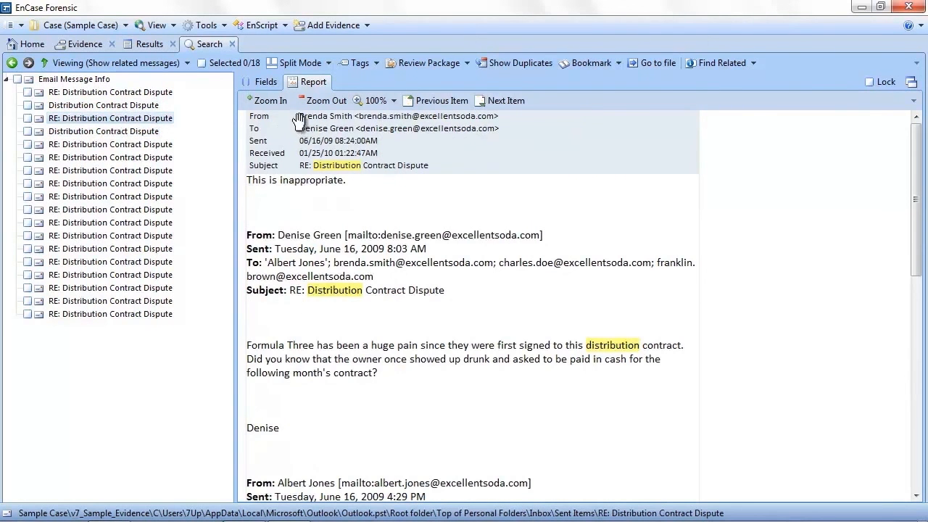
pyautogui.moveTo(206, 101)
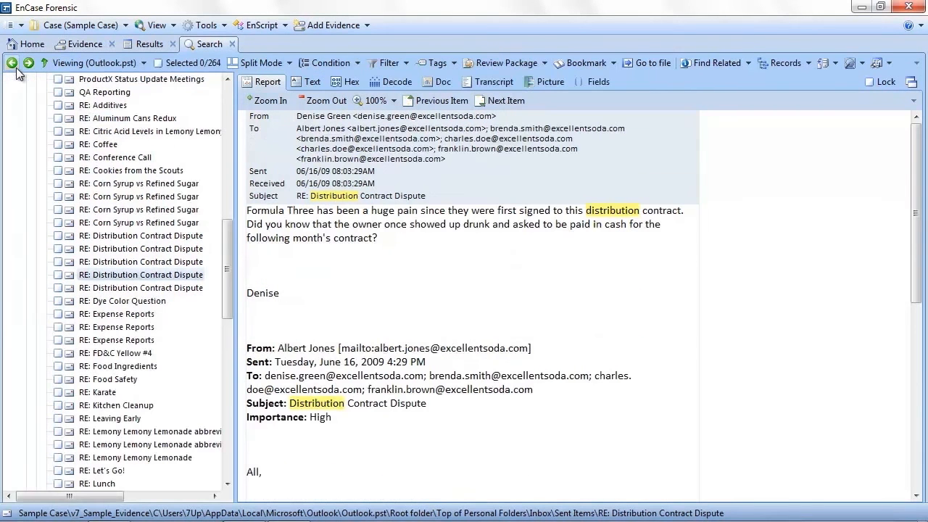
pyautogui.moveTo(201, 149)
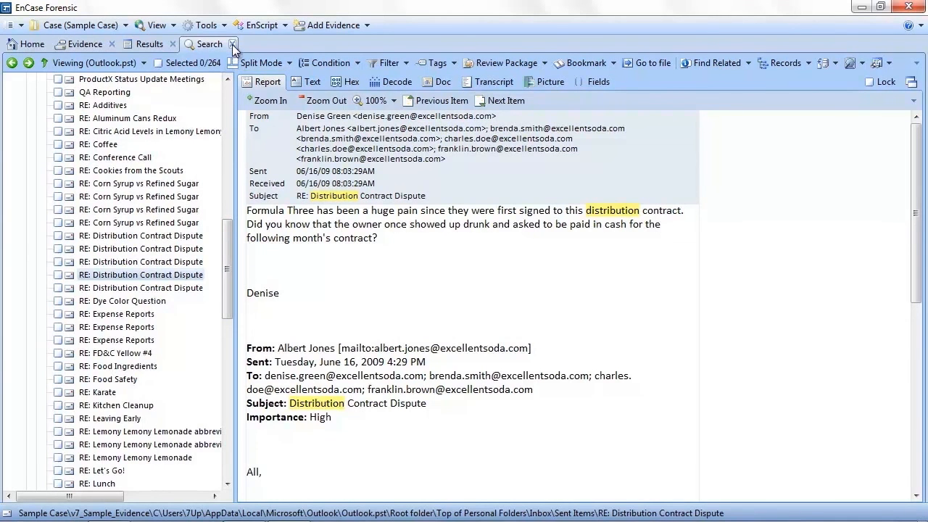
# Close the email search, dismiss the Acquire Smartphone dialog, and show the iPAD_win7x64 records
pyautogui.click(148, 44)
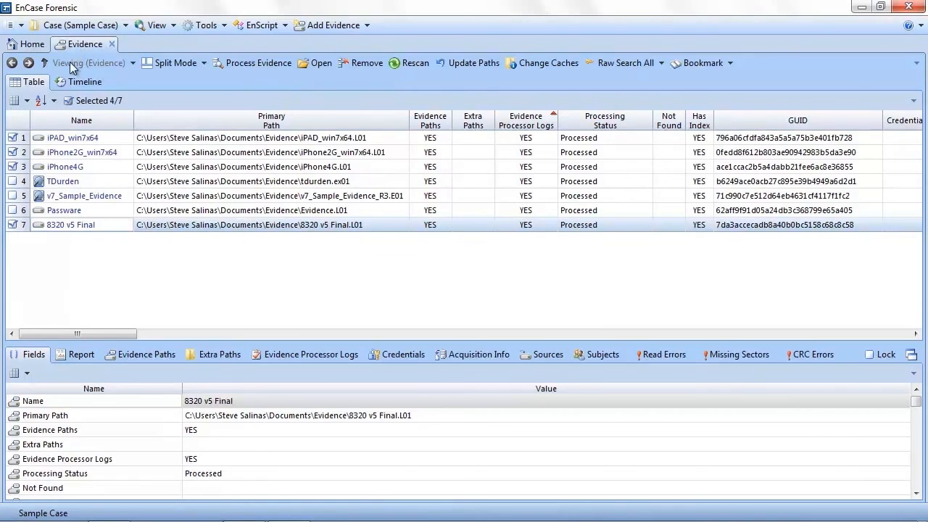
pyautogui.moveTo(159, 117)
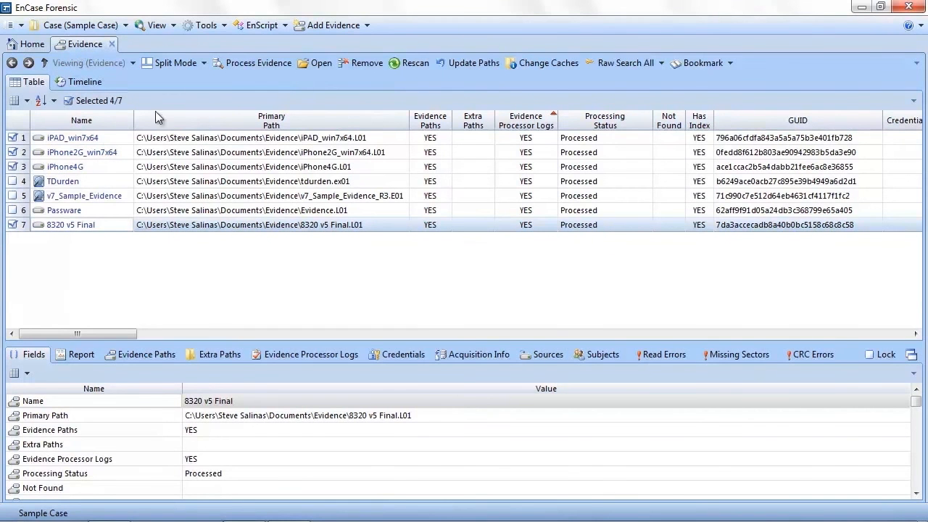
pyautogui.click(332, 25)
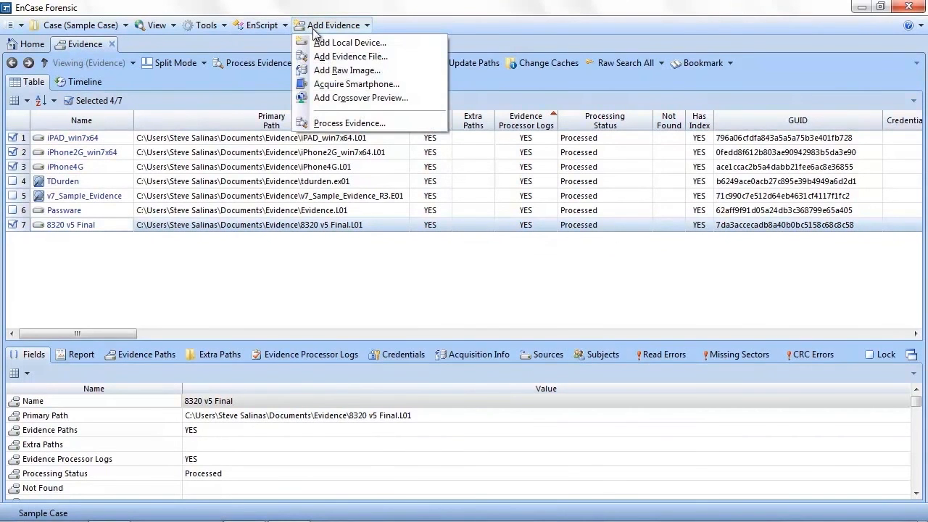
pyautogui.moveTo(356, 84)
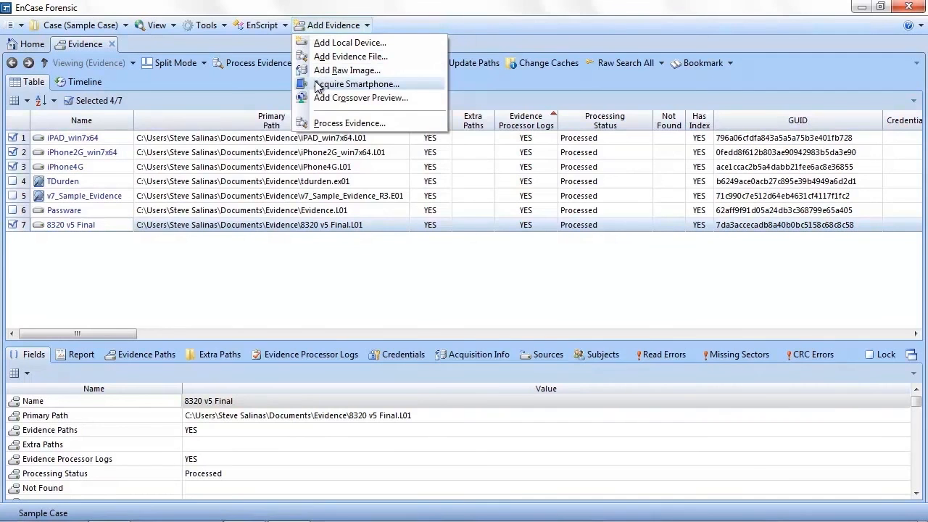
pyautogui.click(357, 83)
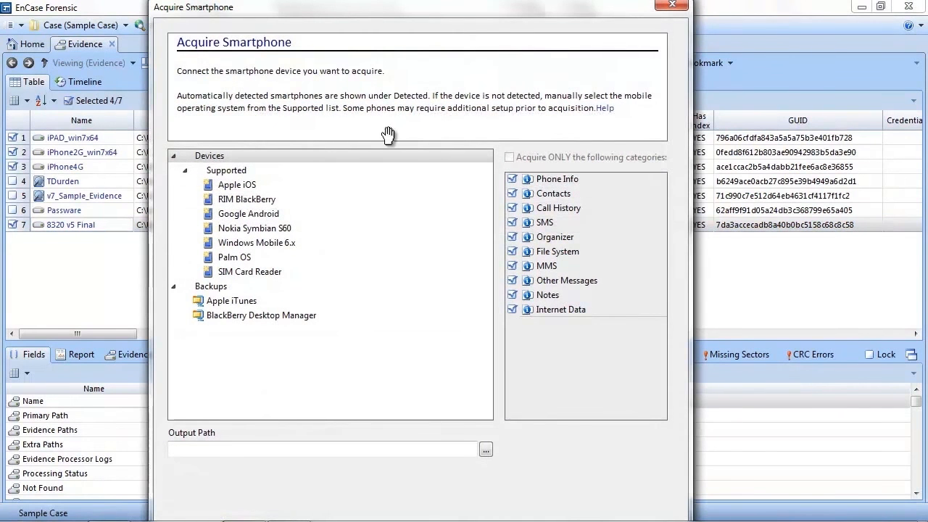
pyautogui.moveTo(295, 158)
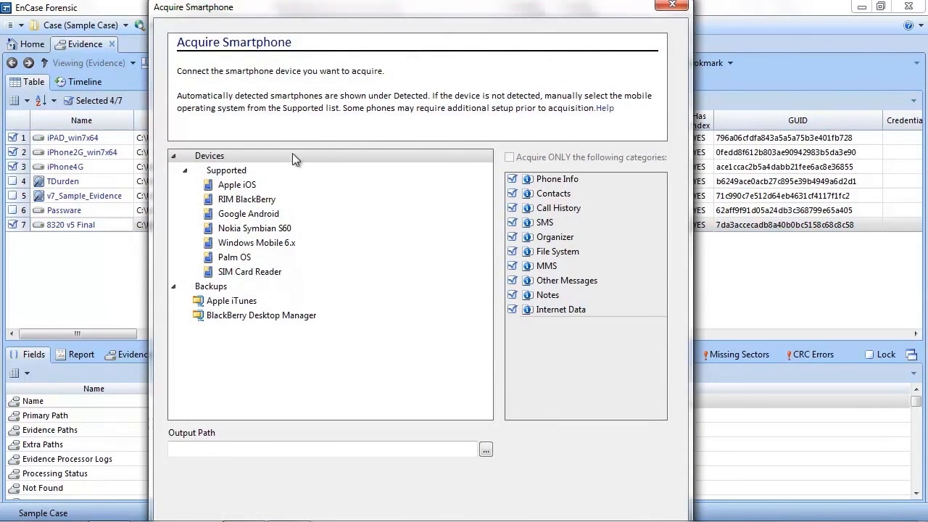
pyautogui.moveTo(443, 380)
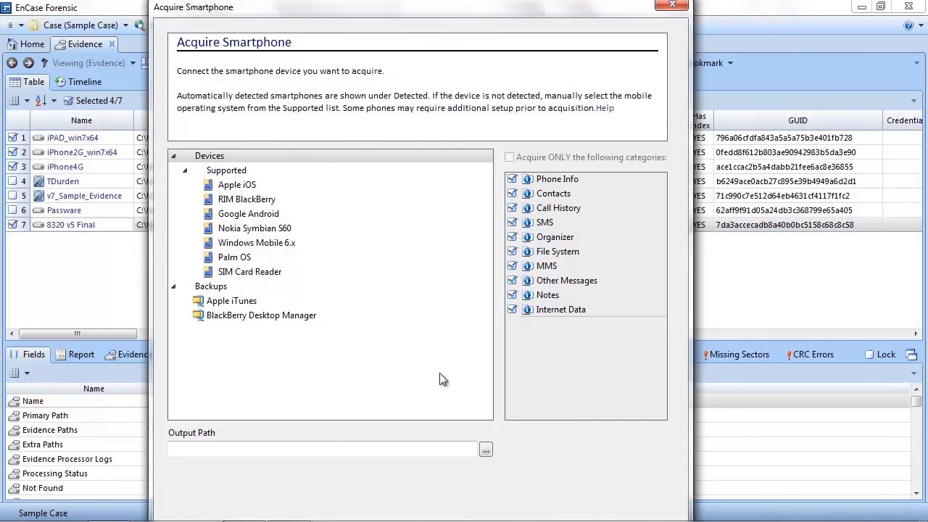
pyautogui.moveTo(582, 182)
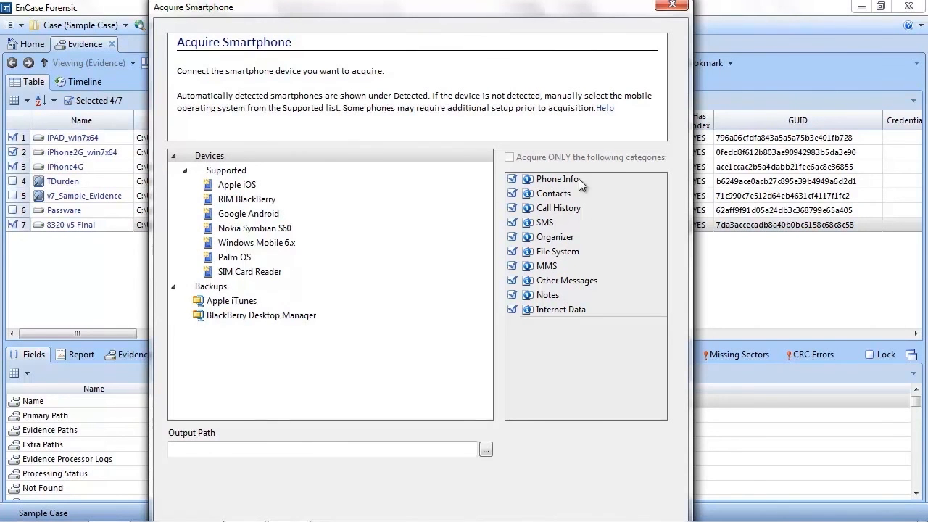
pyautogui.click(671, 6)
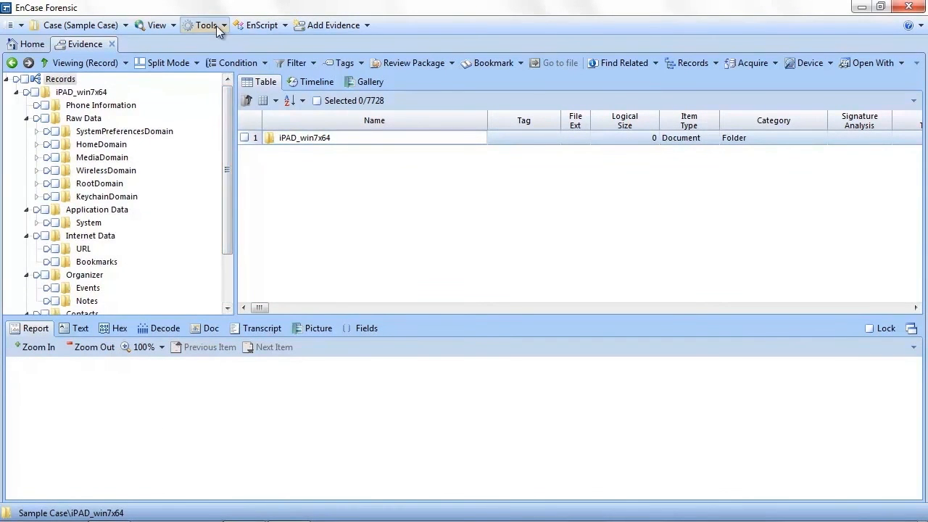
# Run a Smartphone Report on the iPAD_win7x64 and iPhone2G_win7x64 evidence images
pyautogui.click(205, 25)
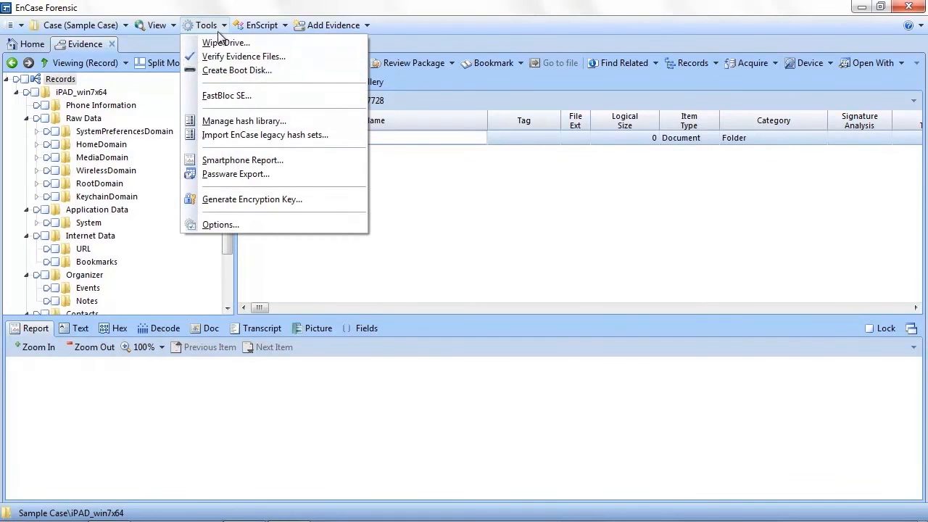
pyautogui.moveTo(230, 155)
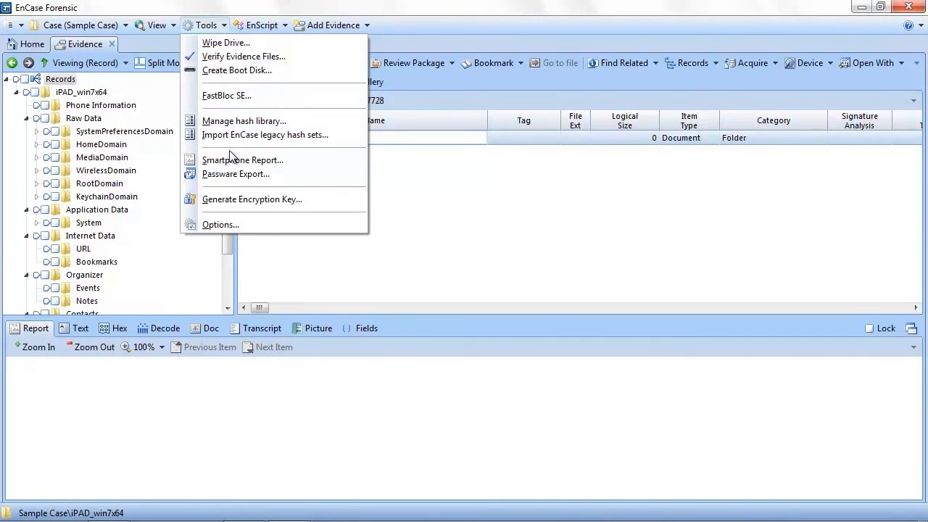
pyautogui.moveTo(242, 159)
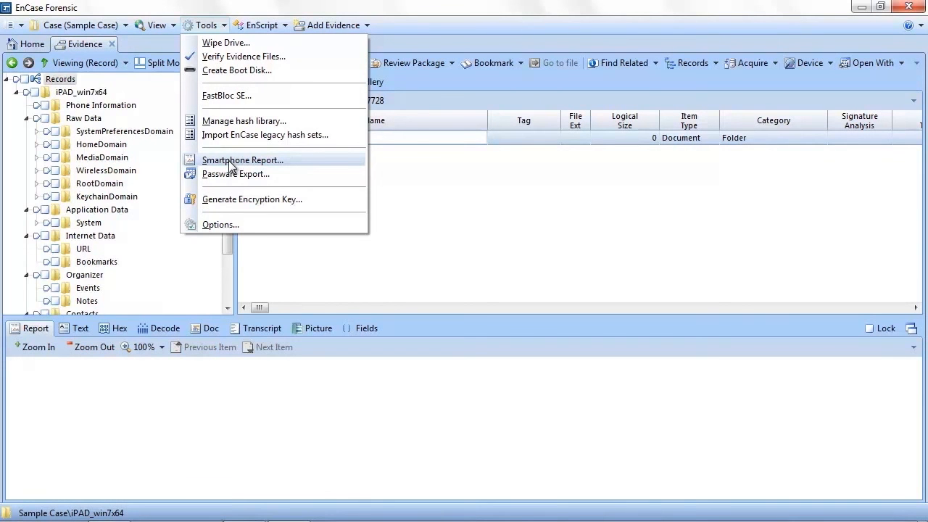
pyautogui.click(242, 159)
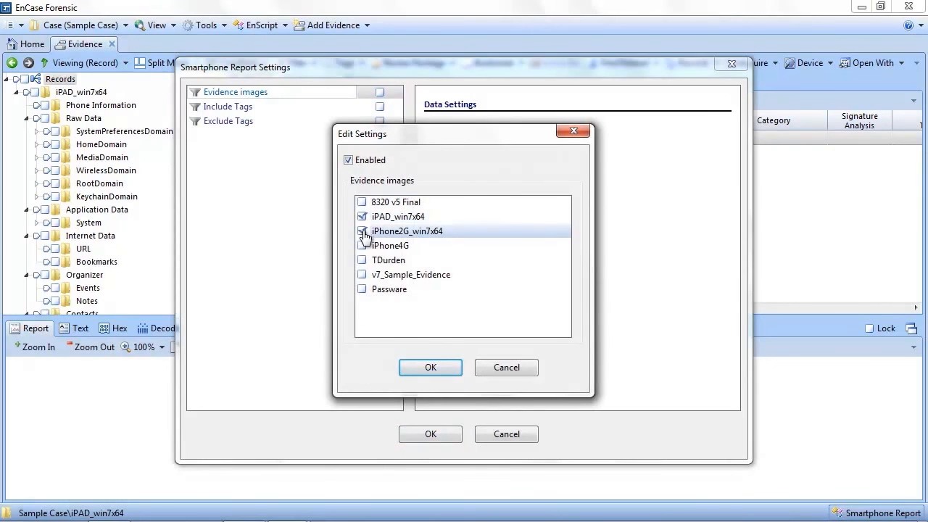
pyautogui.click(429, 367)
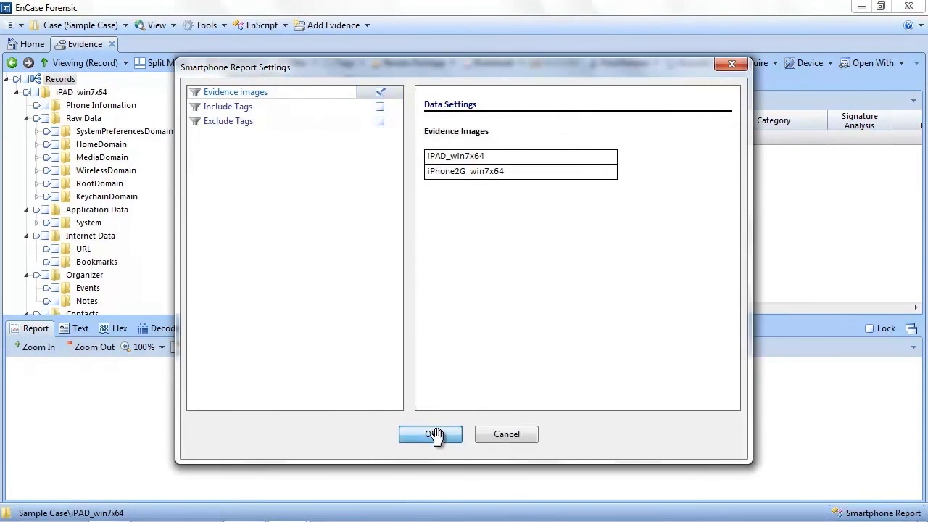
pyautogui.click(430, 434)
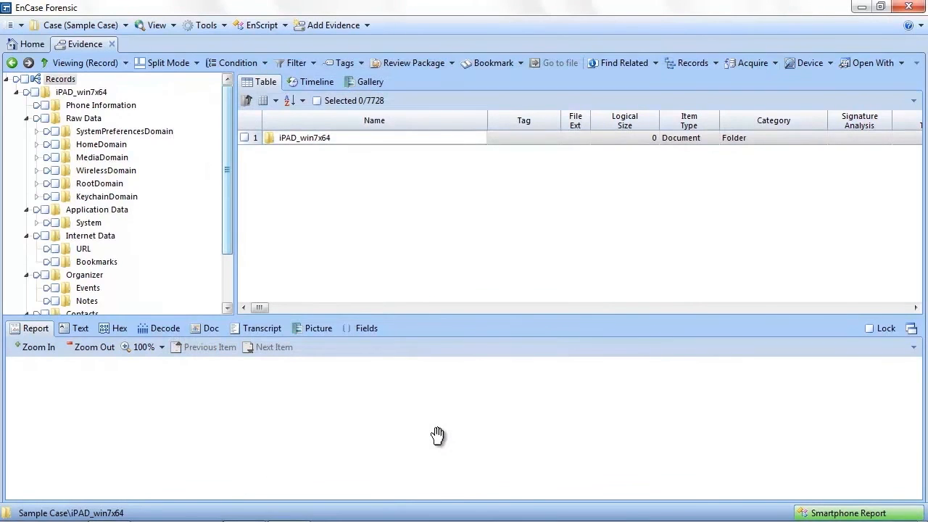
# Open the finished report, show the detailed view, and export it as RTF
pyautogui.click(843, 512)
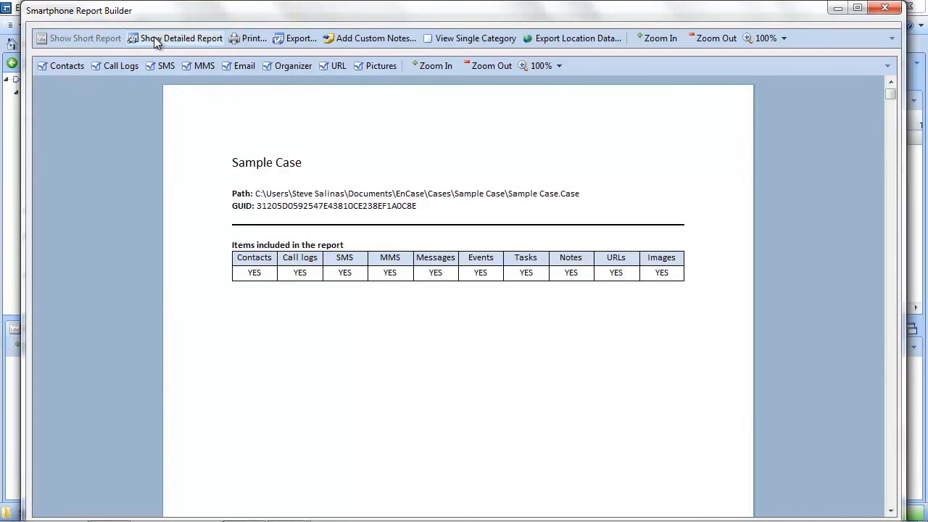
pyautogui.click(181, 38)
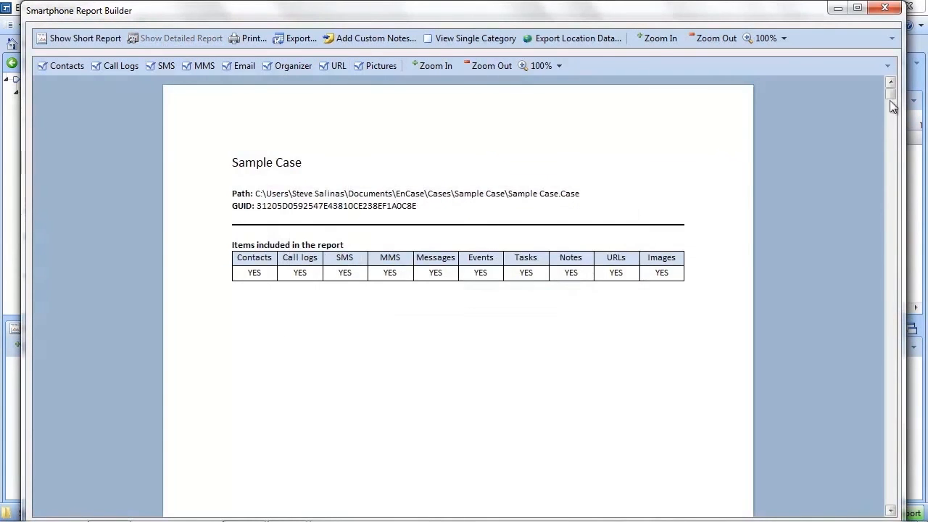
pyautogui.scroll(-3)
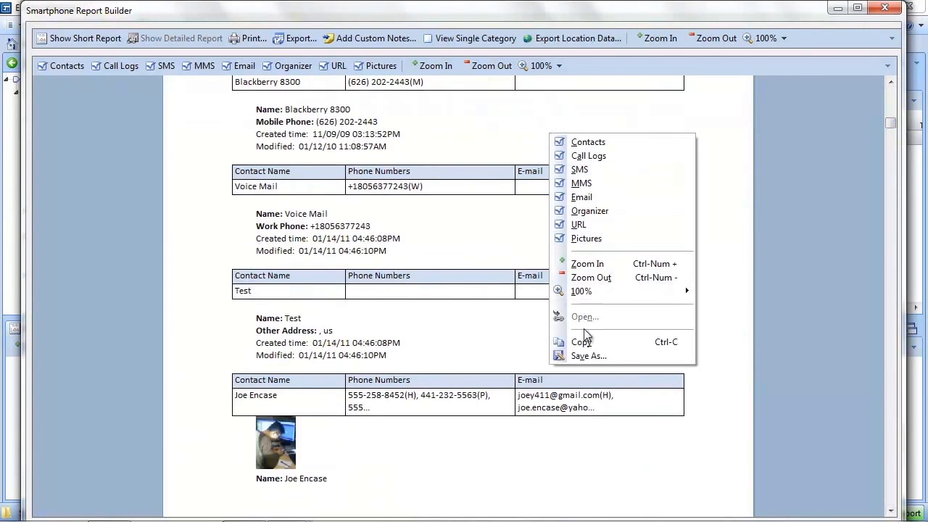
pyautogui.click(588, 355)
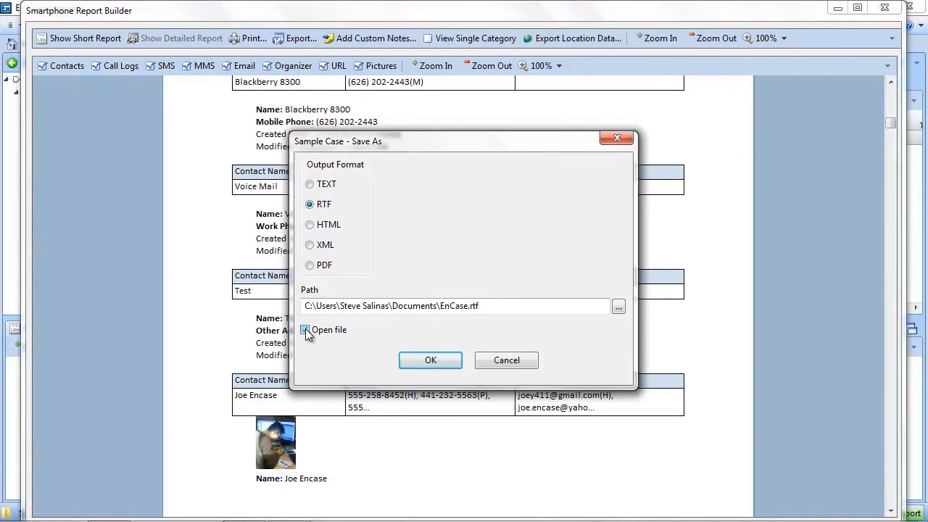
pyautogui.click(430, 360)
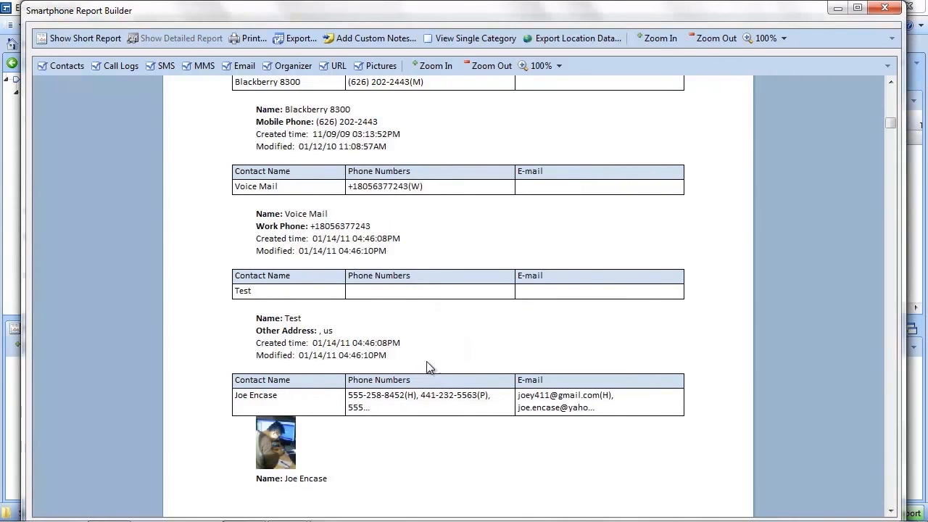